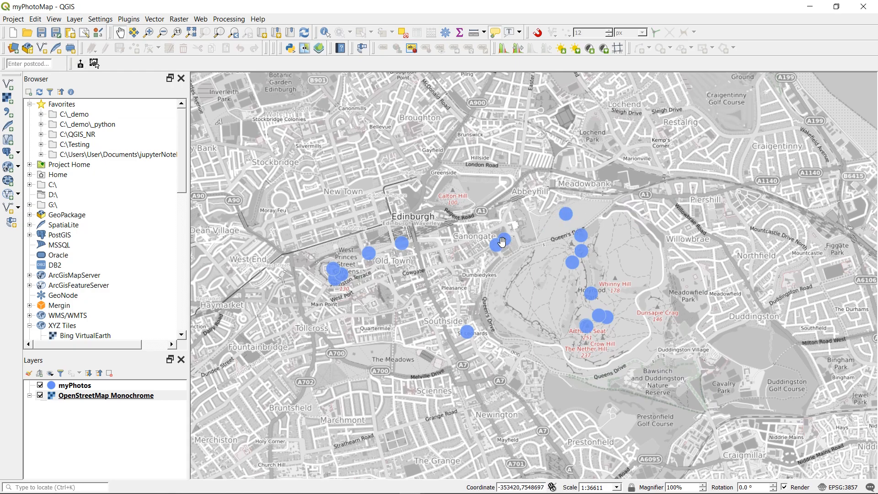
mouse_move(499, 243)
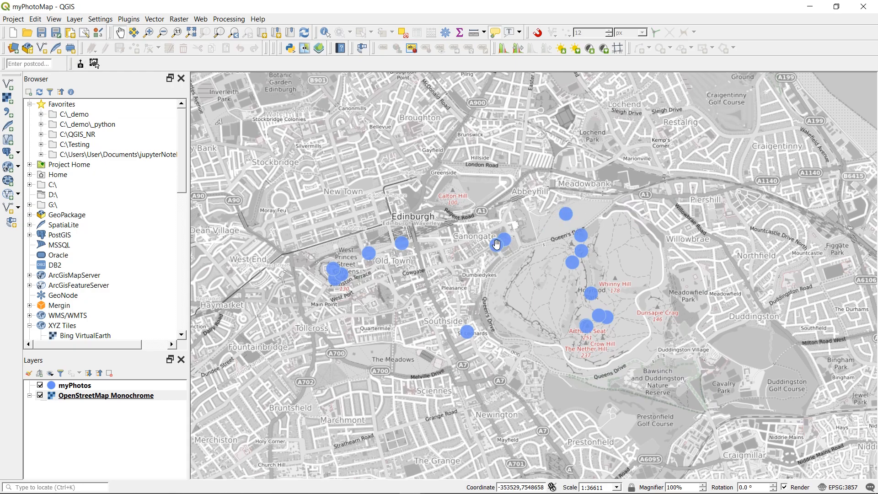
mouse_move(502, 251)
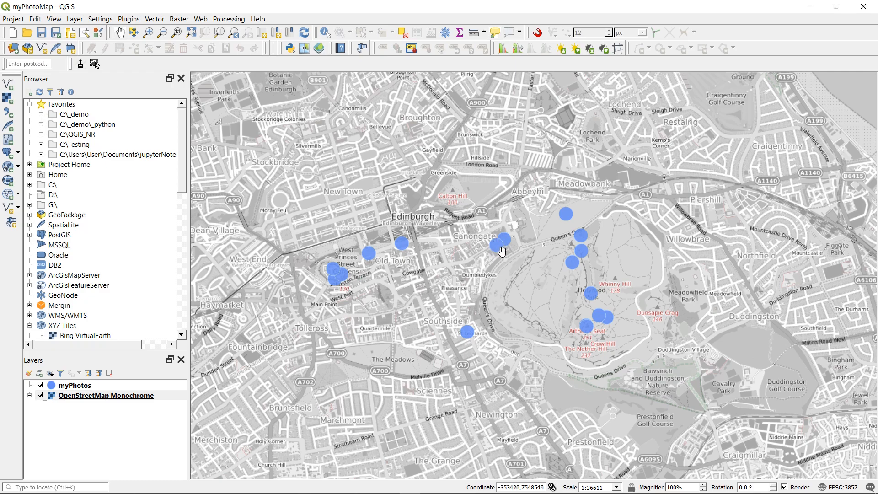
mouse_move(543, 252)
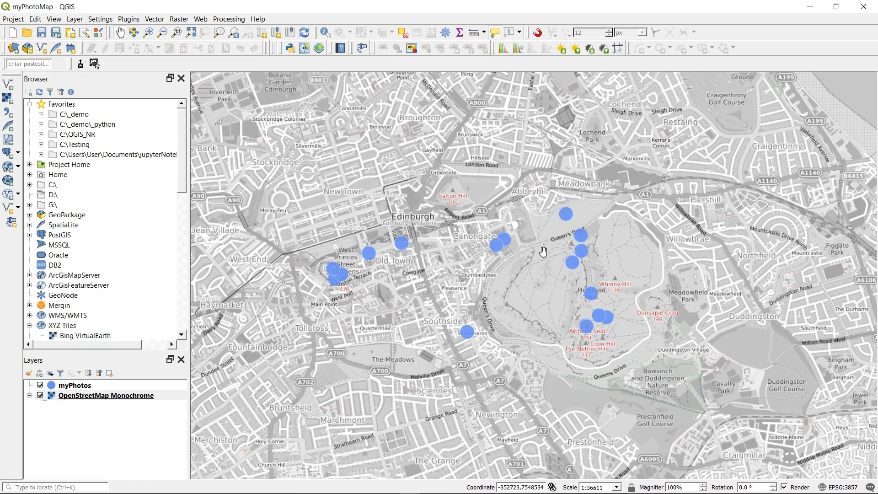
mouse_move(522, 289)
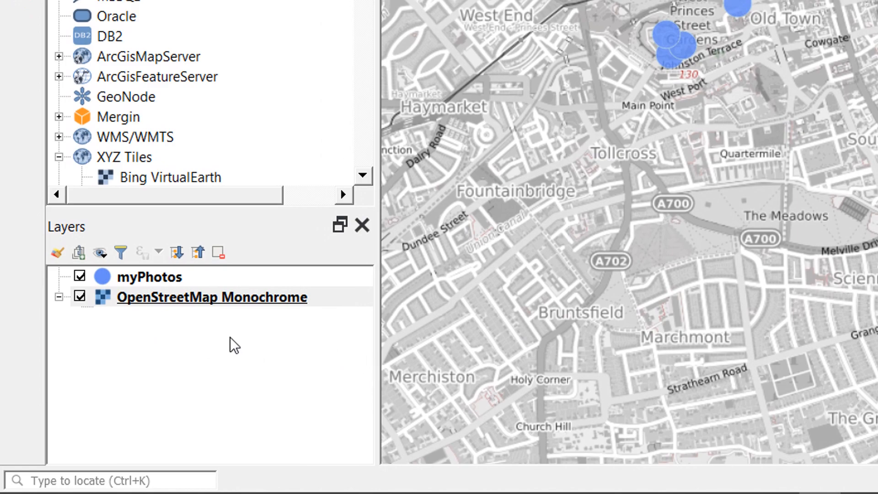
mouse_move(151, 301)
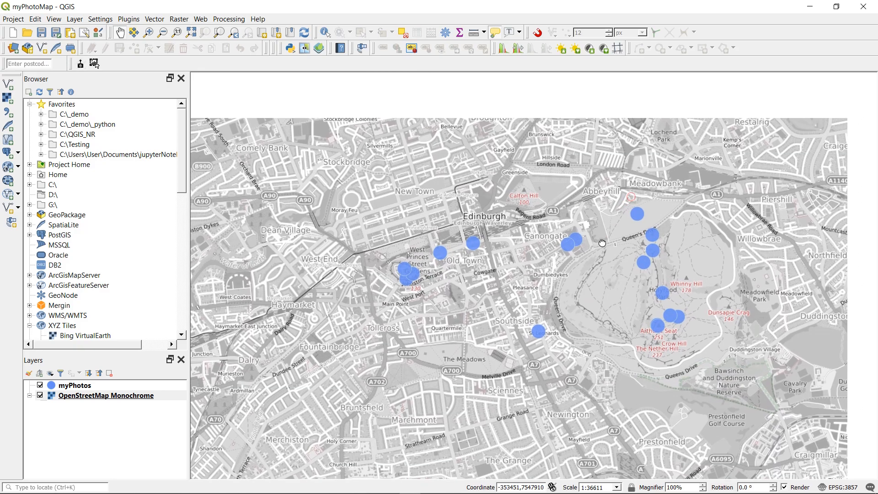
Search the plugin manager for 'qgis2' and show the qgis2web plugin's details
left_click(17, 18)
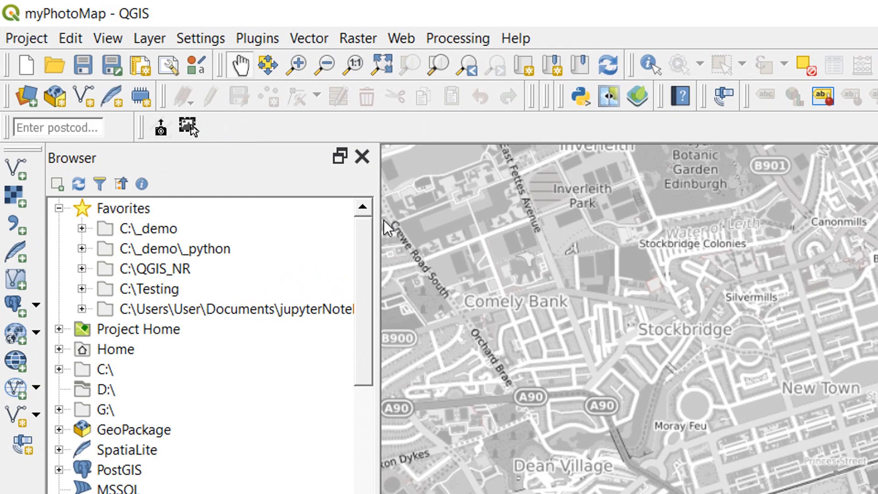
left_click(258, 38)
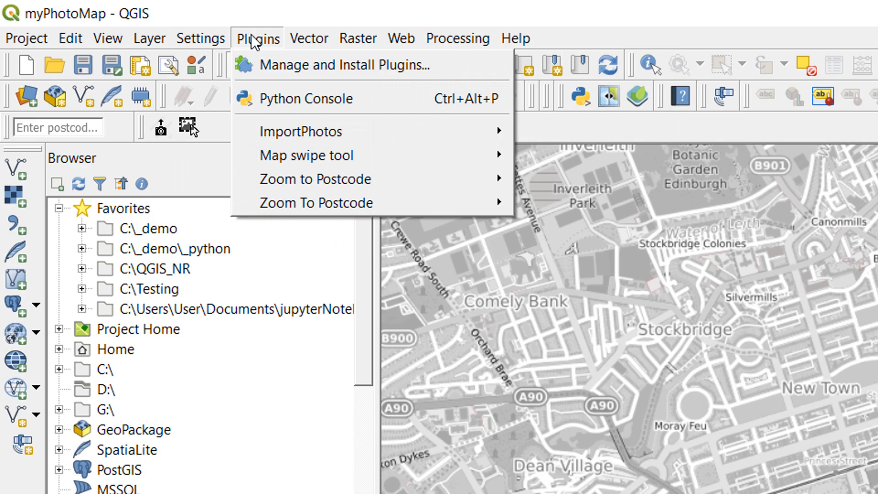
mouse_move(295, 73)
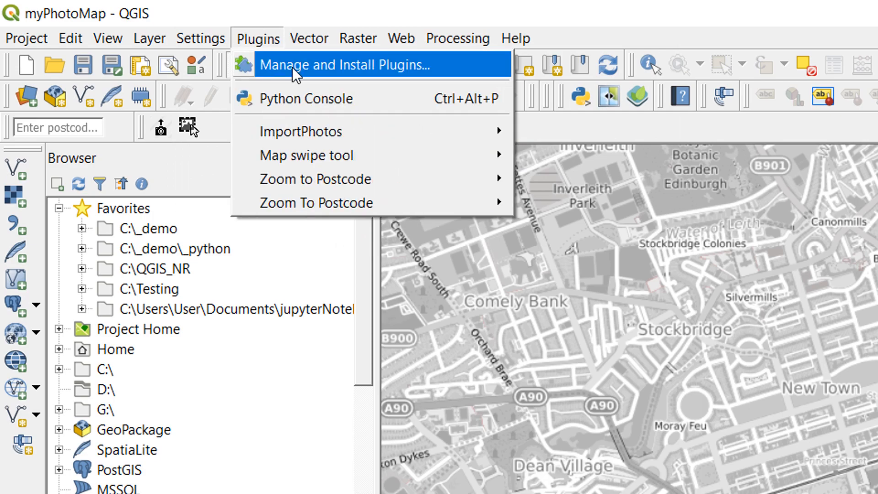
mouse_move(285, 80)
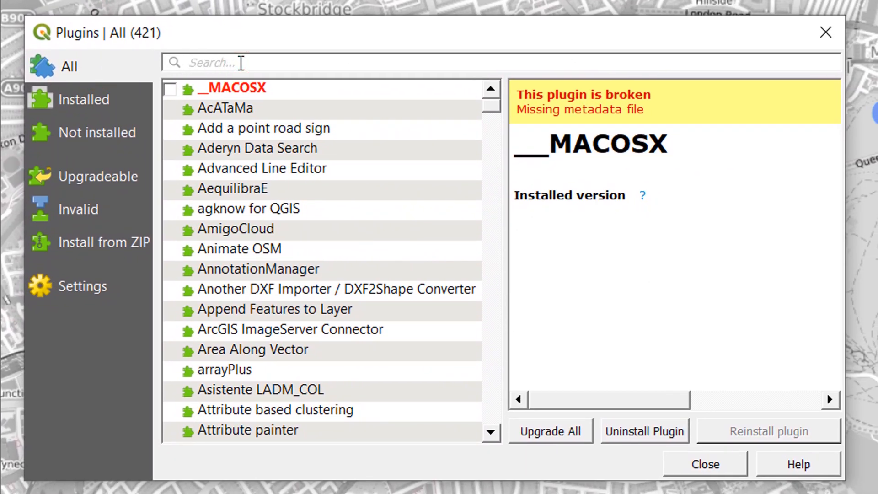
type("qgis2")
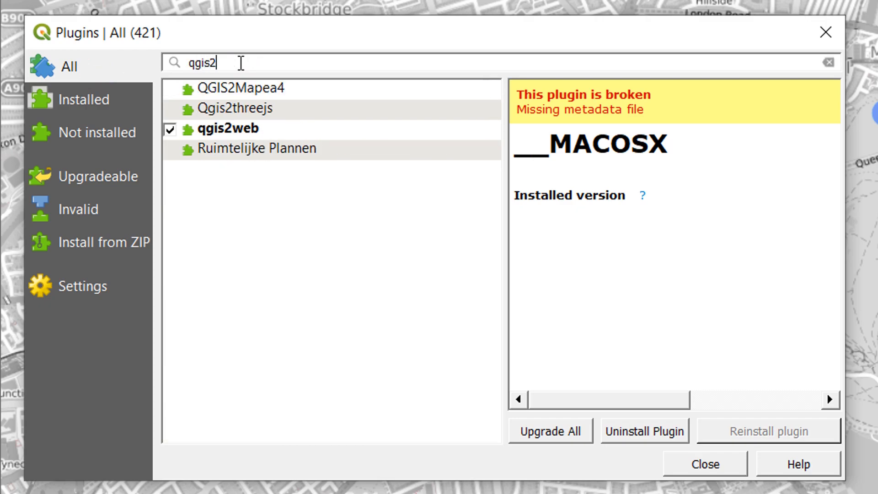
left_click(228, 129)
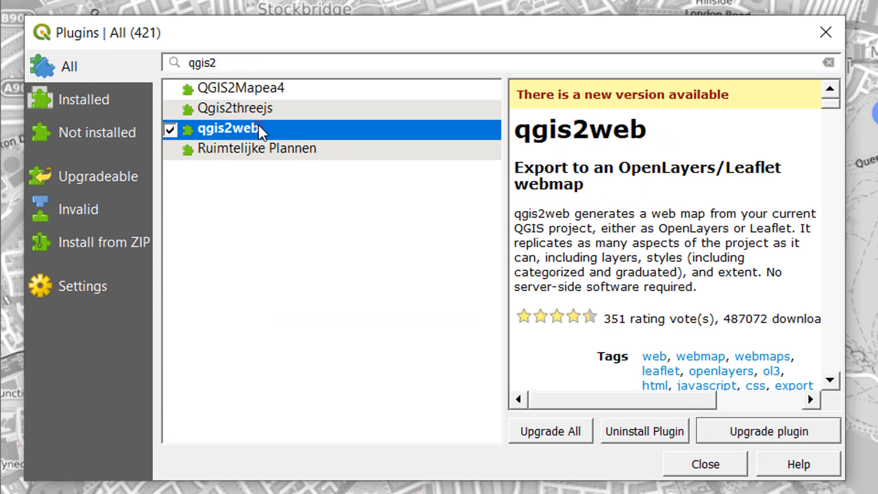
mouse_move(759, 179)
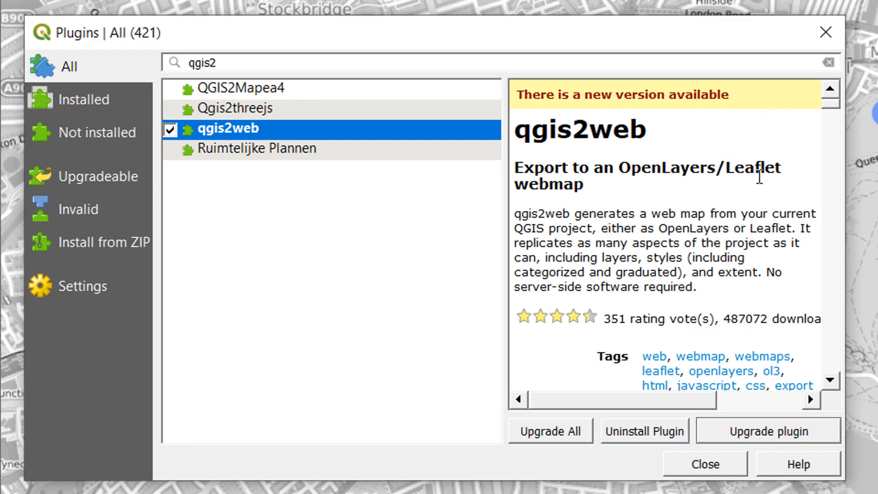
mouse_move(728, 196)
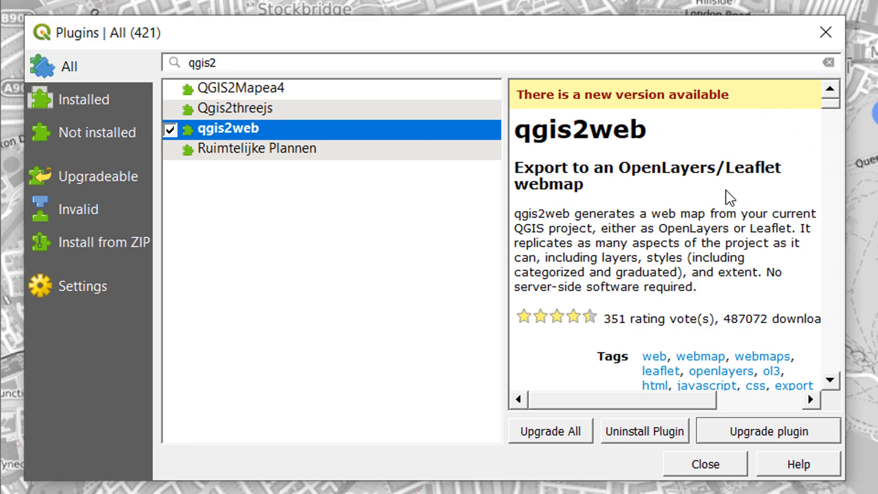
mouse_move(715, 203)
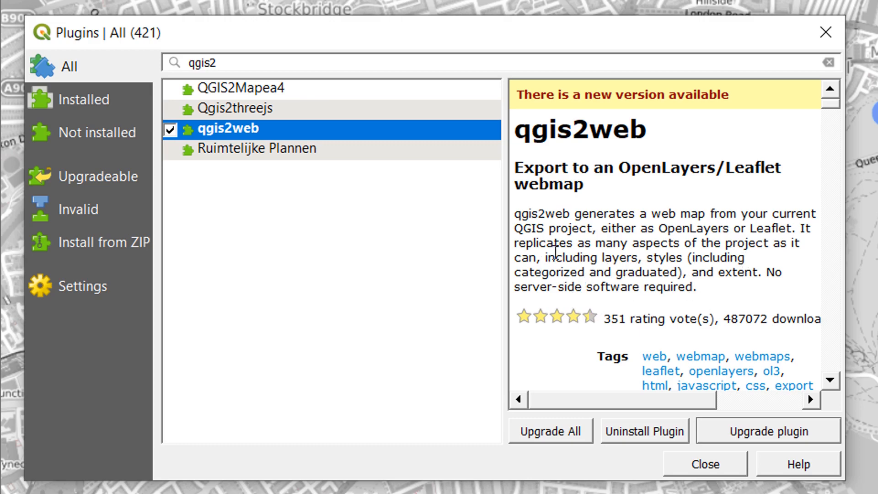
mouse_move(762, 268)
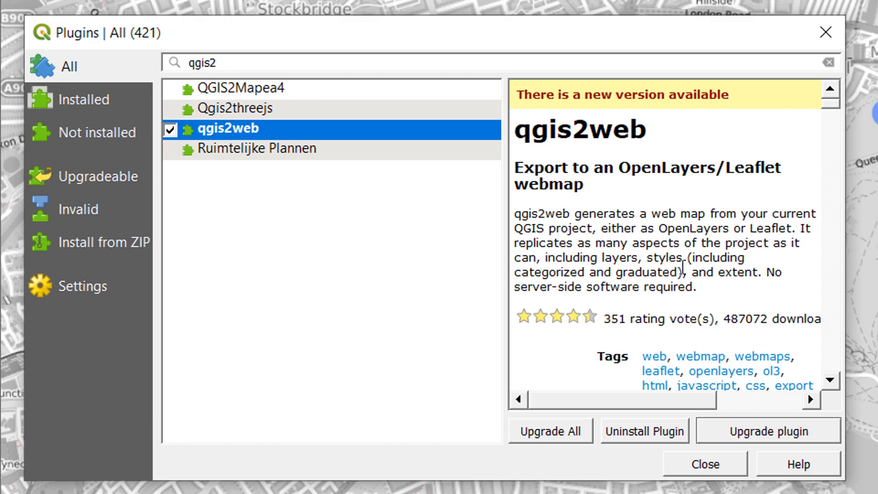
mouse_move(601, 304)
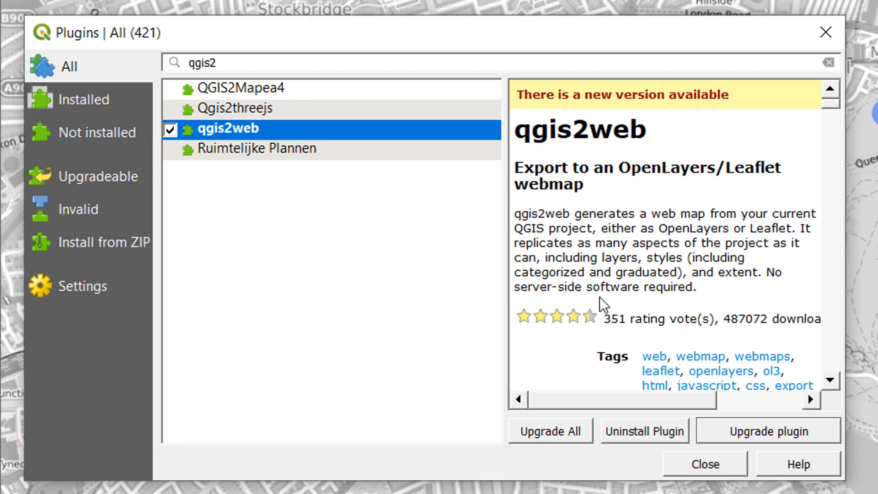
mouse_move(678, 135)
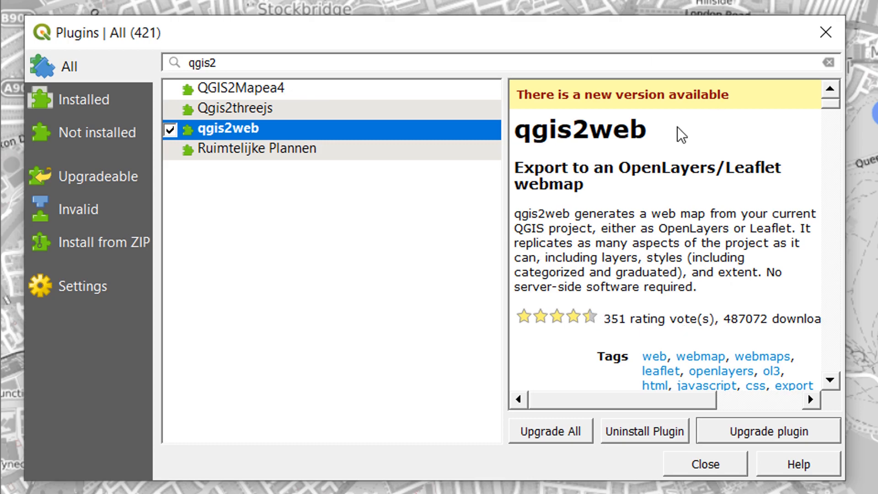
mouse_move(695, 389)
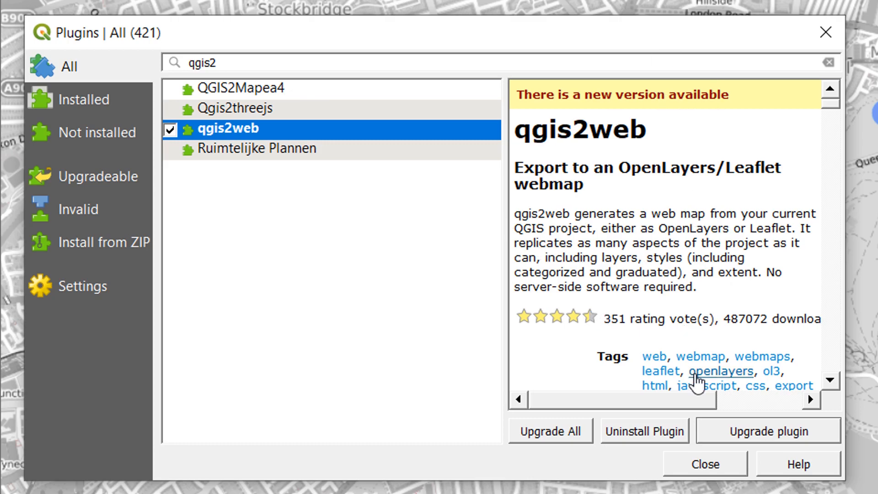
mouse_move(766, 451)
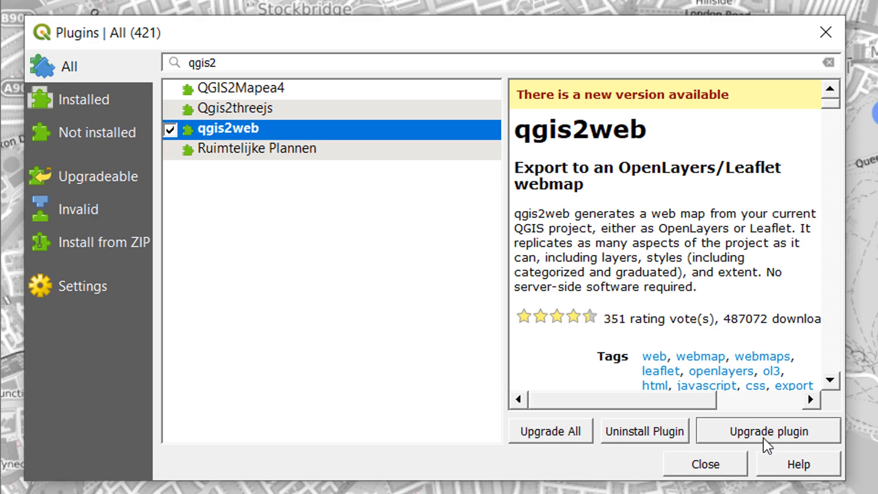
Upgrade qgis2web to its newest version and close the plugin manager
left_click(765, 431)
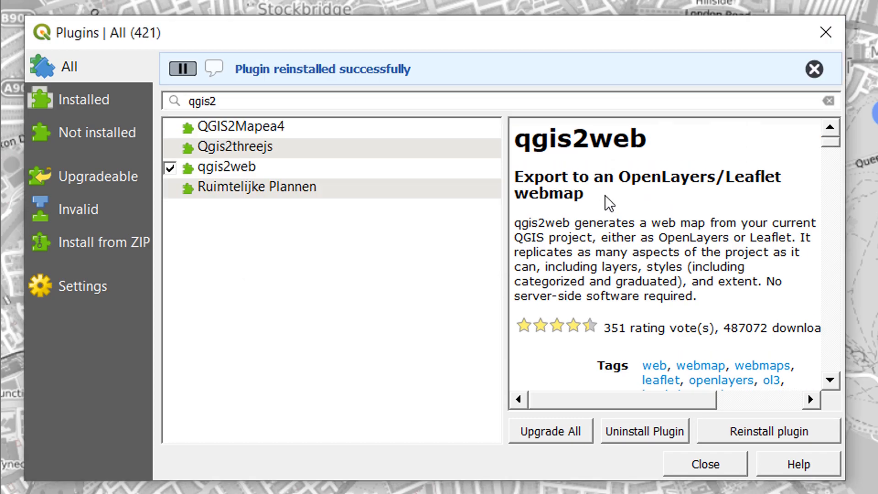
mouse_move(213, 236)
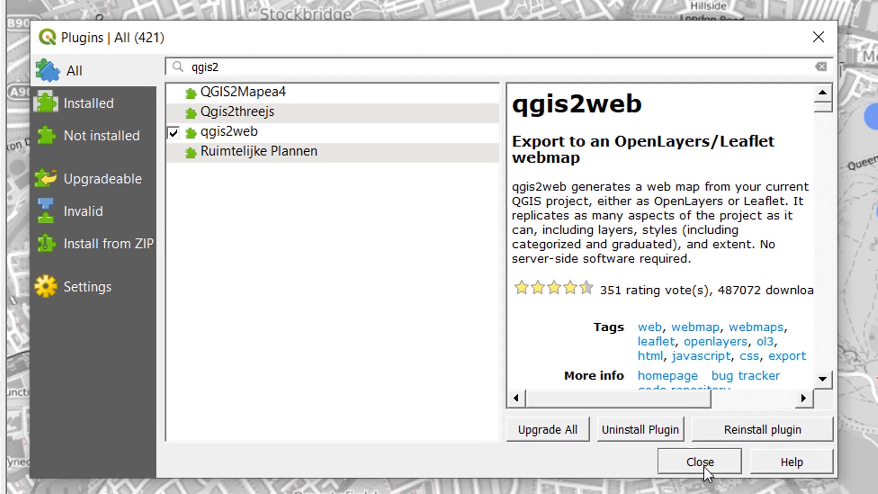
left_click(699, 461)
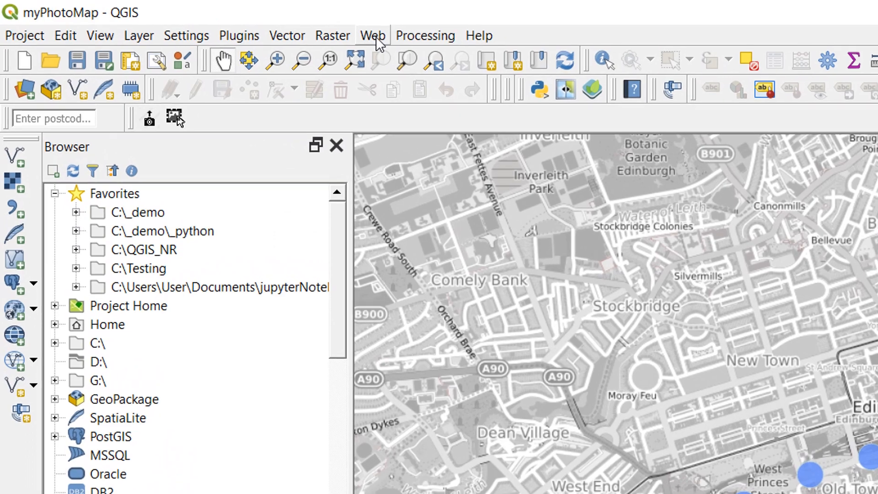
mouse_move(412, 50)
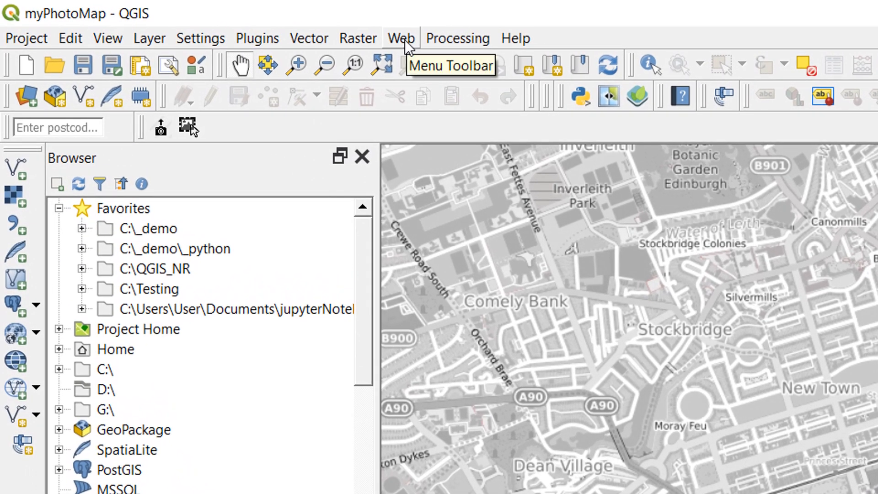
Launch qgis2web's Create web map export dialog from the Web menu
left_click(401, 38)
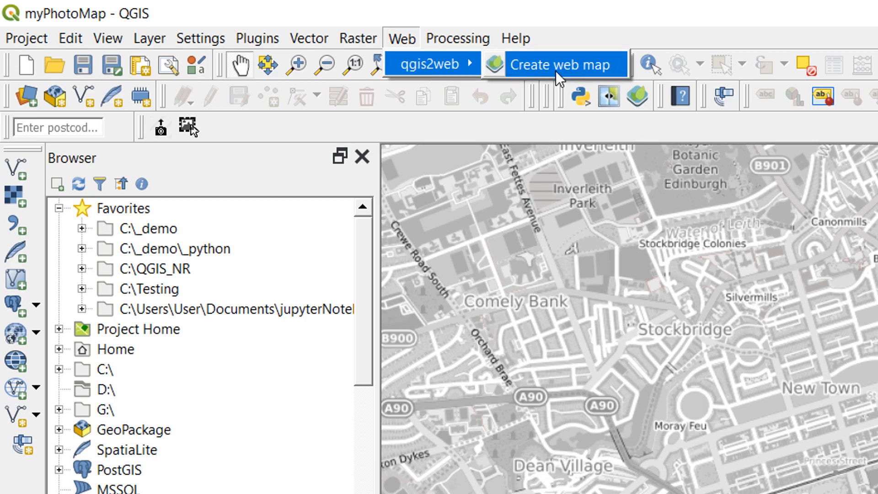
left_click(563, 64)
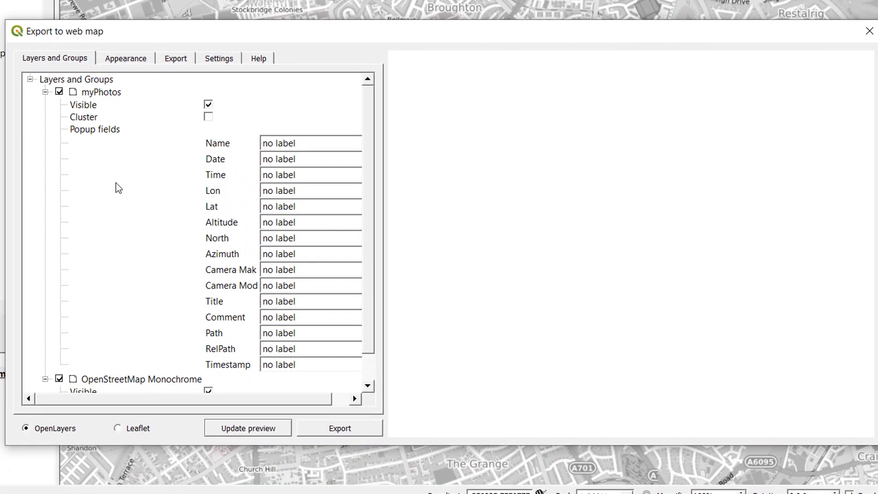
mouse_move(15, 439)
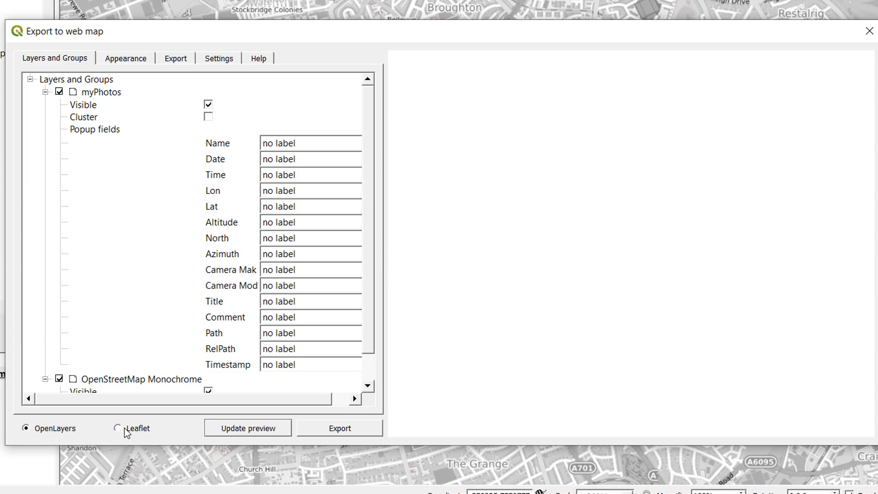
mouse_move(125, 436)
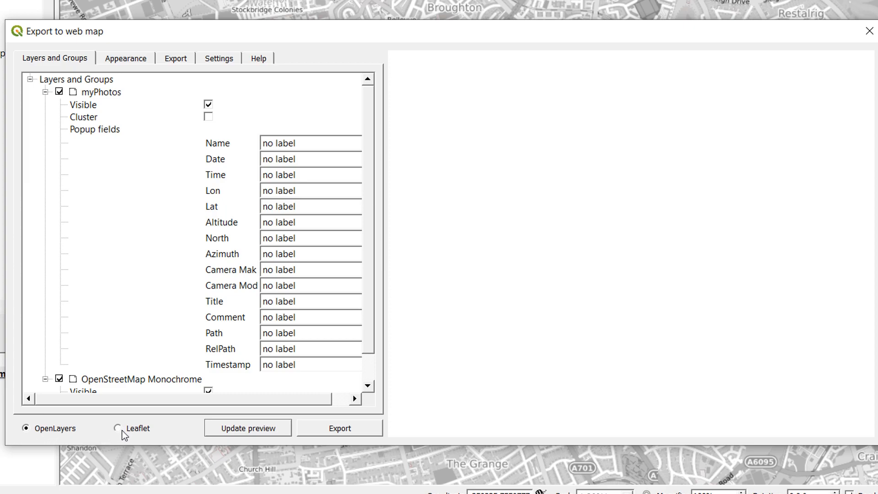
mouse_move(121, 440)
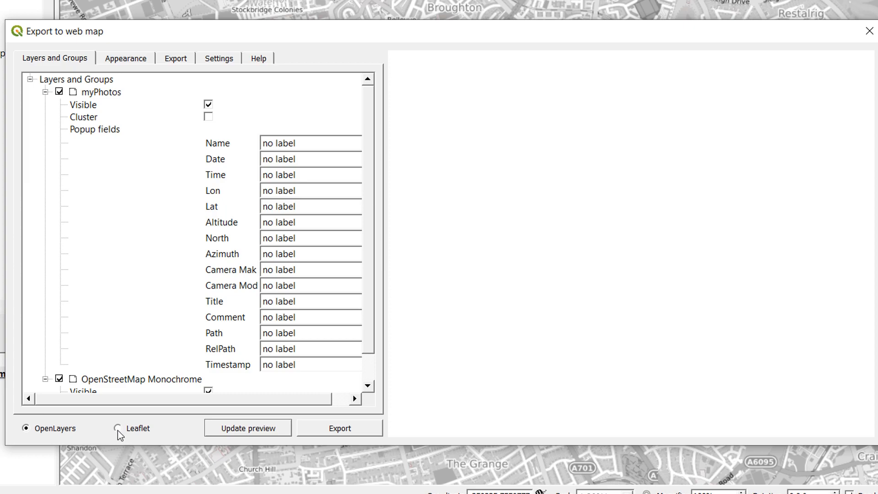
Switch the web map output to Leaflet and show the Appearance settings
left_click(117, 428)
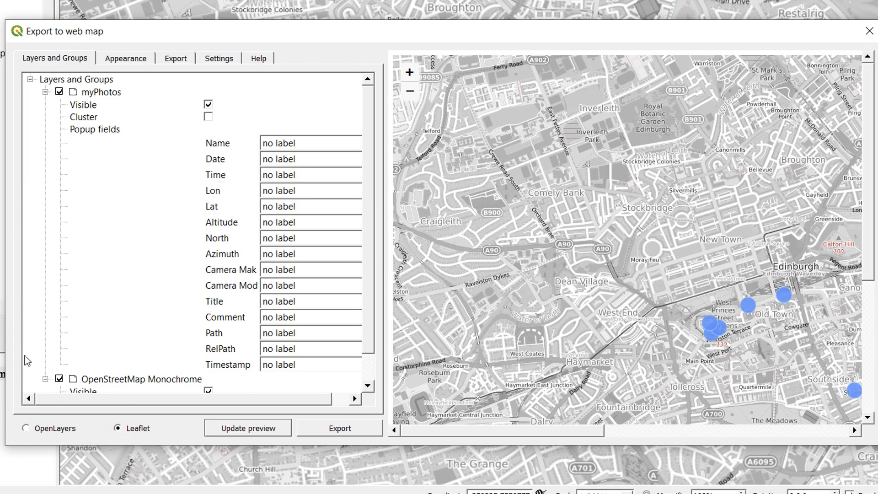
mouse_move(584, 258)
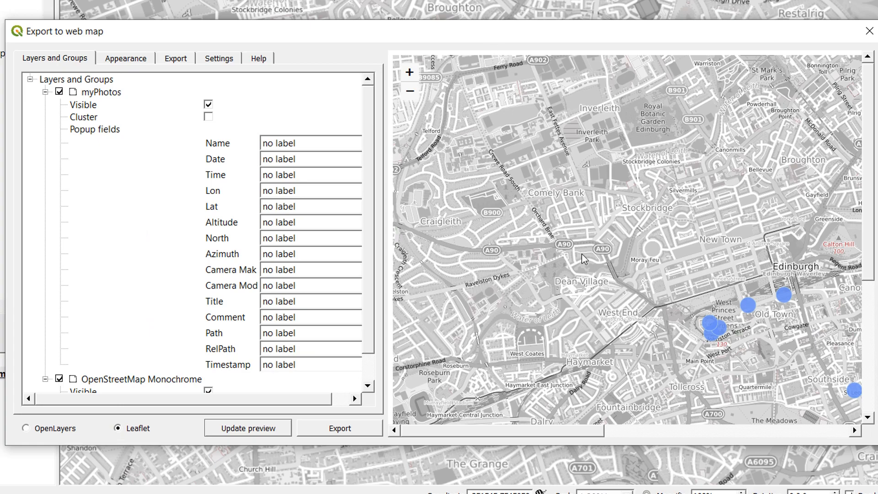
mouse_move(806, 274)
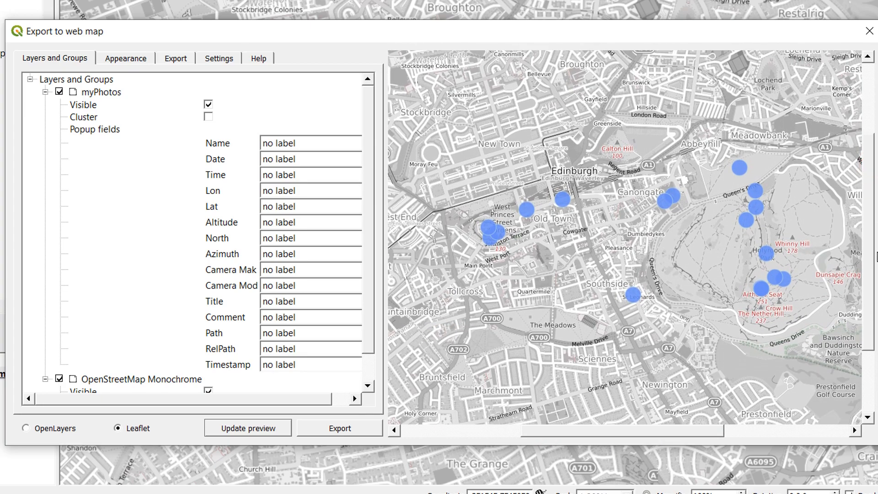
mouse_move(736, 218)
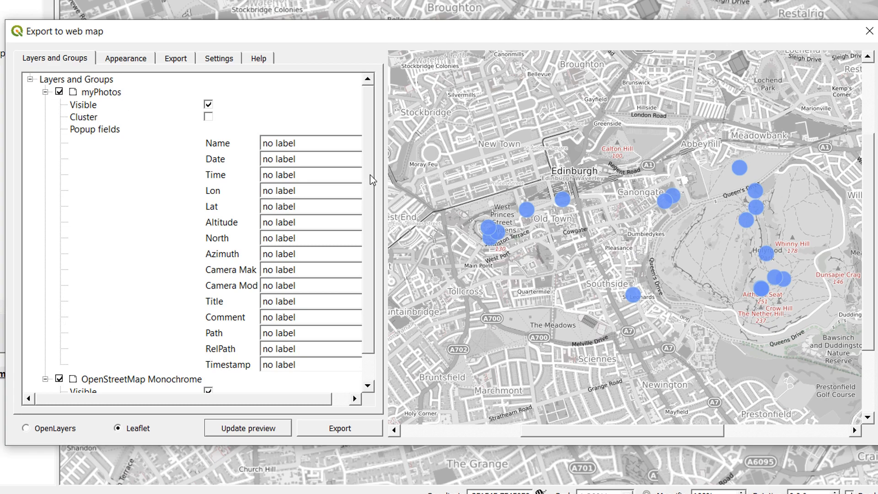
scroll("down", 3)
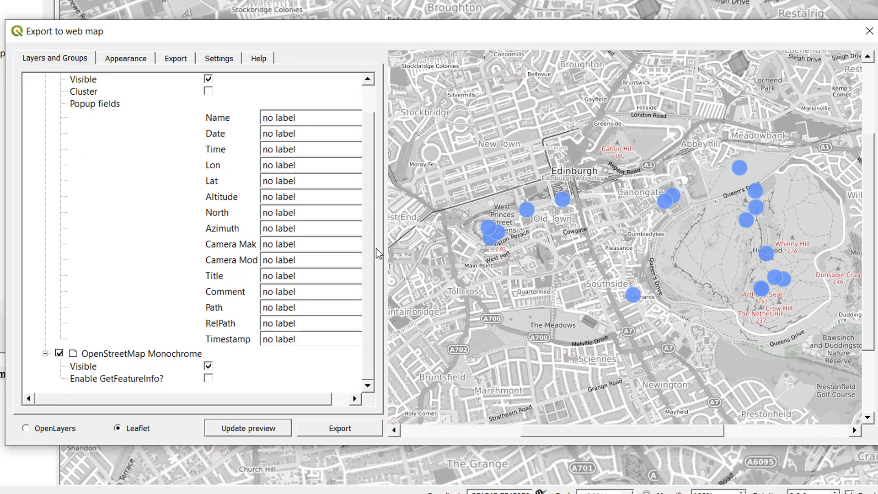
left_click(125, 58)
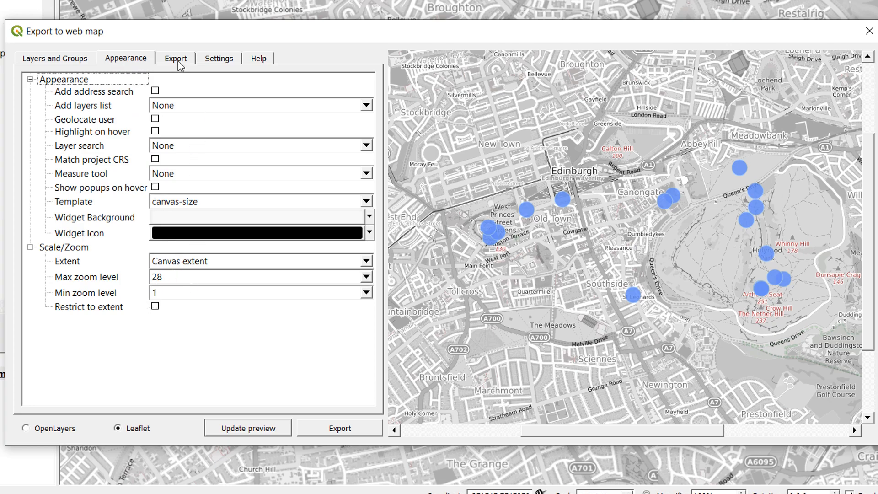
On the Export settings, keep Export to folder and browse for a destination folder
left_click(175, 57)
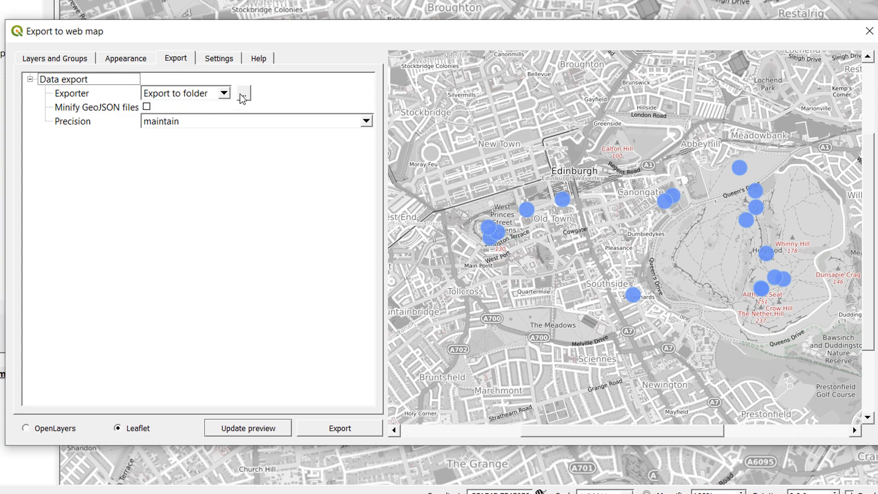
left_click(245, 94)
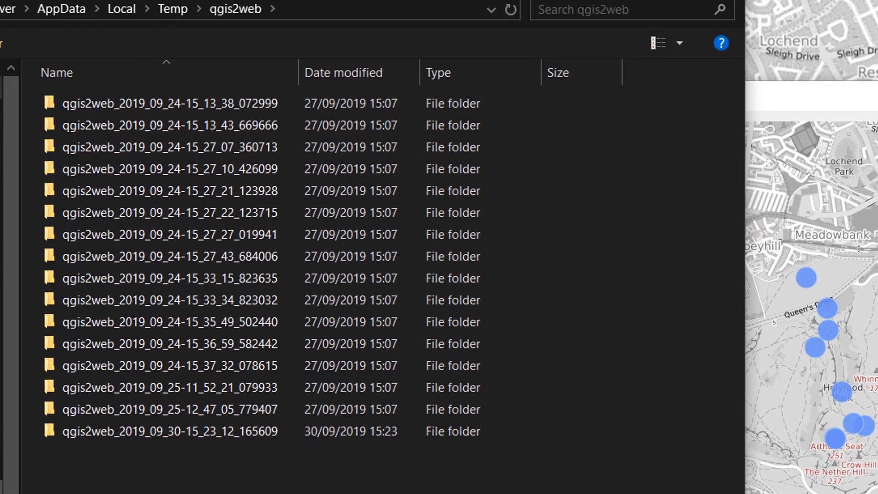
Navigate from the C drive into _demo to reach the Q2web folder
left_click(73, 9)
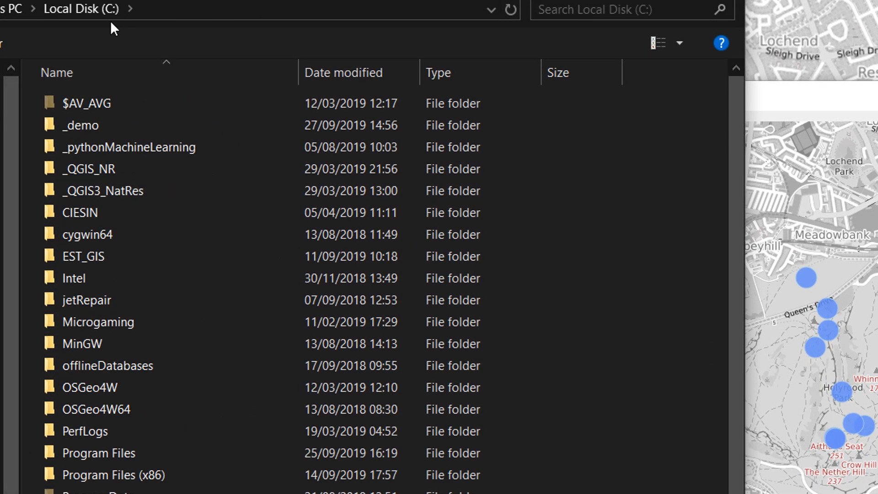
double_click(80, 125)
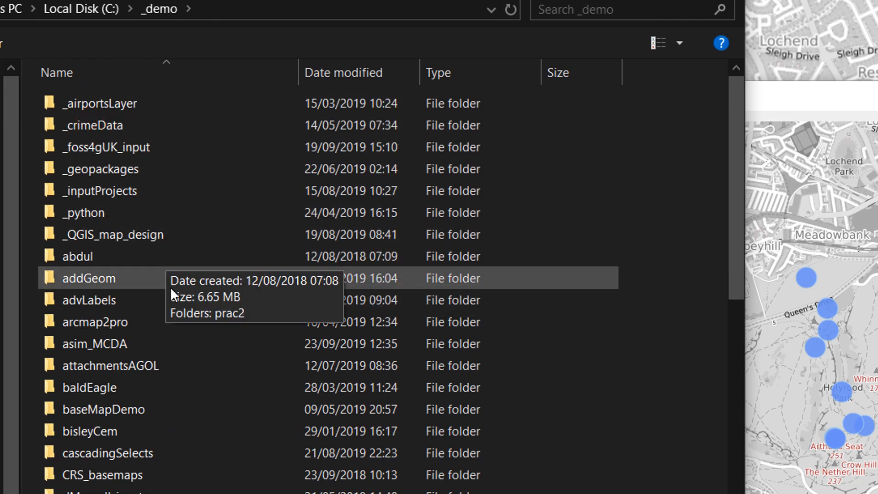
scroll("down", 3)
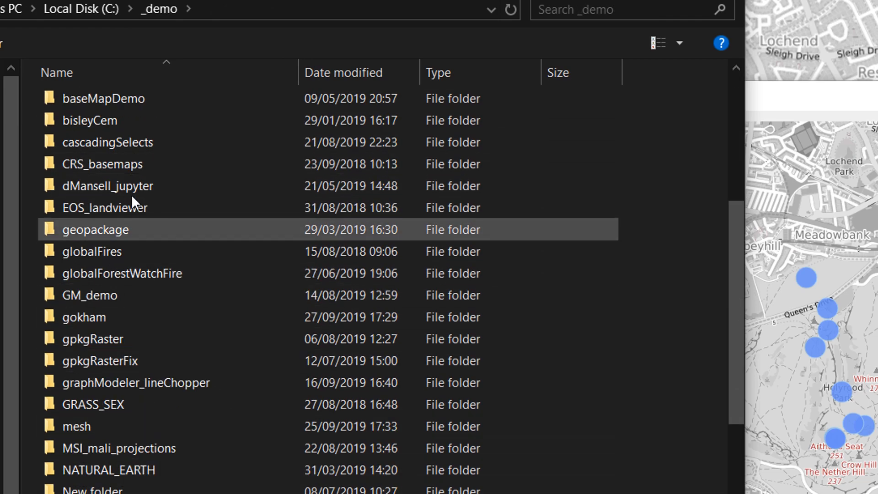
scroll("down", 3)
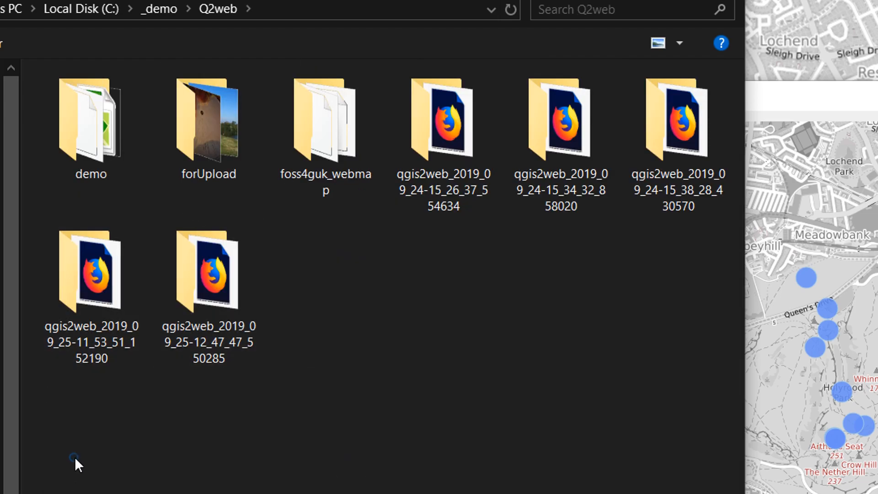
Create a new folder 'qgis2webLiveDemo' in Q2web and open it
right_click(75, 470)
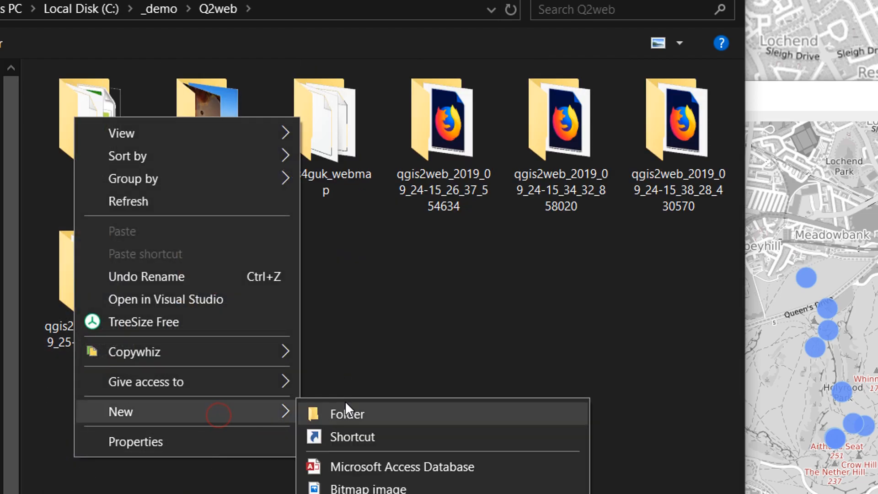
left_click(346, 414)
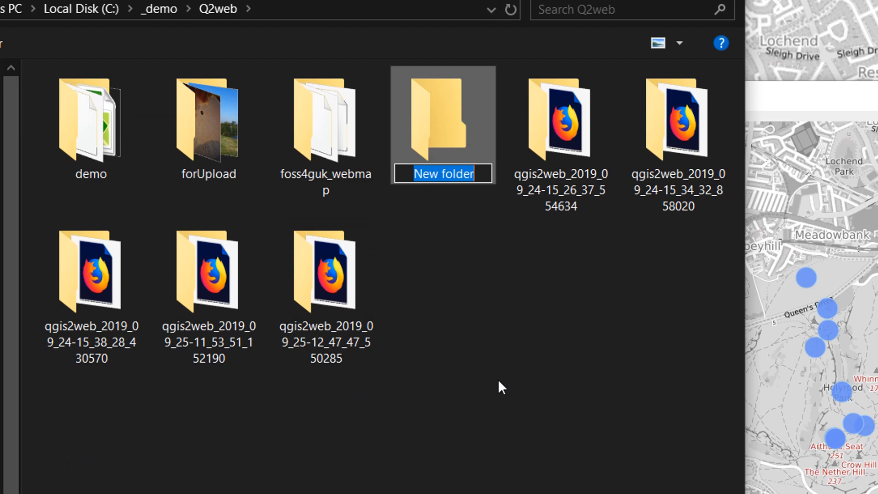
type("qgis2webL")
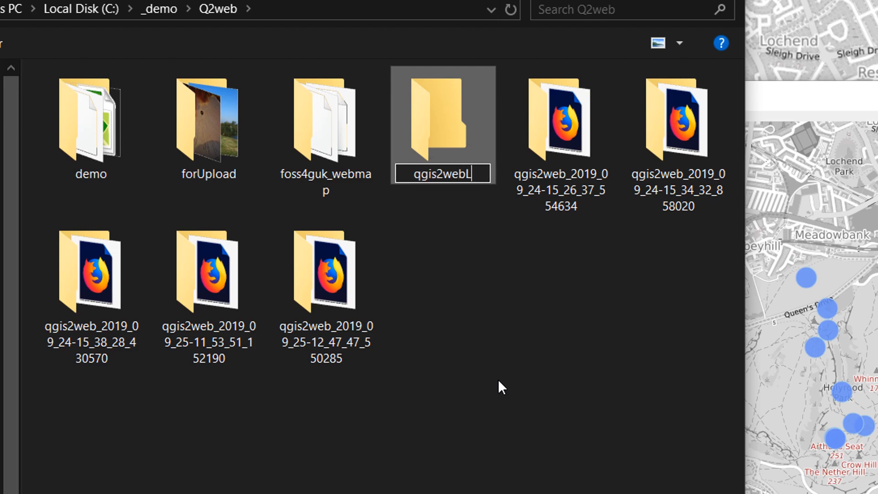
type("iveDemo")
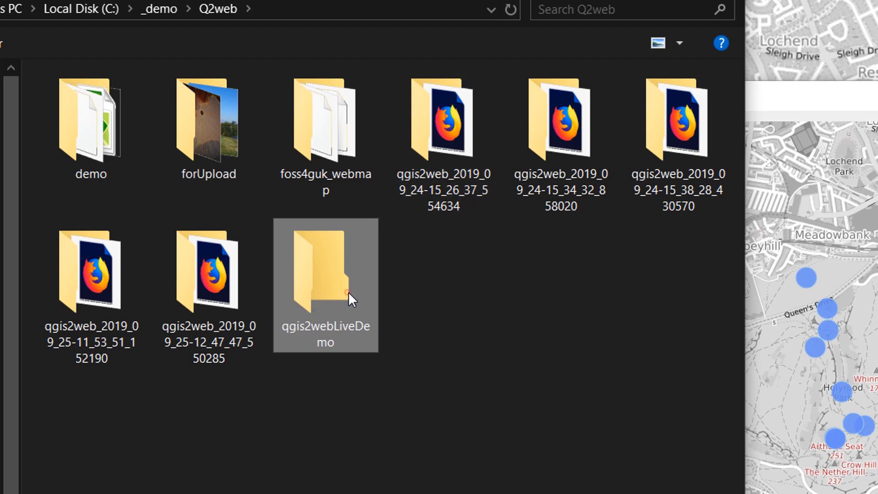
double_click(326, 282)
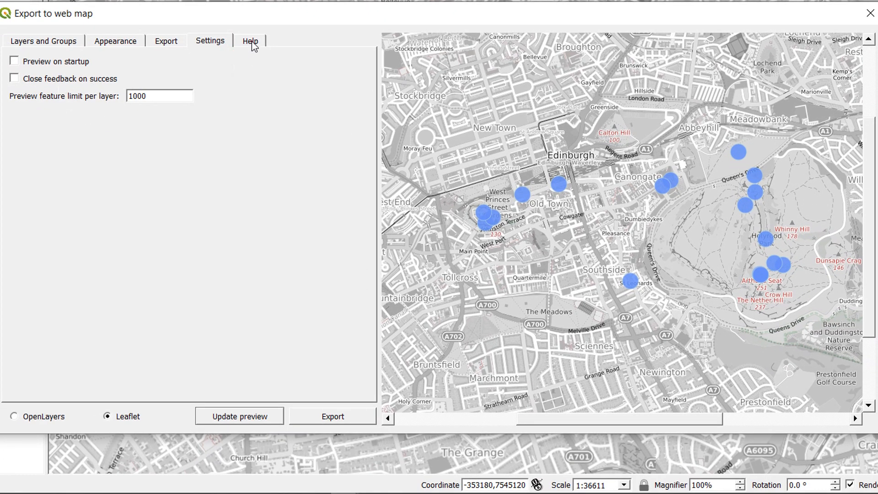
Export the Leaflet web map to qgis2webLiveDemo and dismiss the success report
left_click(249, 40)
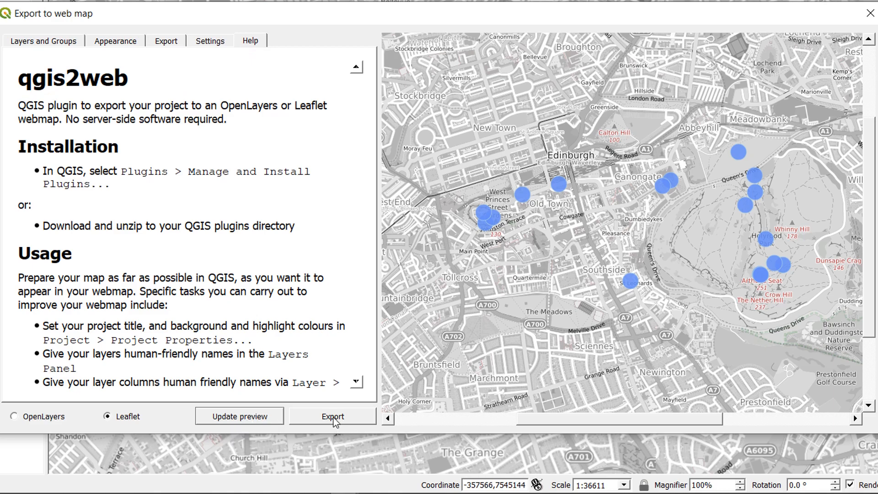
left_click(332, 415)
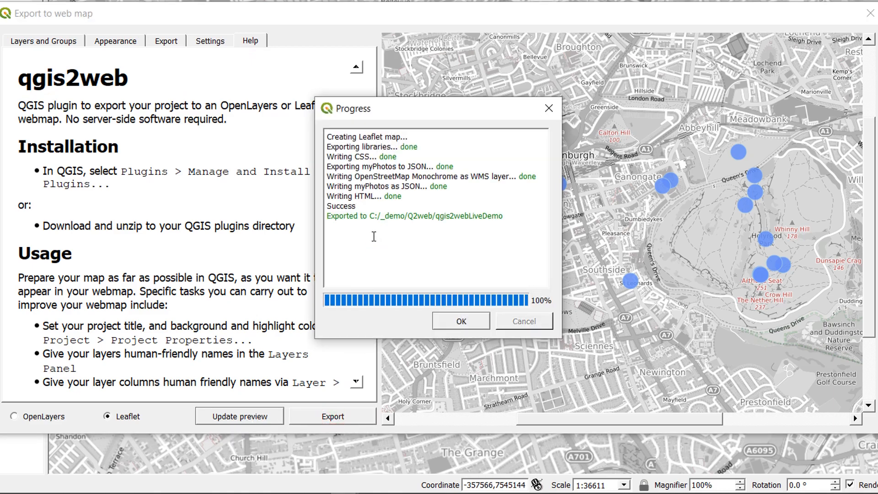
left_click(461, 321)
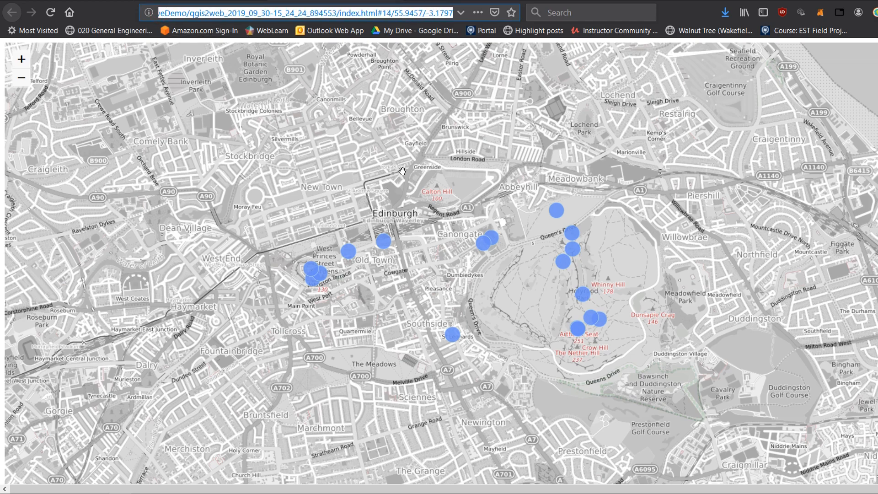
mouse_move(403, 69)
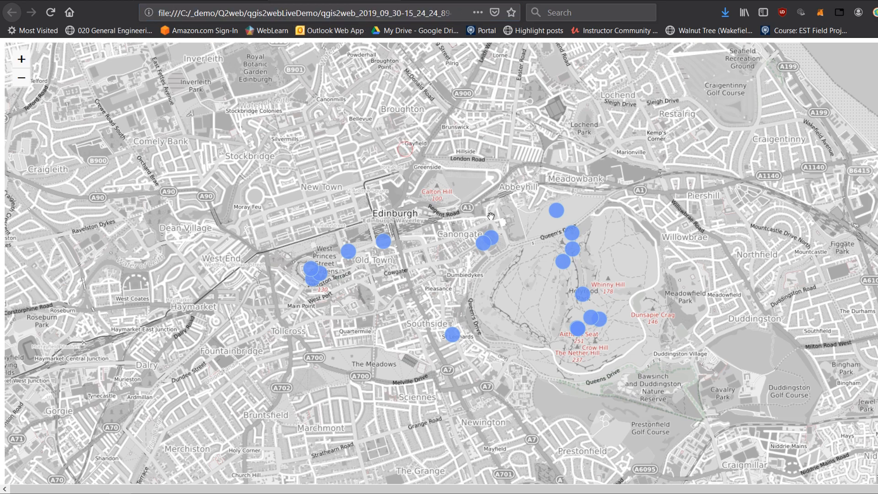
mouse_move(478, 227)
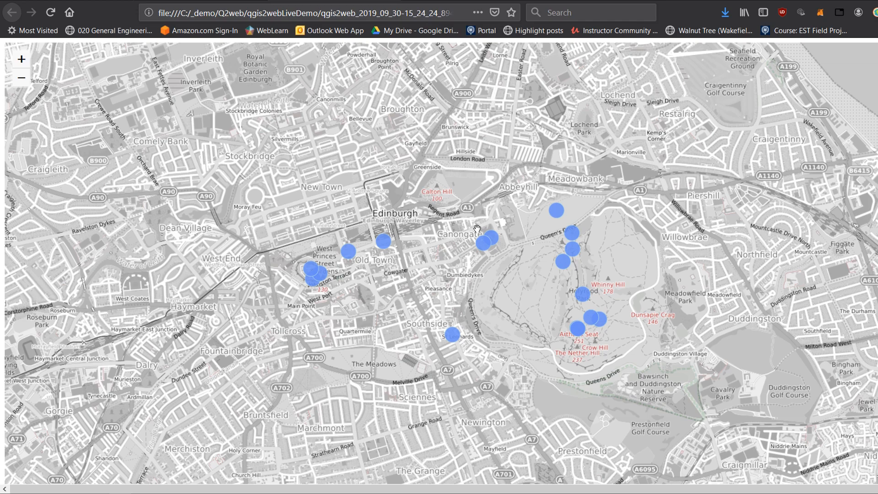
mouse_move(474, 223)
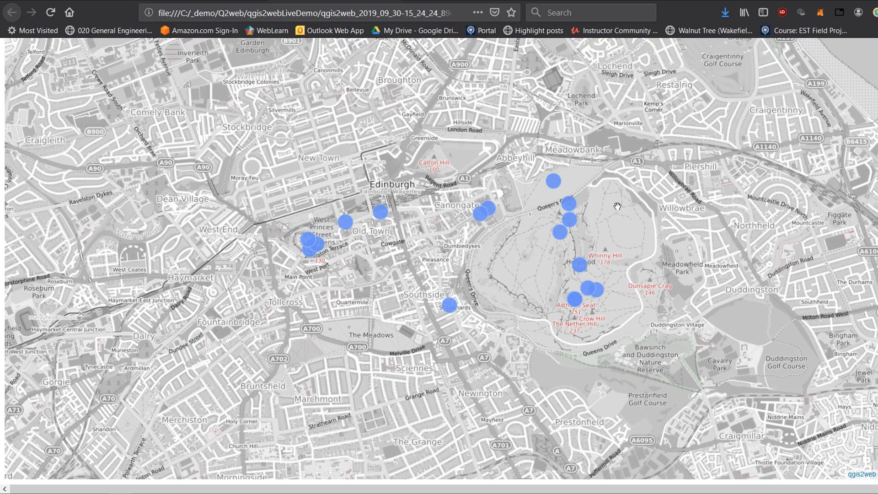
mouse_move(610, 209)
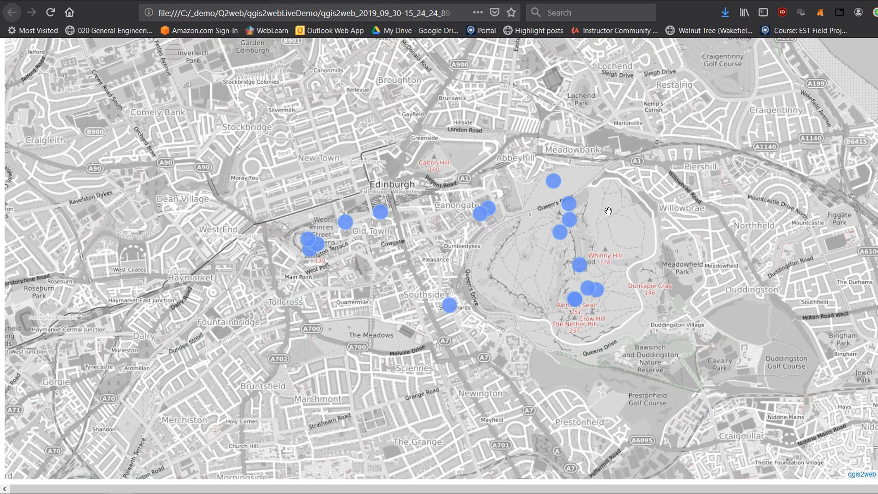
mouse_move(586, 231)
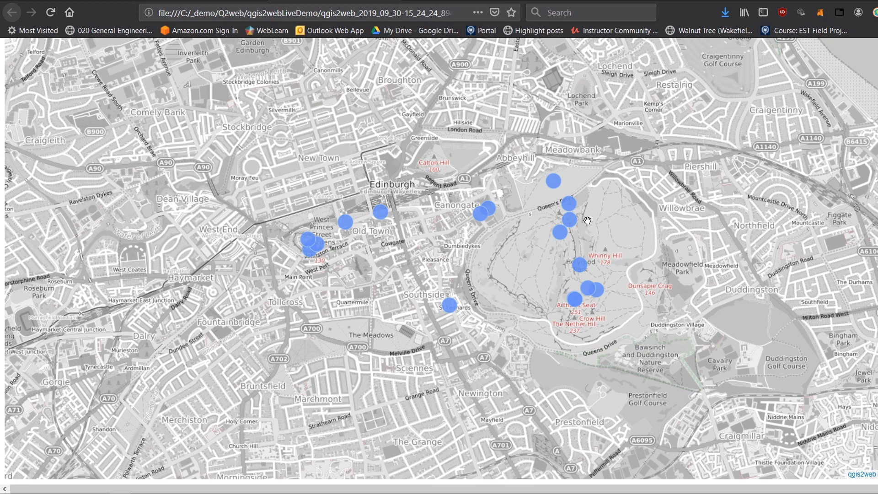
mouse_move(555, 185)
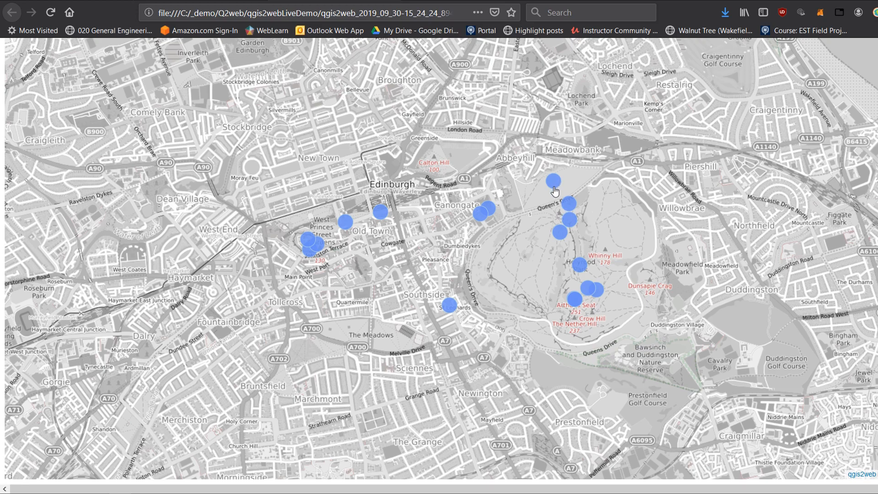
Open the popup of the Holyrood_Park.jpg photo point near Queen's Drive
left_click(553, 180)
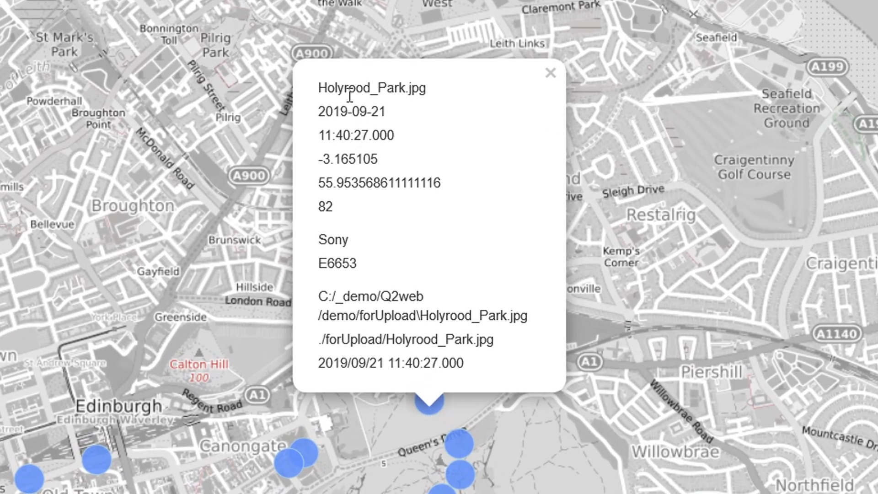
mouse_move(339, 312)
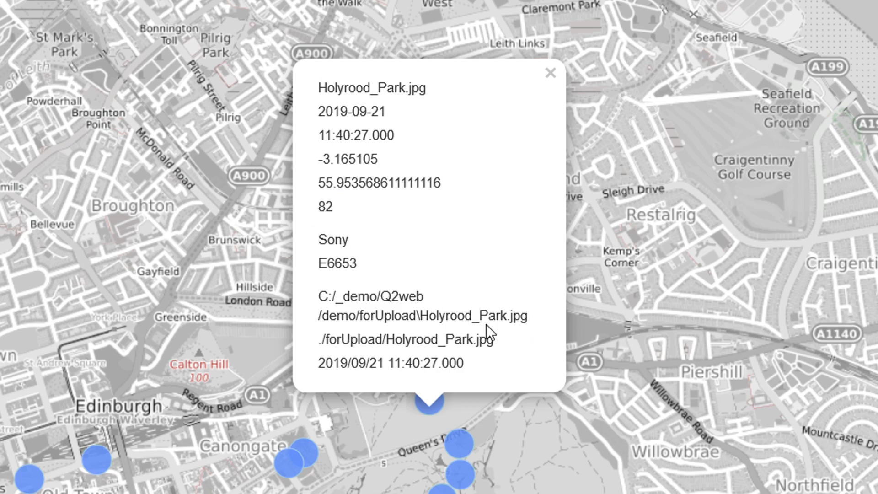
mouse_move(332, 350)
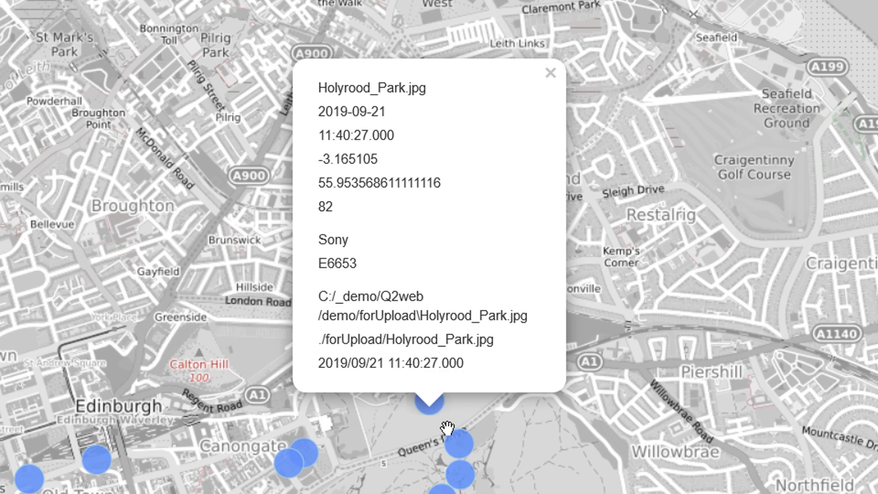
mouse_move(431, 424)
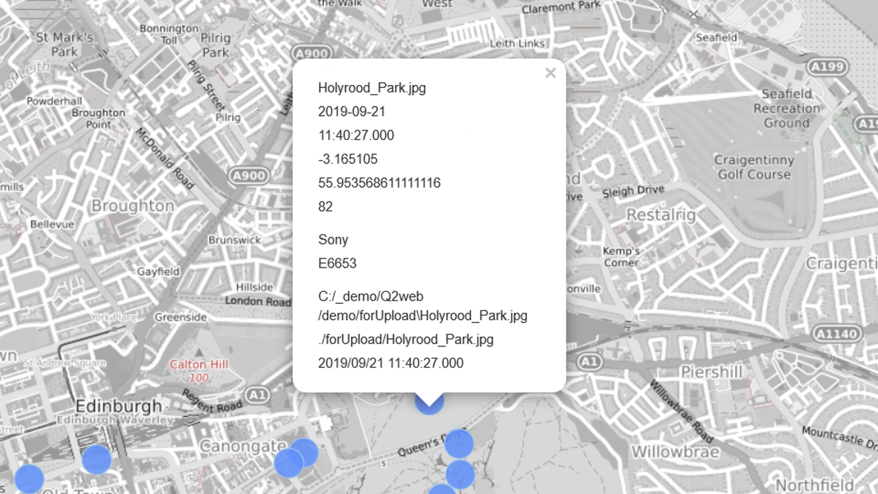
mouse_move(445, 380)
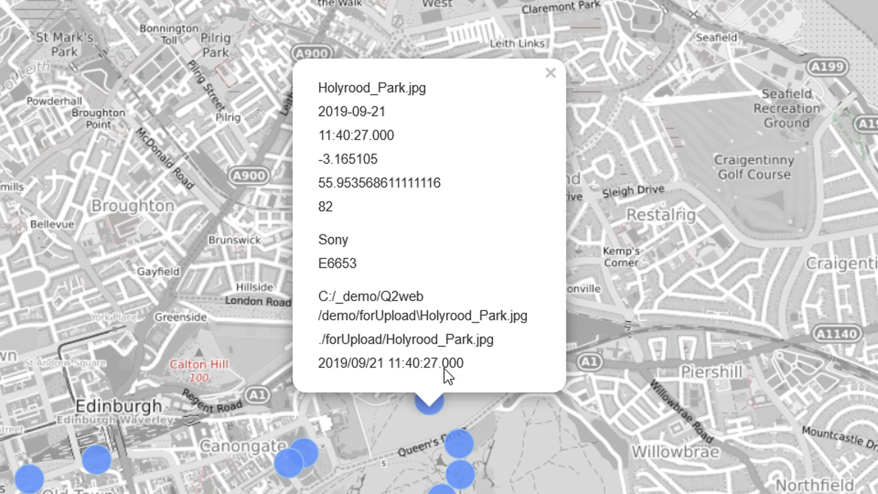
mouse_move(381, 330)
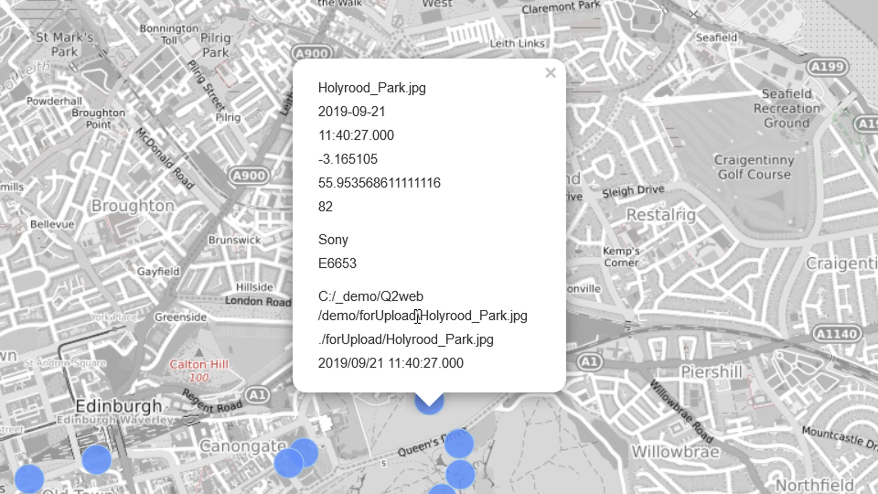
mouse_move(417, 289)
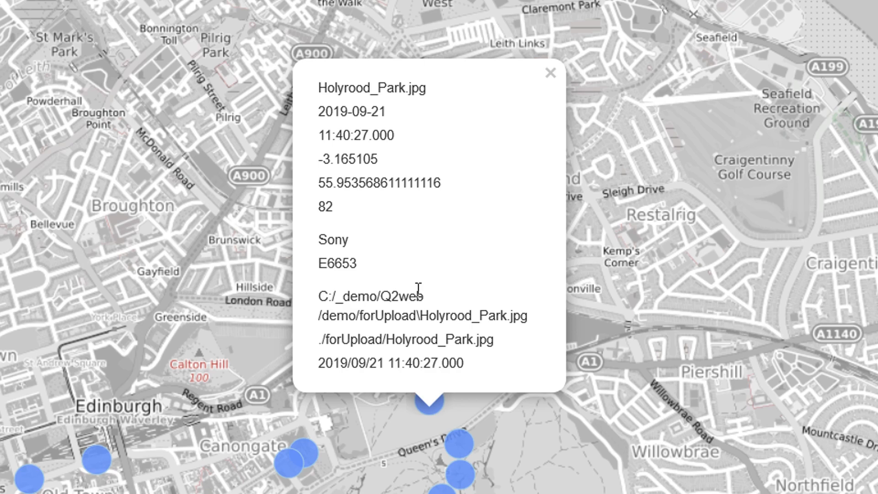
left_click(549, 73)
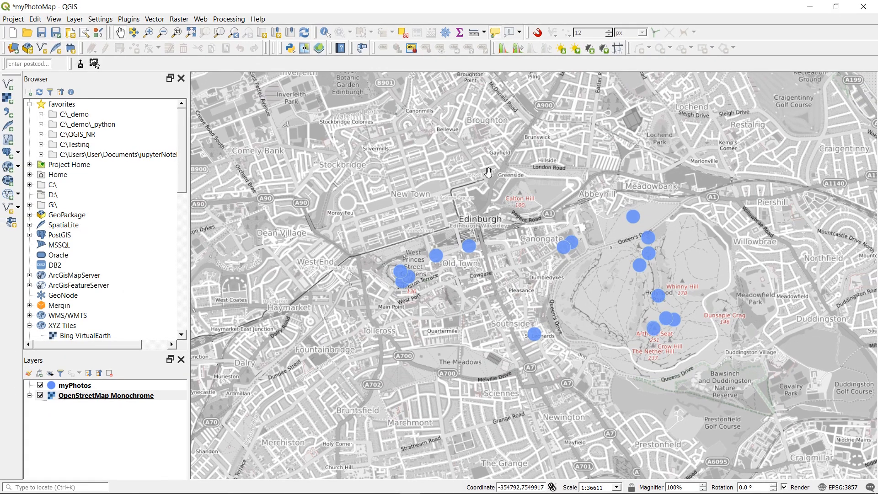
Scroll to the Path column in the myPhotos attribute table, then close the table
left_click(74, 385)
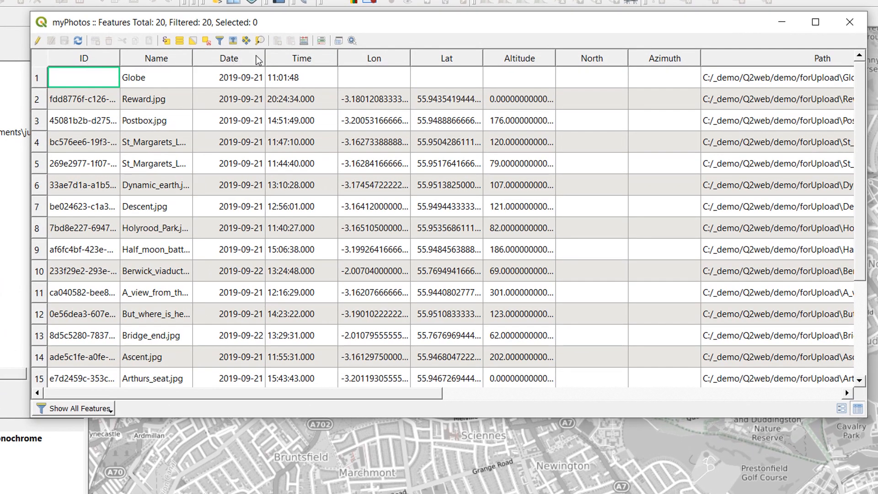
mouse_move(792, 125)
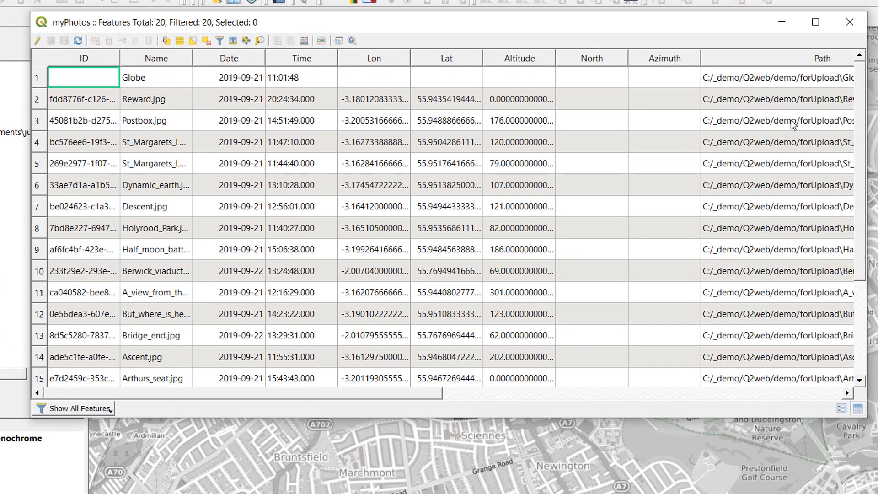
mouse_move(845, 21)
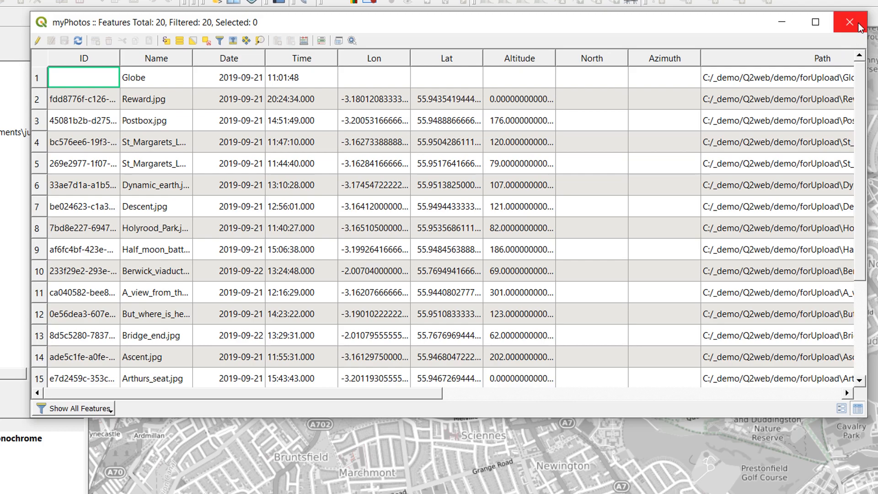
mouse_move(395, 403)
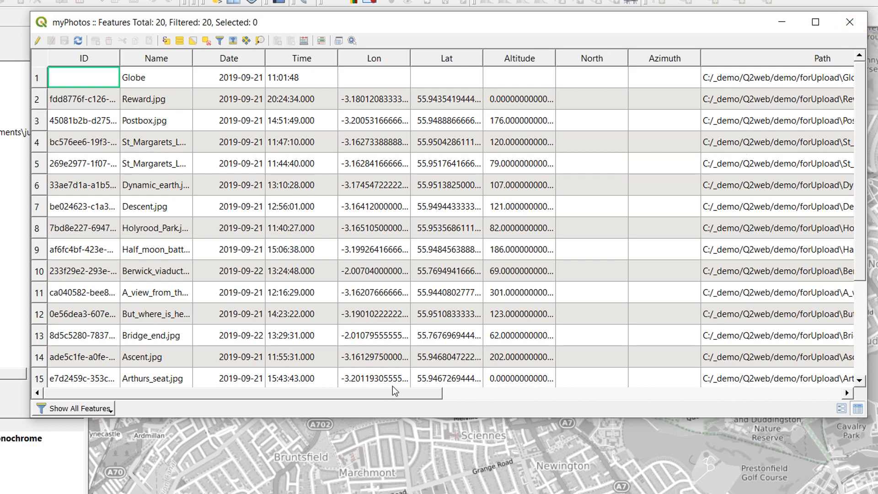
scroll("right", 3)
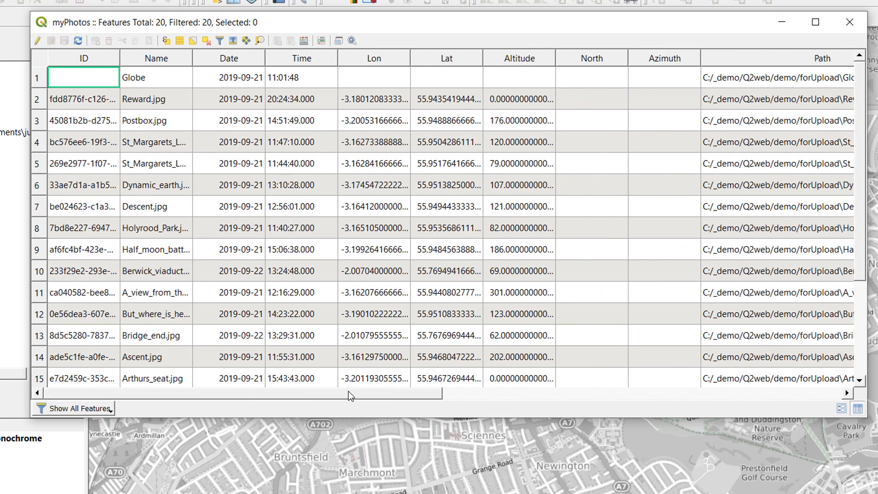
mouse_move(839, 22)
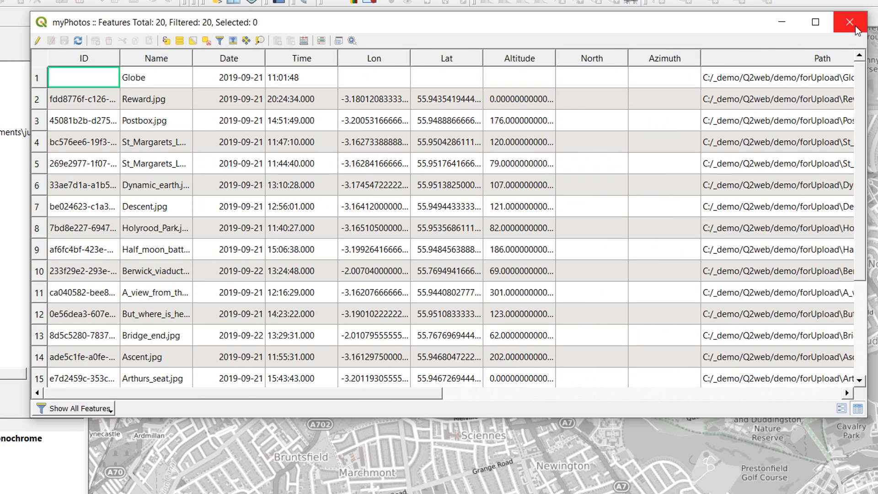
left_click(839, 22)
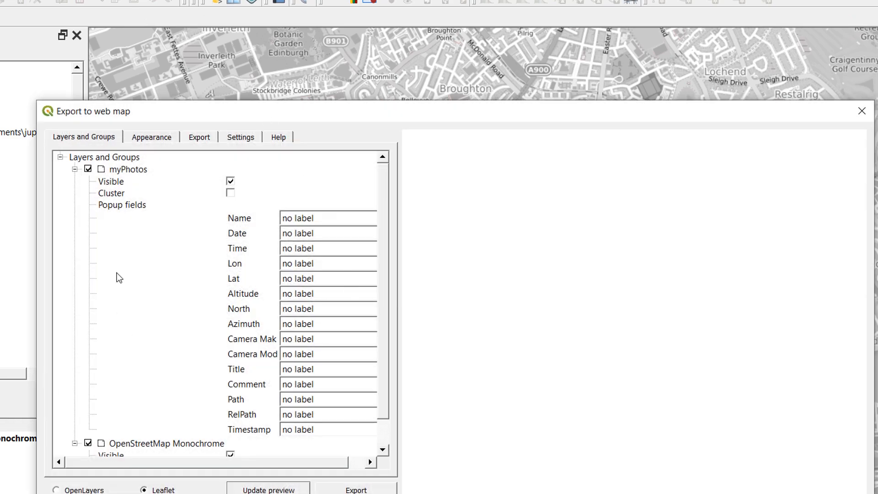
left_click(120, 205)
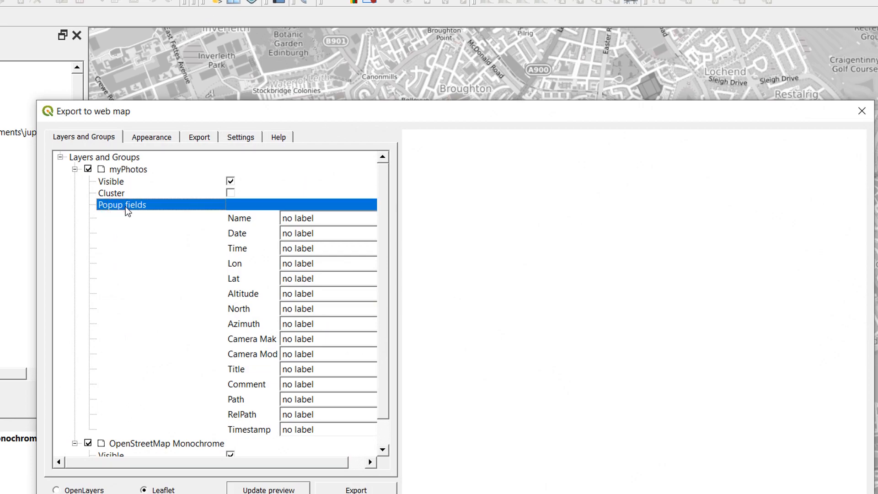
mouse_move(309, 222)
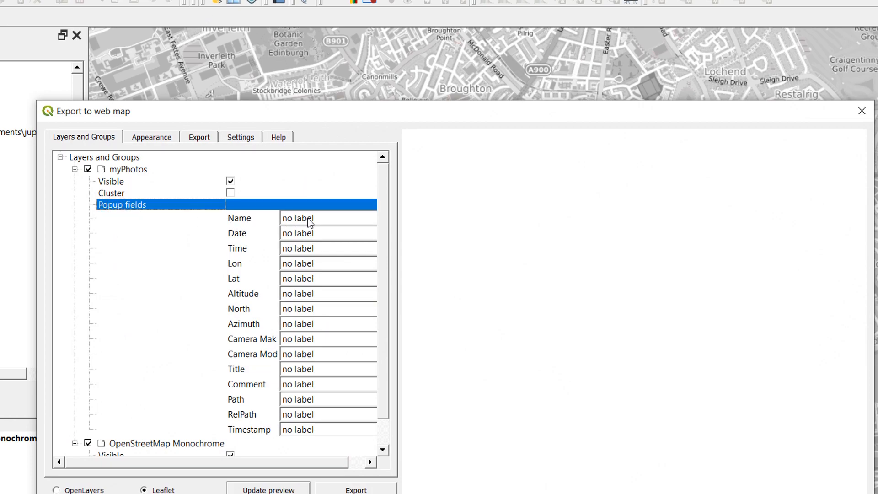
mouse_move(308, 432)
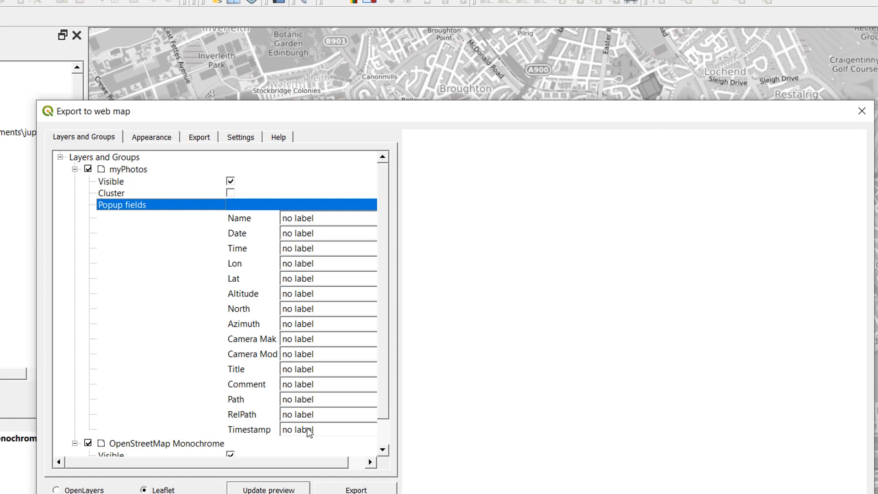
mouse_move(260, 426)
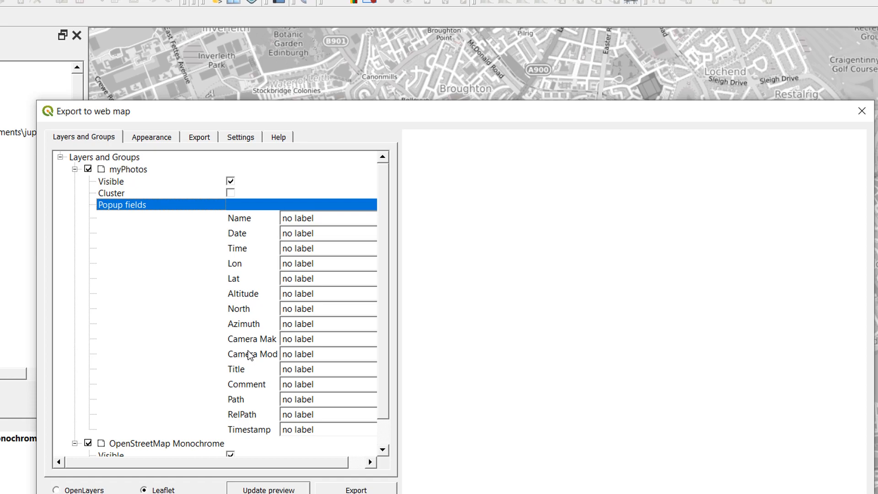
mouse_move(556, 253)
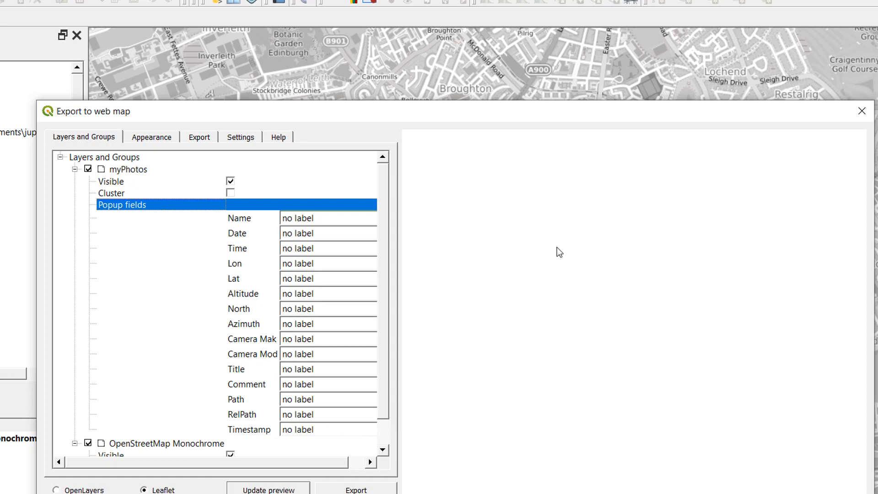
mouse_move(862, 111)
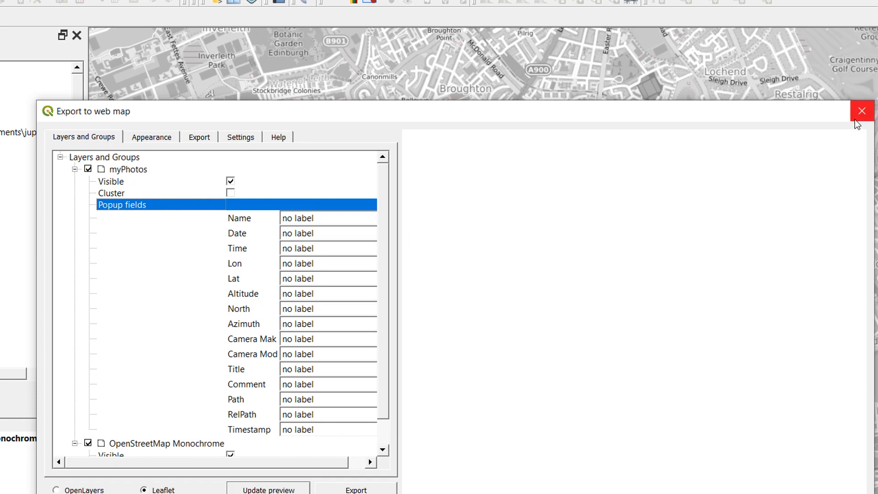
left_click(862, 110)
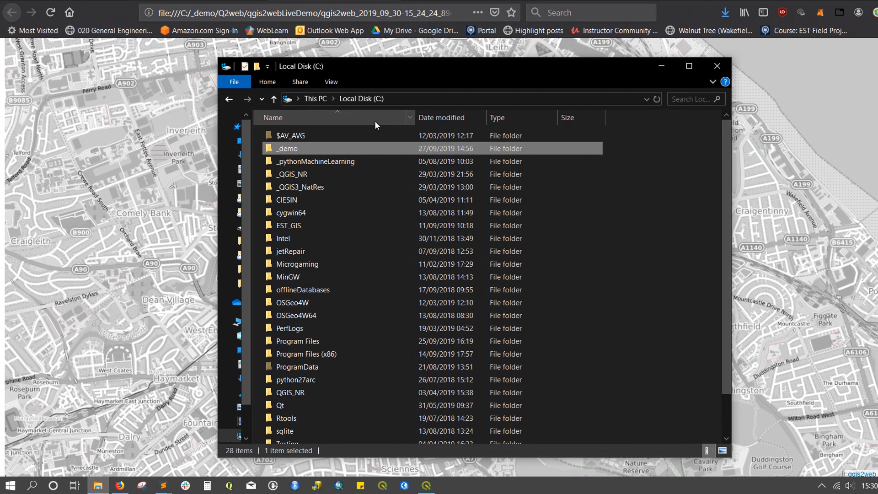
Open _demo > Q2web > qgis2webLiveDemo > qgis2web_2019_09_30-15_24_24_894553 export folder
double_click(286, 148)
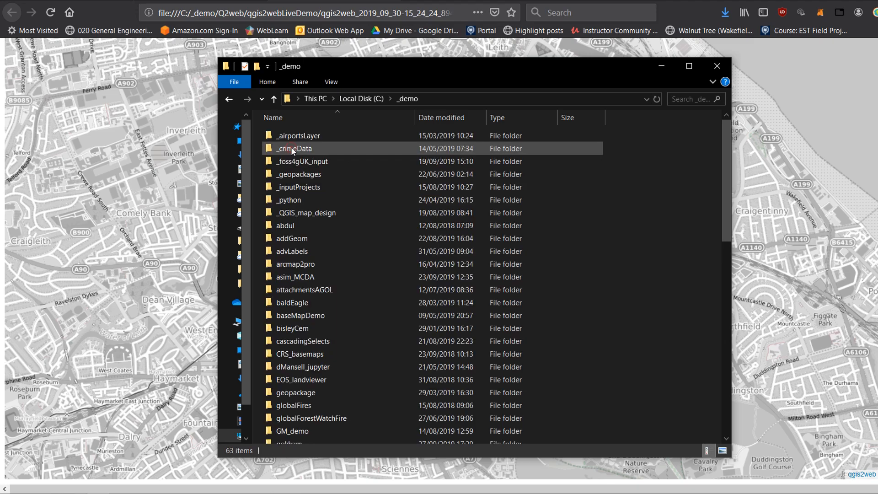
scroll("down", 3)
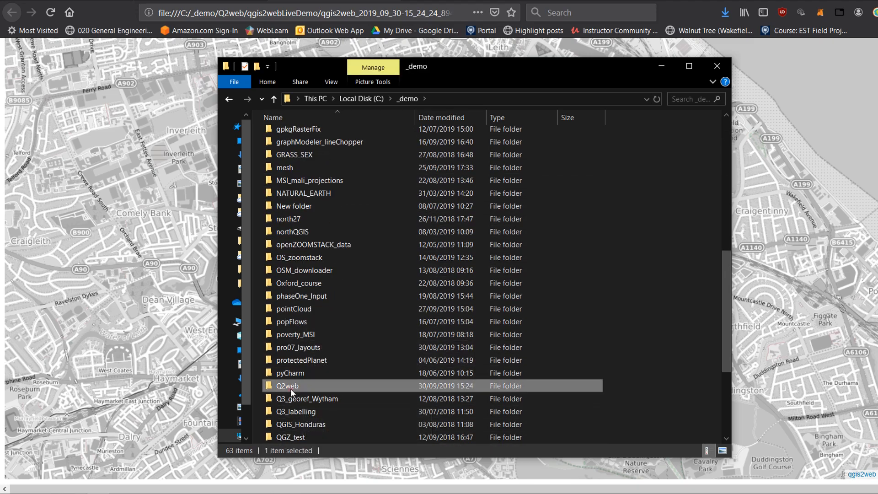
double_click(287, 385)
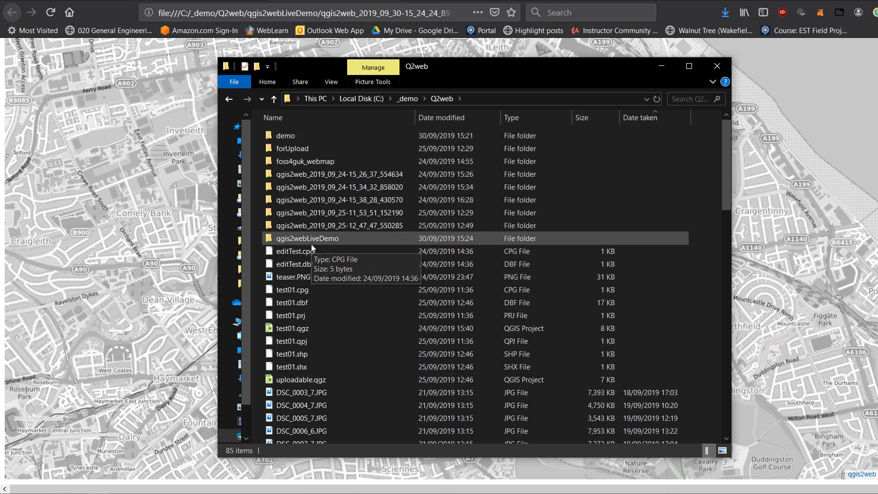
left_click(318, 238)
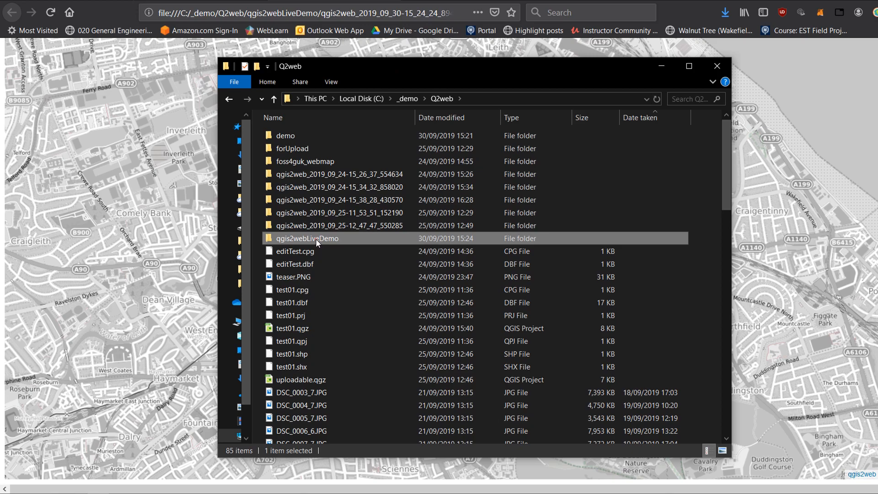
double_click(307, 238)
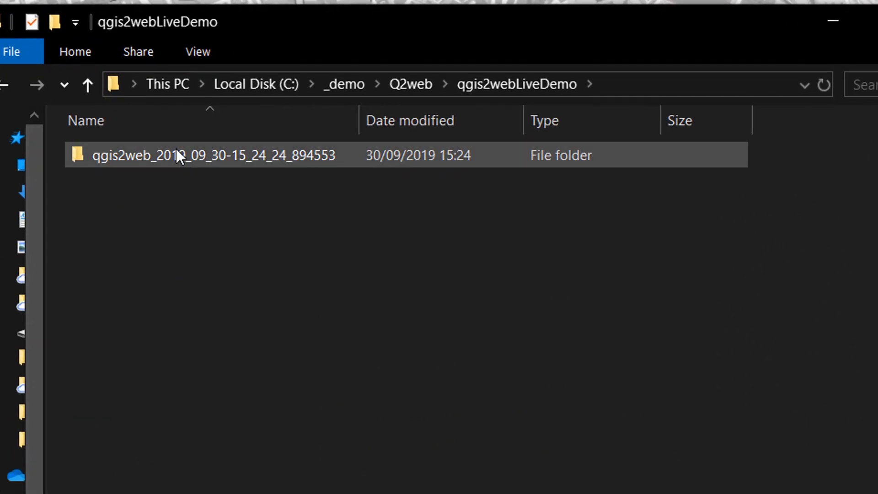
mouse_move(146, 168)
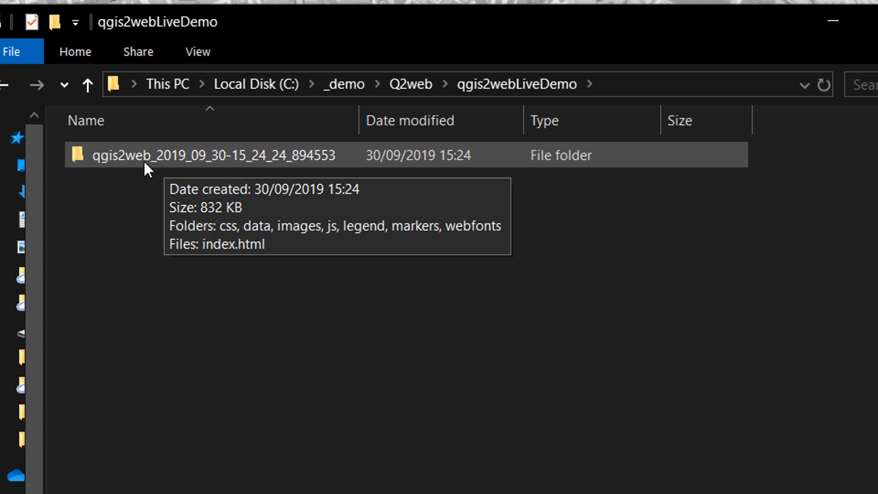
mouse_move(167, 164)
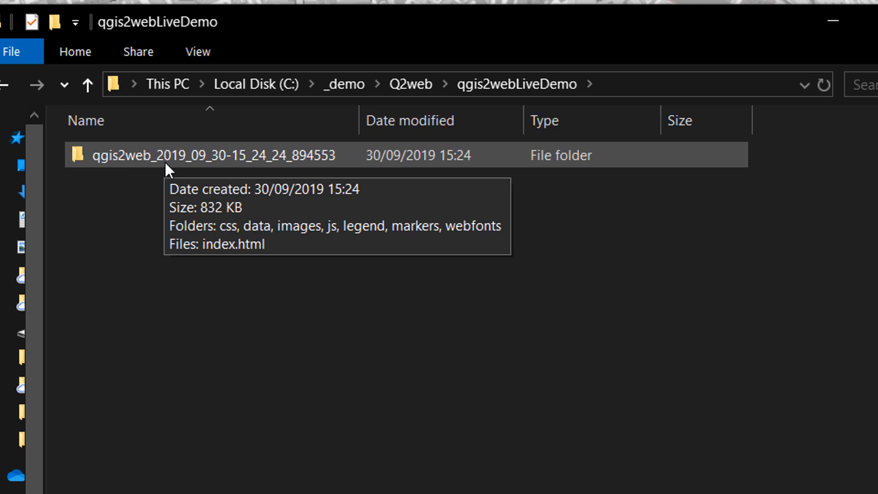
mouse_move(158, 172)
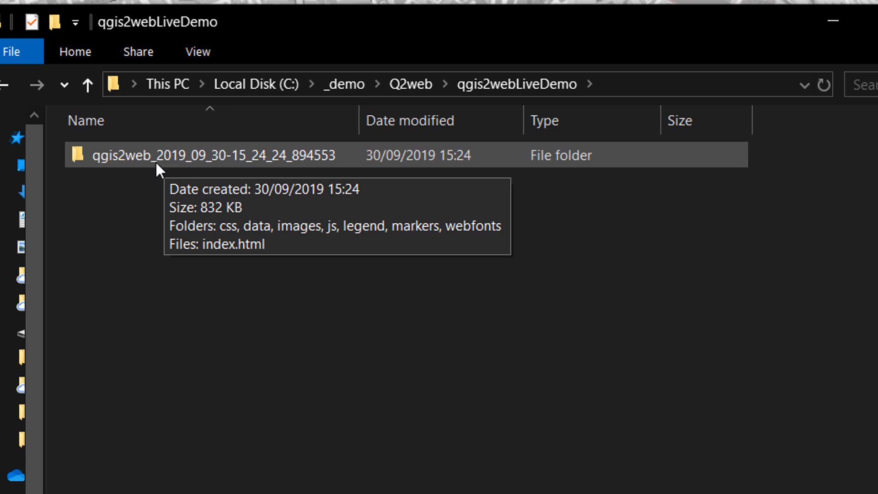
mouse_move(280, 168)
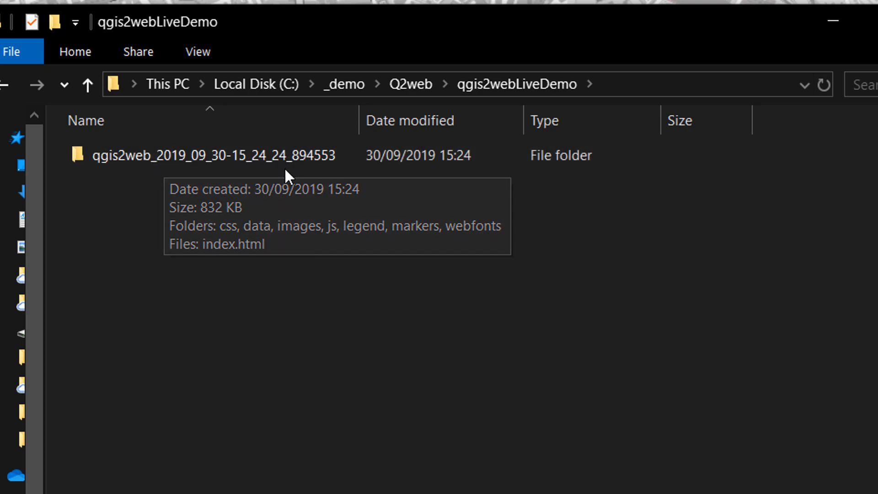
left_click(199, 156)
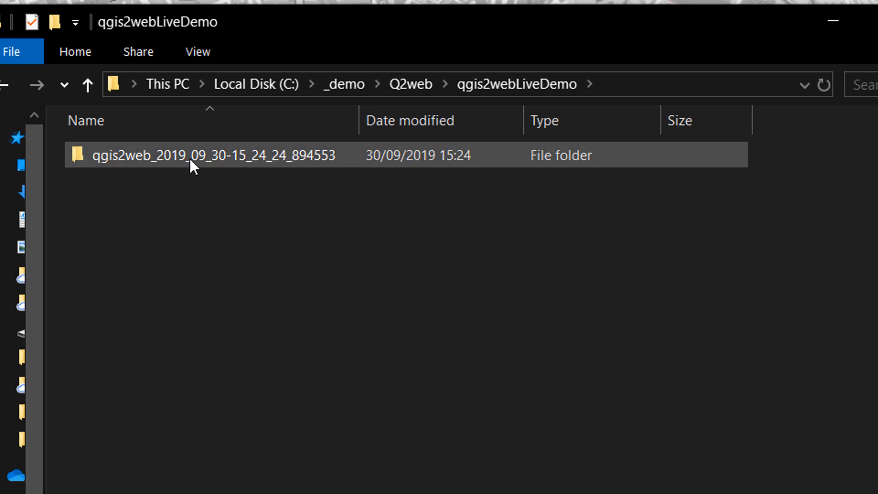
mouse_move(192, 161)
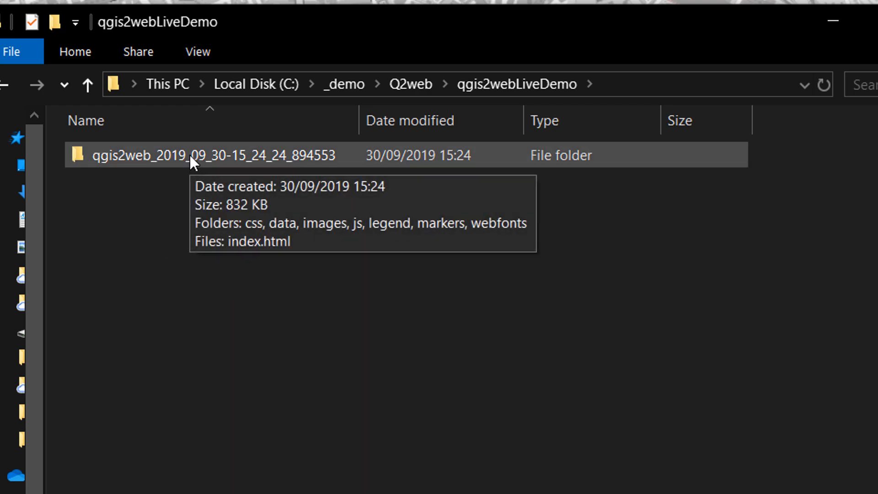
double_click(189, 156)
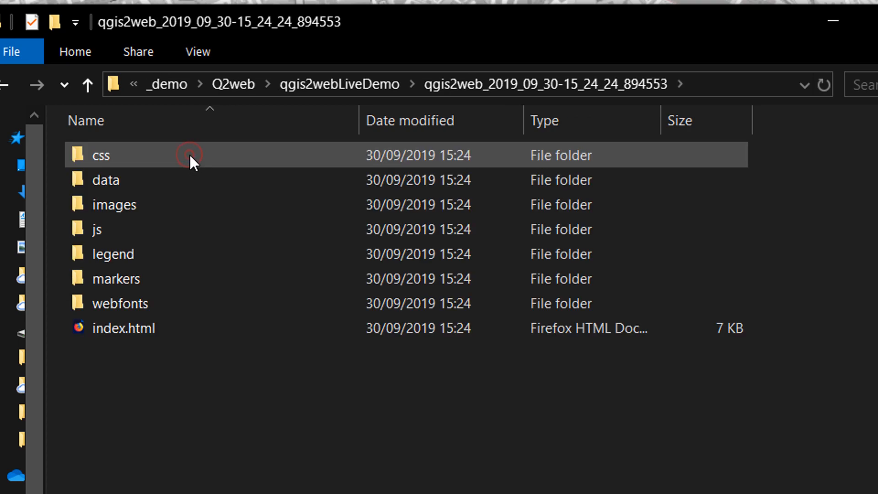
Inspect the js and css folders, then bring up index.html's context menu
left_click(97, 229)
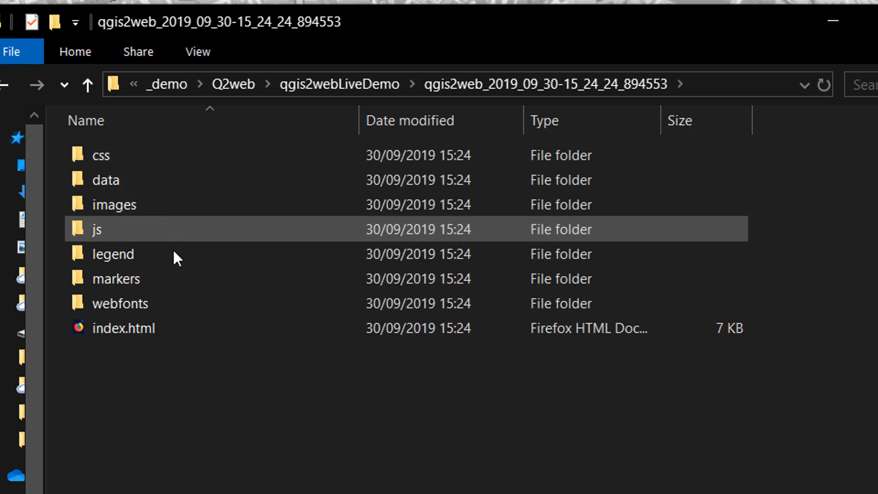
left_click(102, 156)
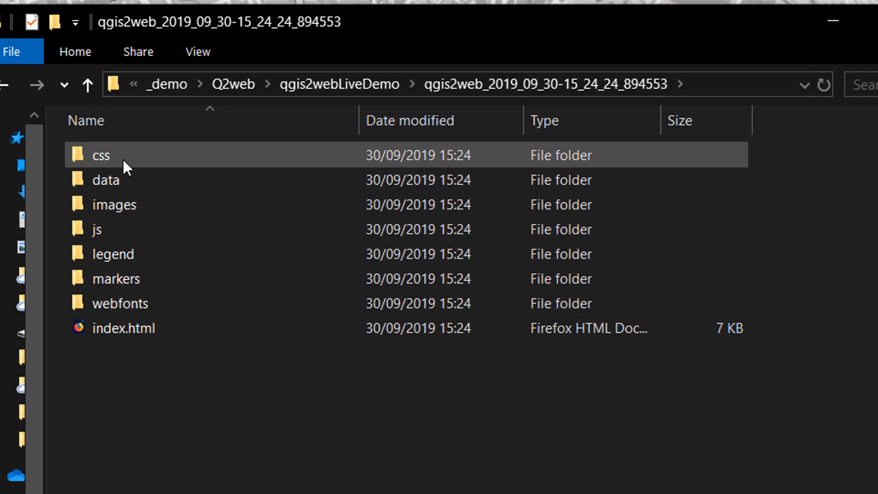
mouse_move(158, 155)
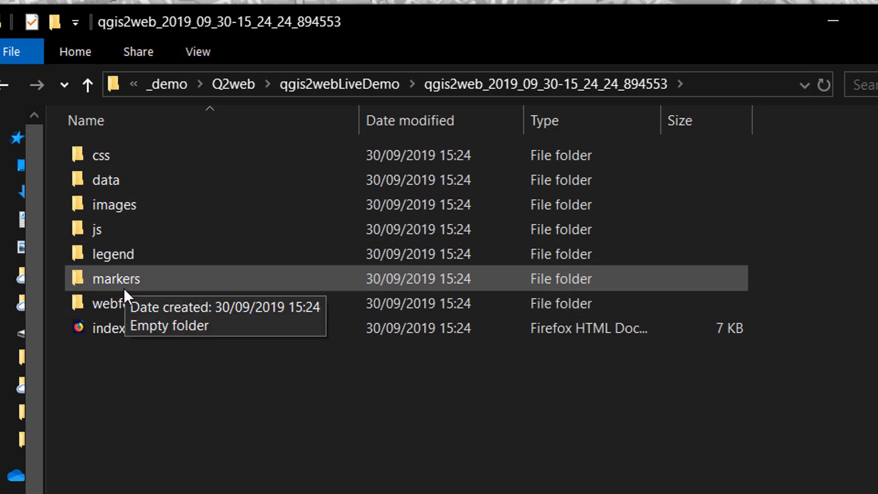
left_click(122, 328)
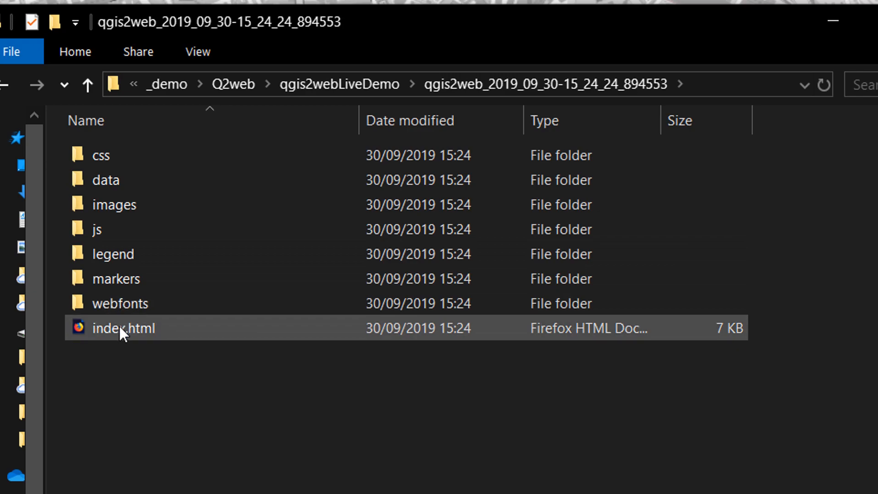
mouse_move(125, 342)
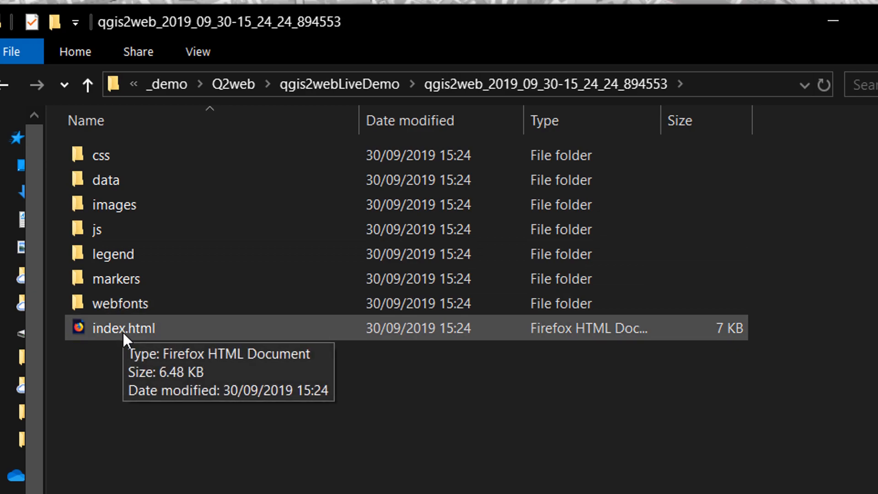
mouse_move(139, 349)
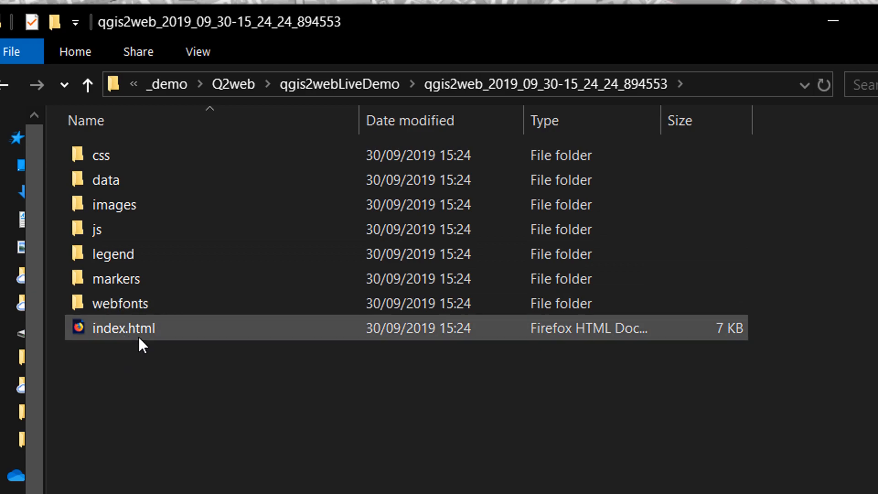
mouse_move(140, 341)
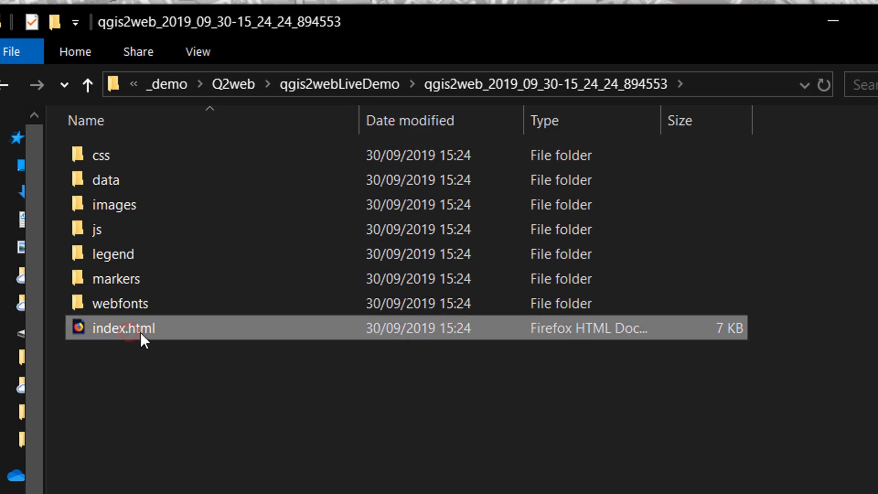
mouse_move(155, 336)
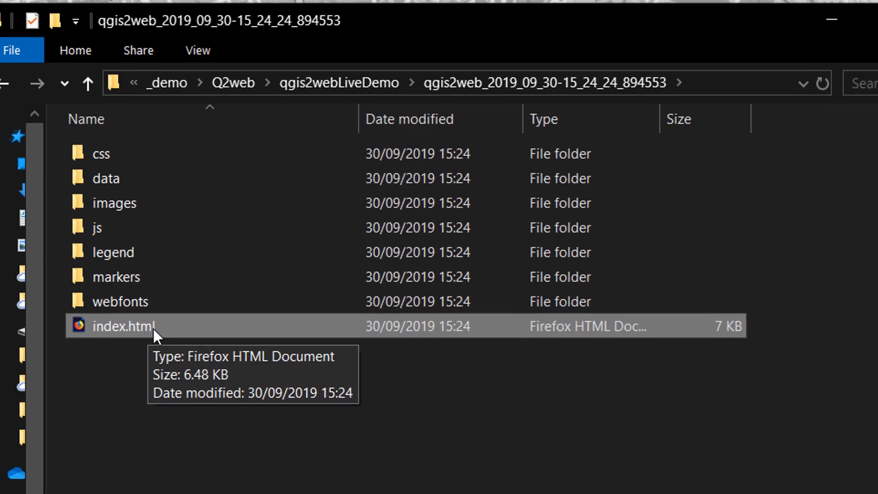
right_click(124, 326)
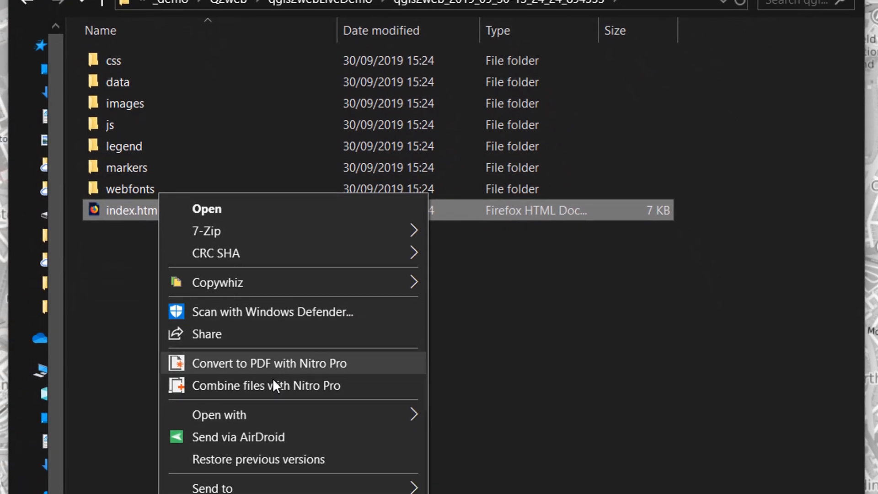
Open the exported index.html with Sublime Text from the Open with menu
left_click(210, 352)
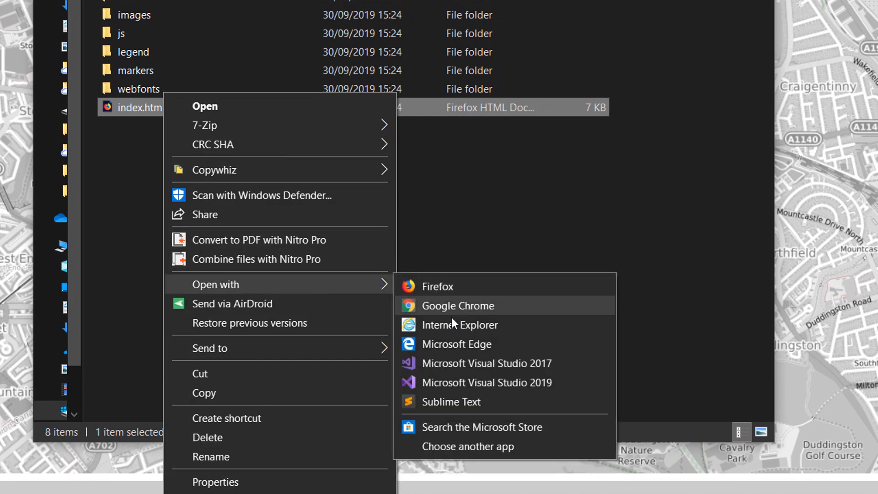
mouse_move(464, 407)
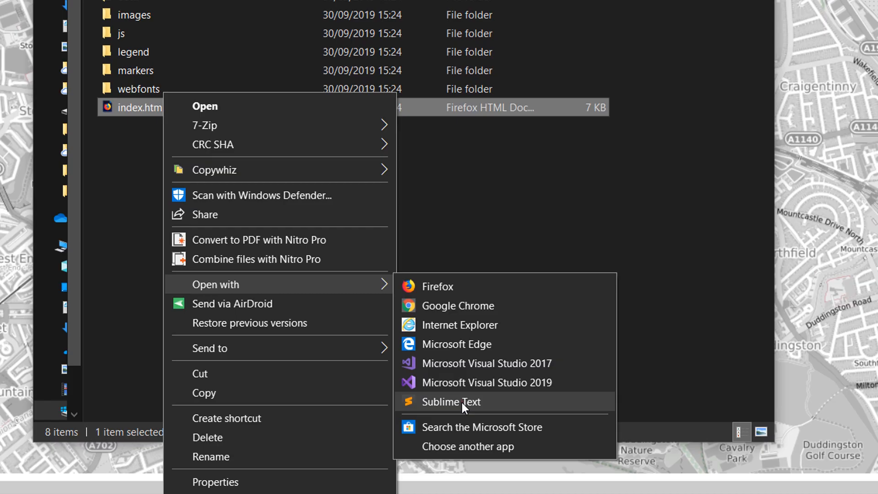
left_click(450, 401)
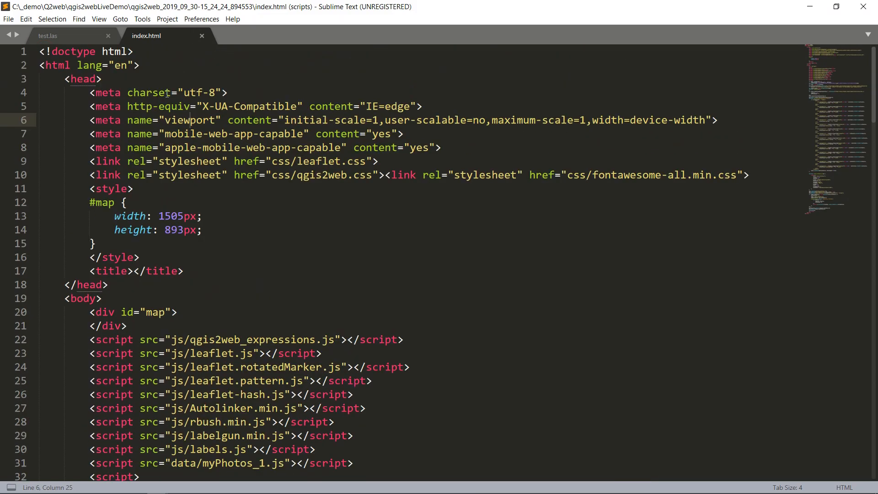
scroll("down", 3)
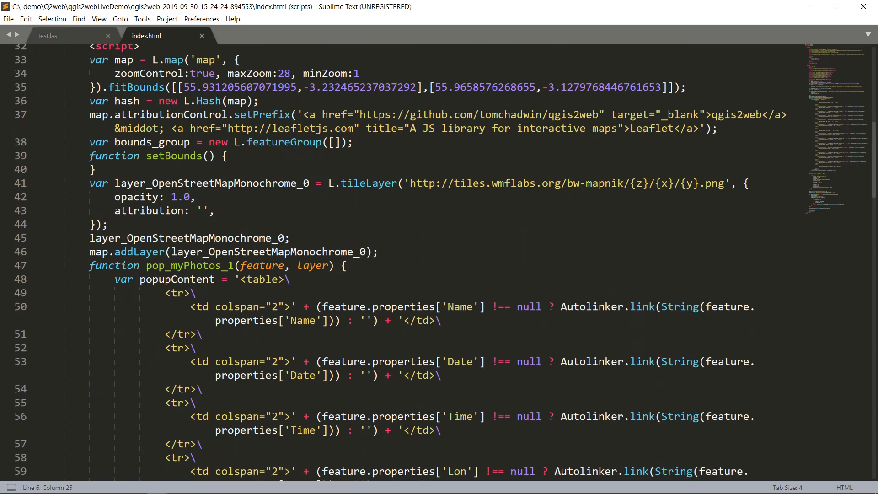
scroll("down", 3)
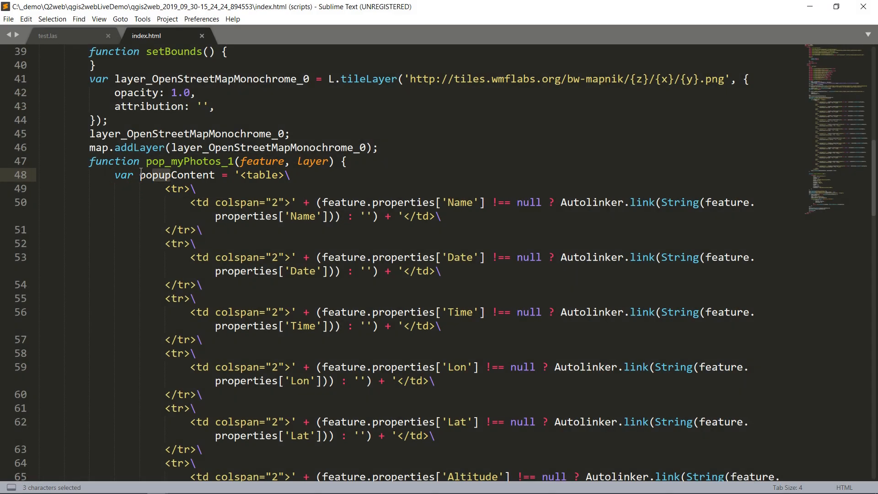
double_click(177, 174)
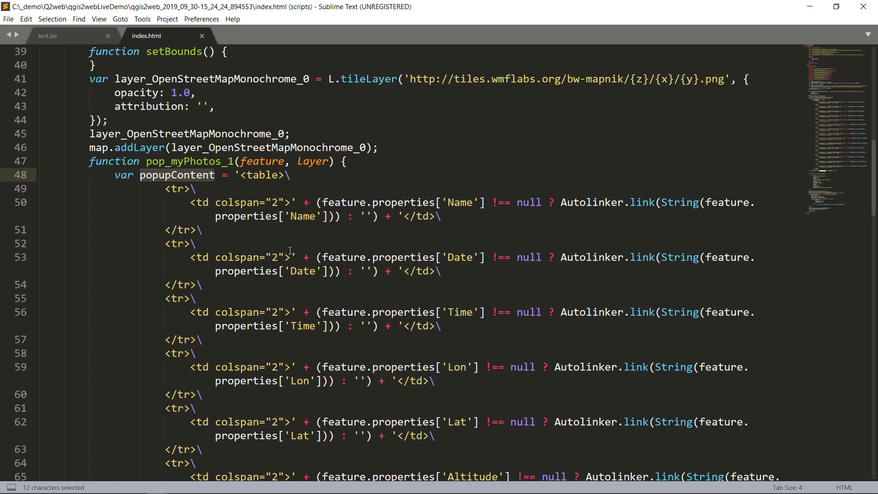
left_click(241, 175)
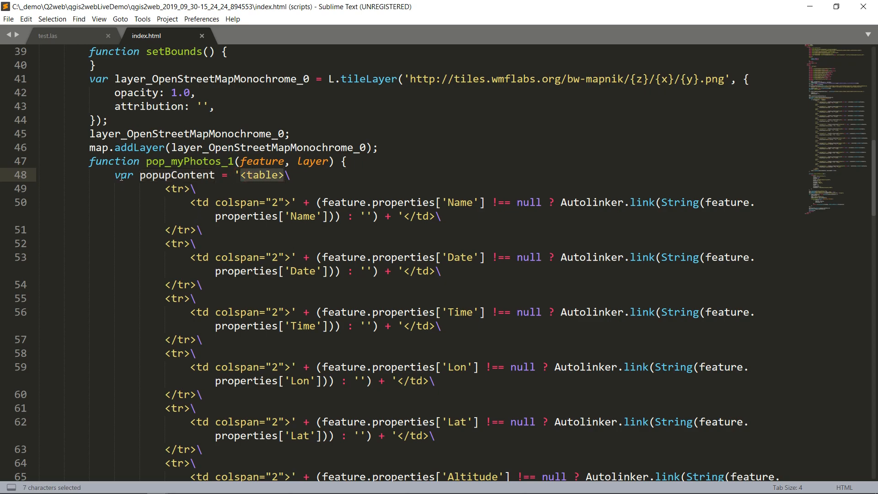
scroll("down", 3)
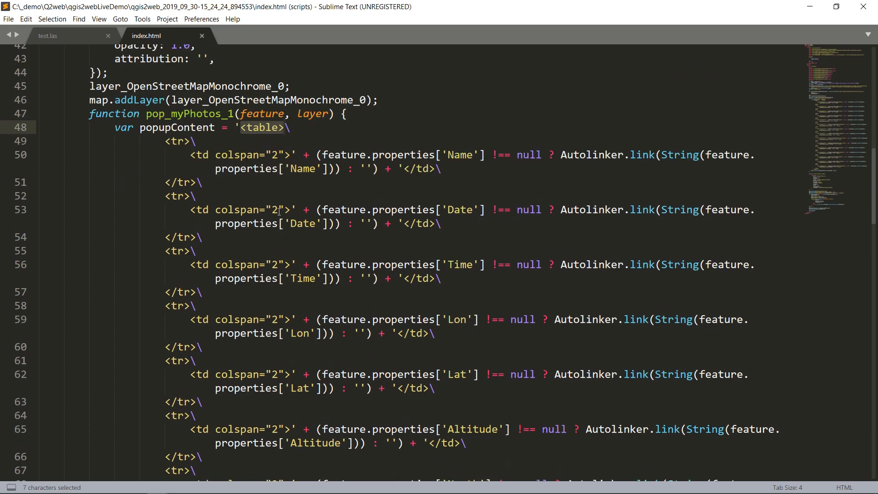
scroll("down", 3)
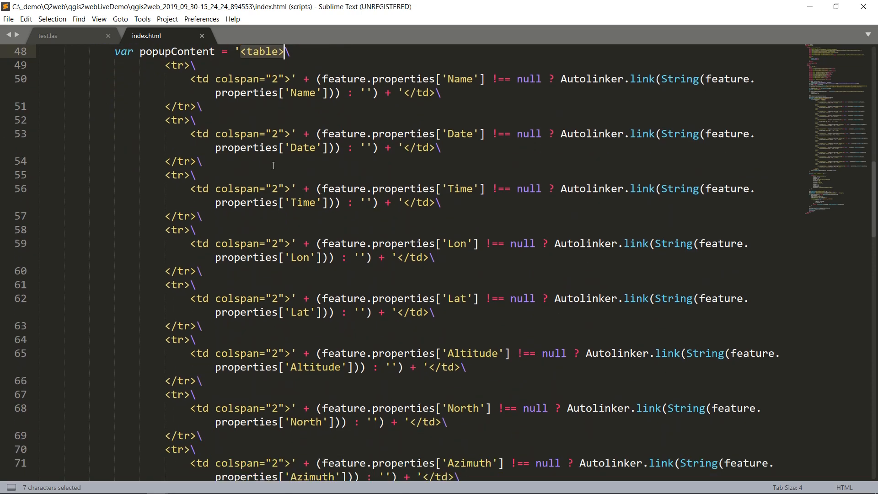
scroll("down", 3)
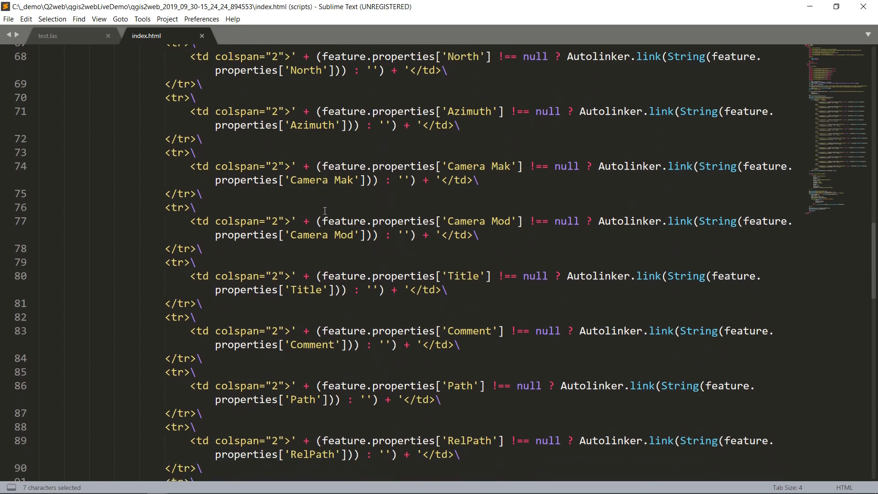
scroll("down", 3)
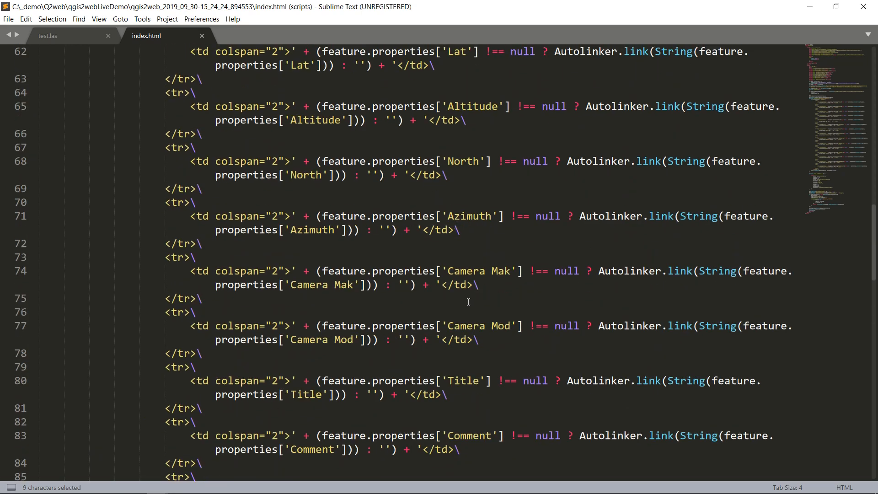
mouse_move(266, 356)
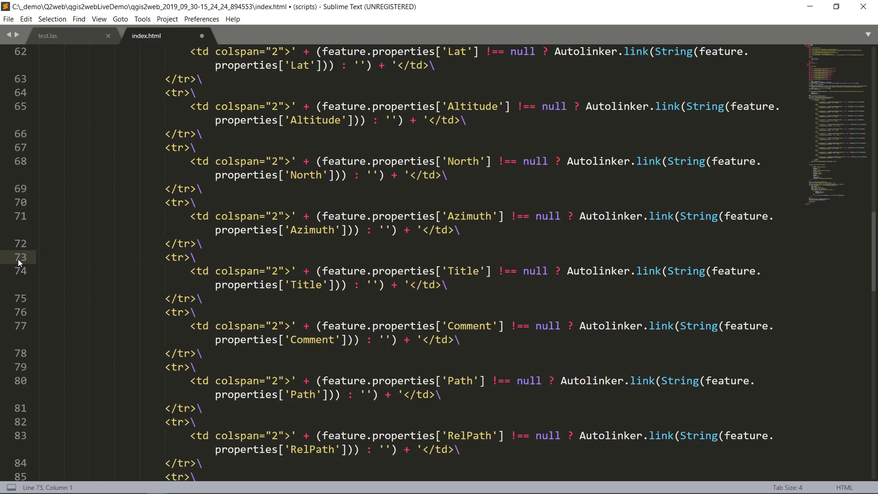
Save the edited index.html through Sublime Text's File menu
scroll("down", 3)
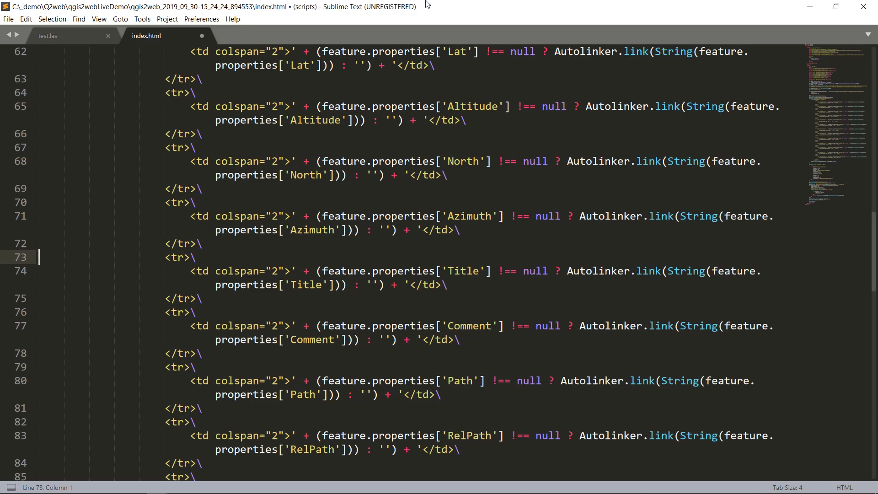
left_click(22, 19)
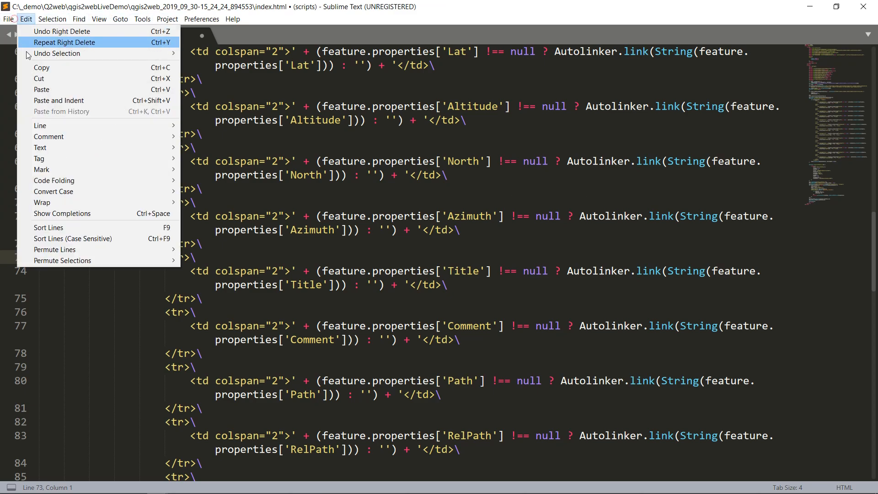
left_click(9, 18)
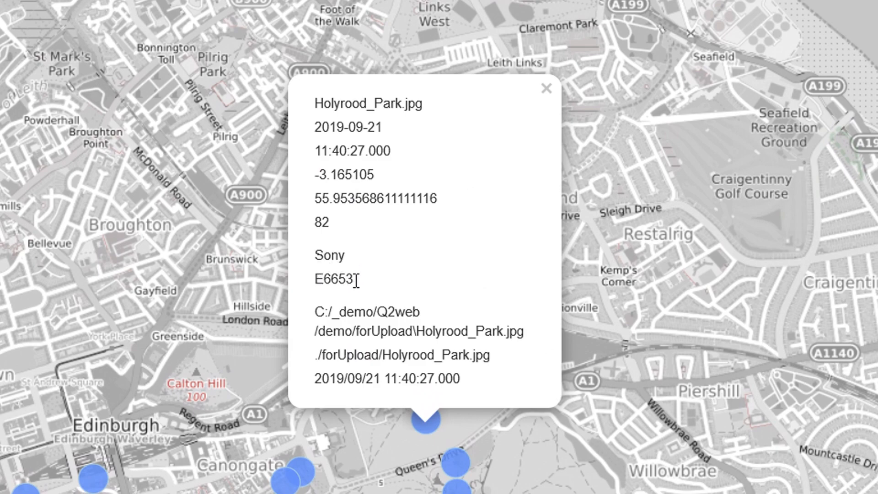
mouse_move(579, 108)
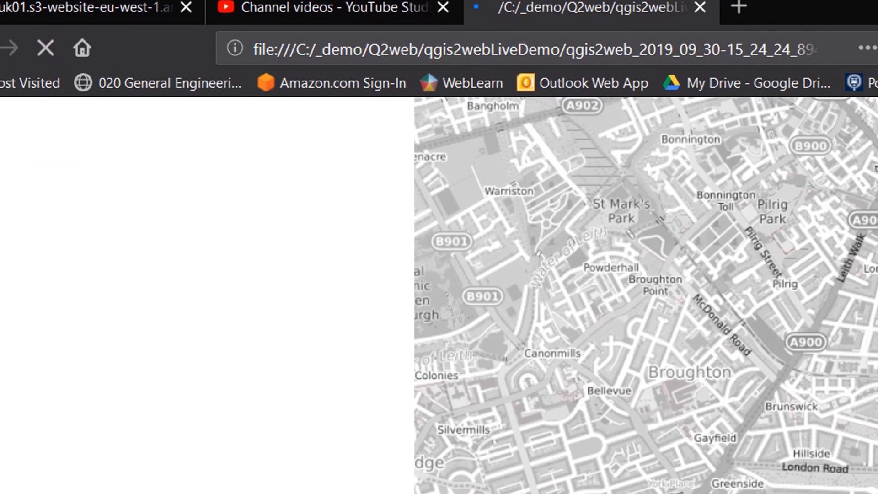
Reload the web map page in Firefox to pick up the index.html edits
left_click(461, 435)
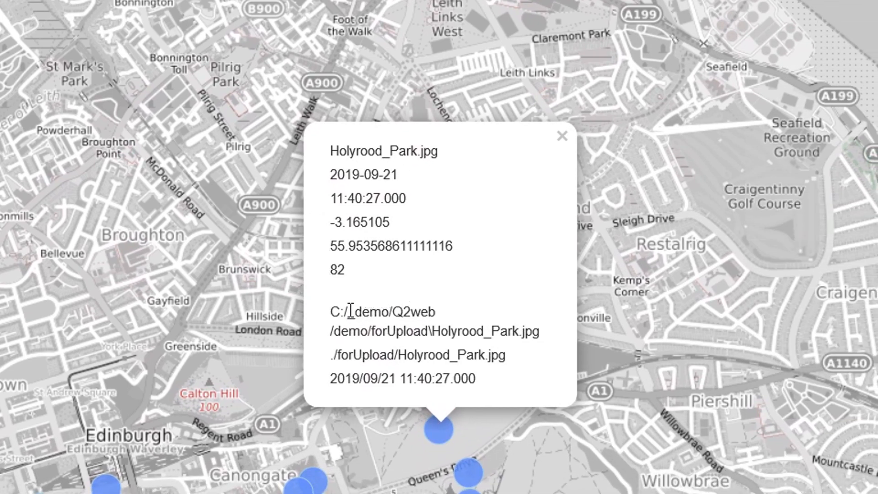
mouse_move(396, 230)
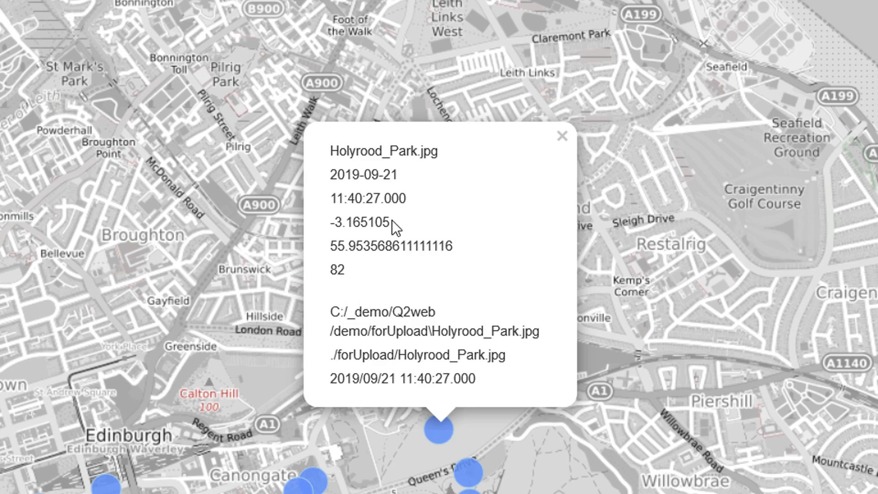
mouse_move(561, 137)
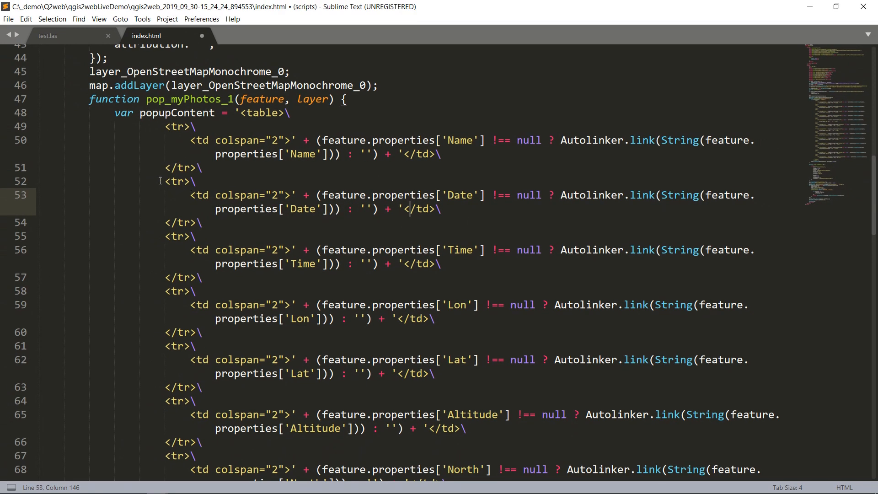
Delete the Date through Path popup rows from index.html and save with Ctrl+S
double_click(176, 181)
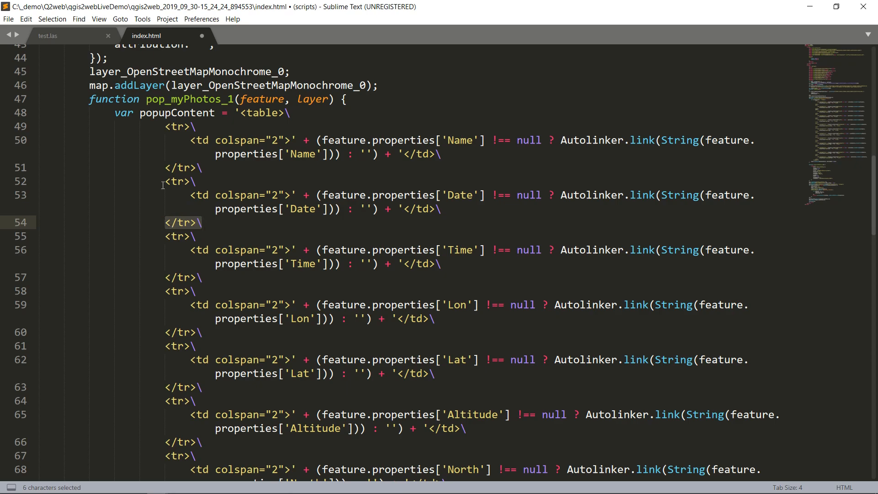
left_click(164, 181)
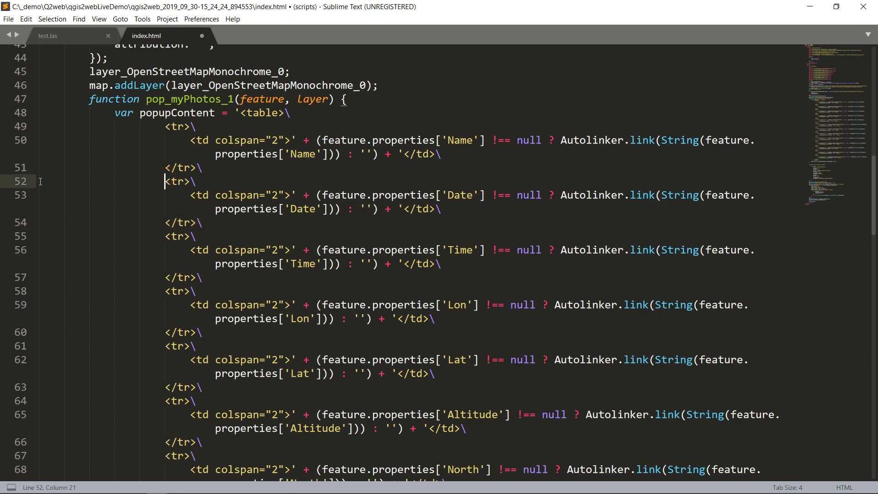
left_click_drag(163, 181, 196, 236)
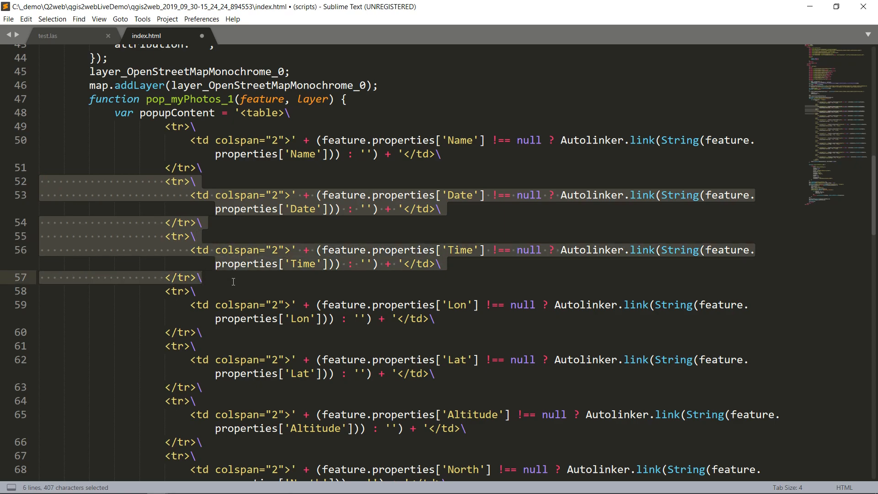
left_click(252, 415)
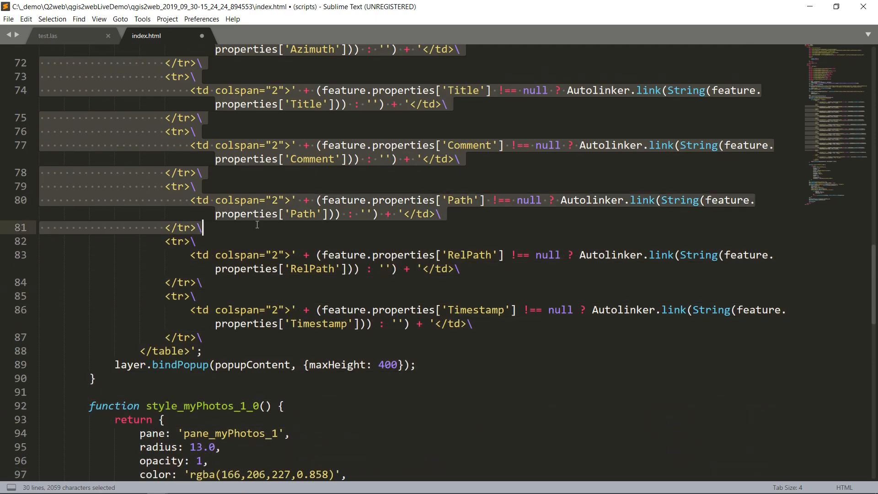
mouse_move(232, 241)
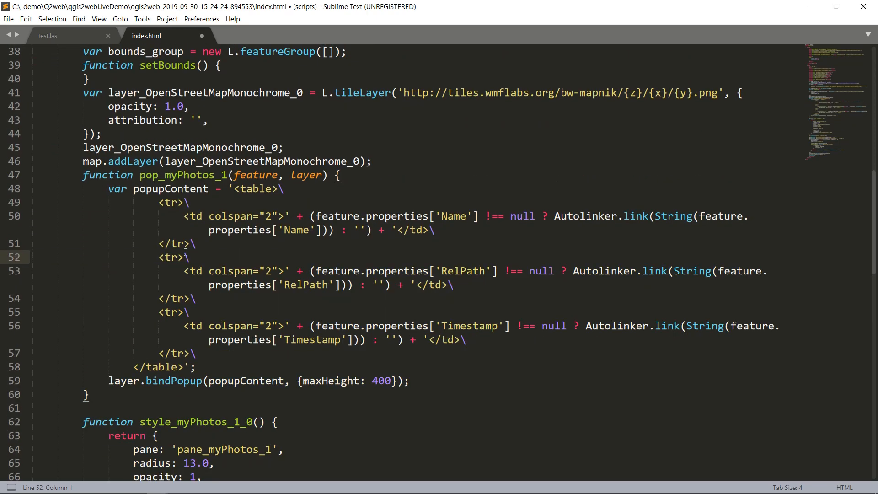
key("ctrl+s")
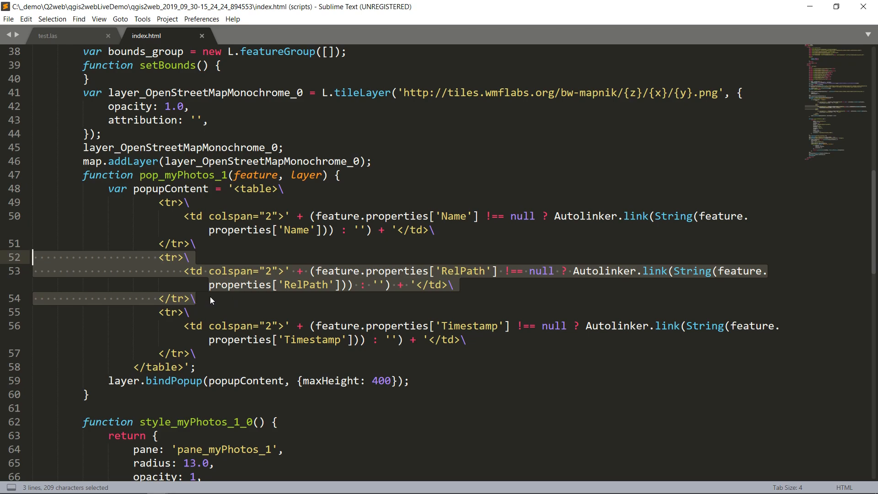
Duplicate the RelPath table row and start its value with <img src="
key("ctrl+c")
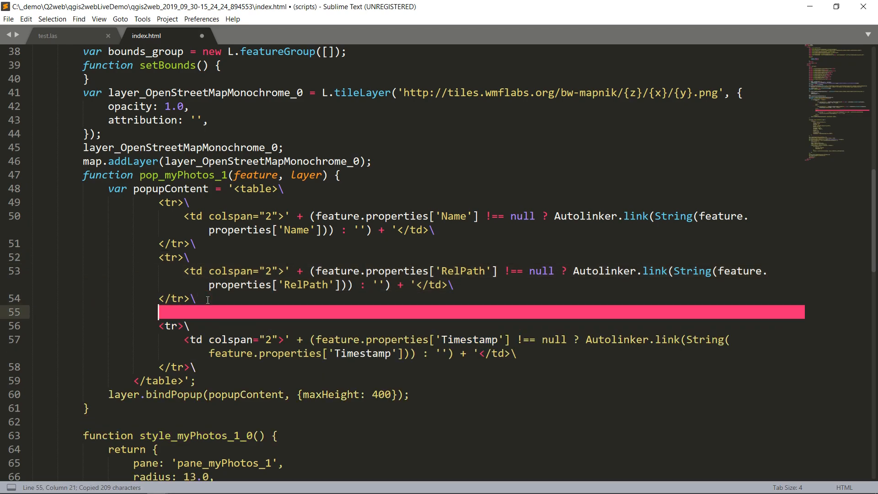
key("ctrl+v")
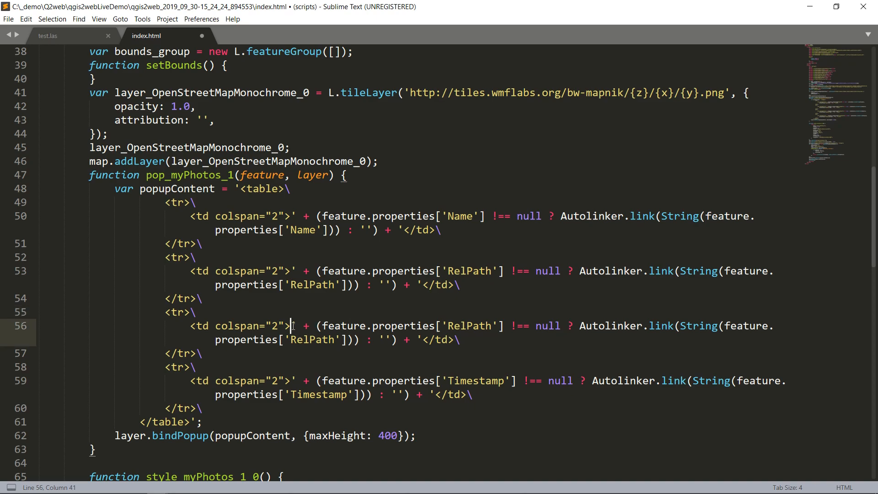
mouse_move(387, 330)
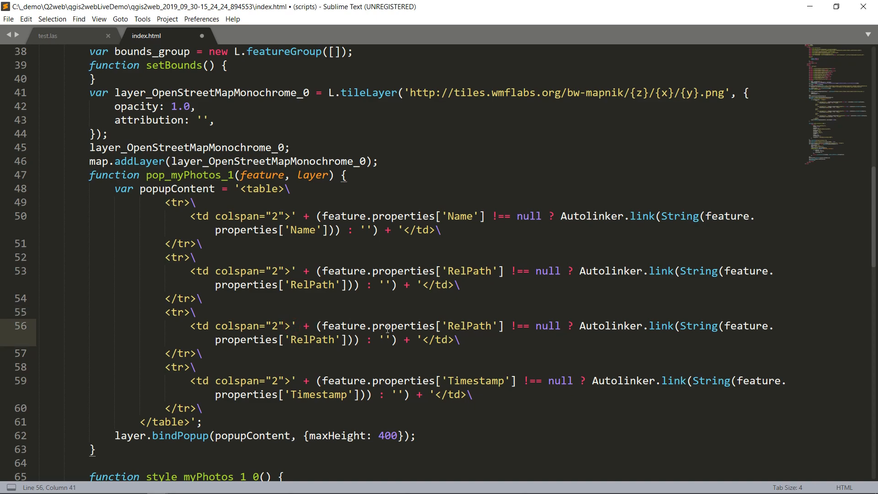
type("<img")
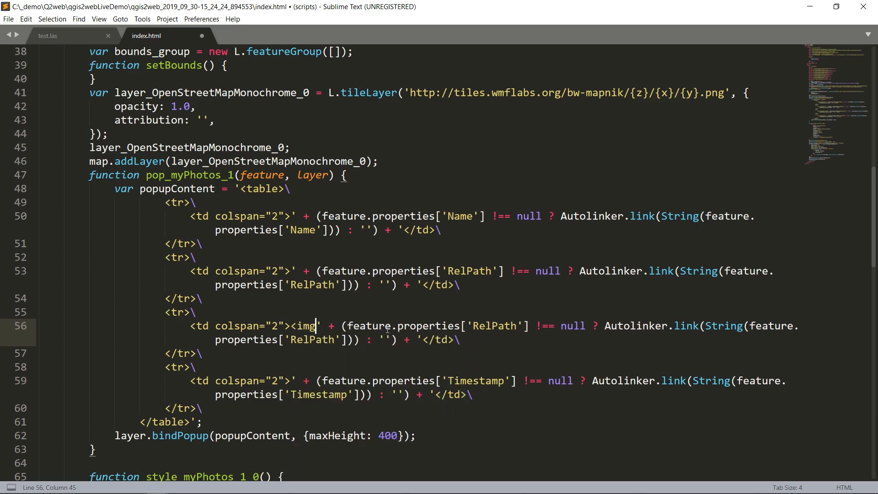
type("sr")
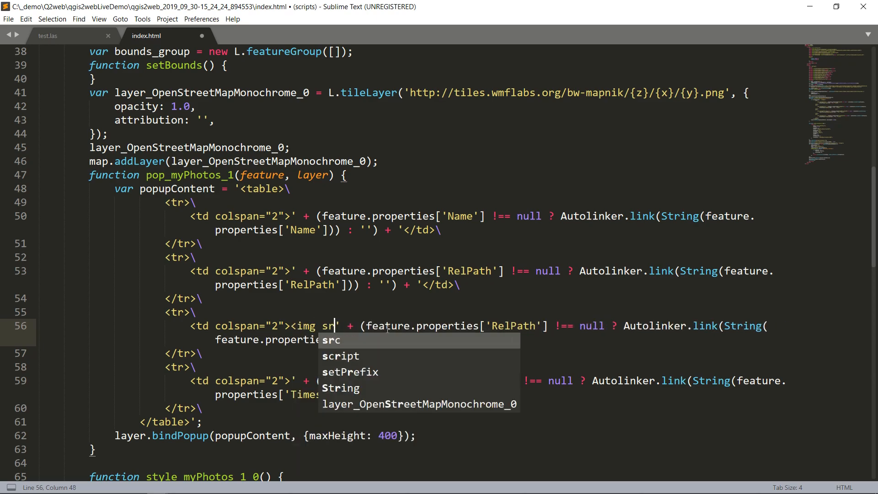
type("c")
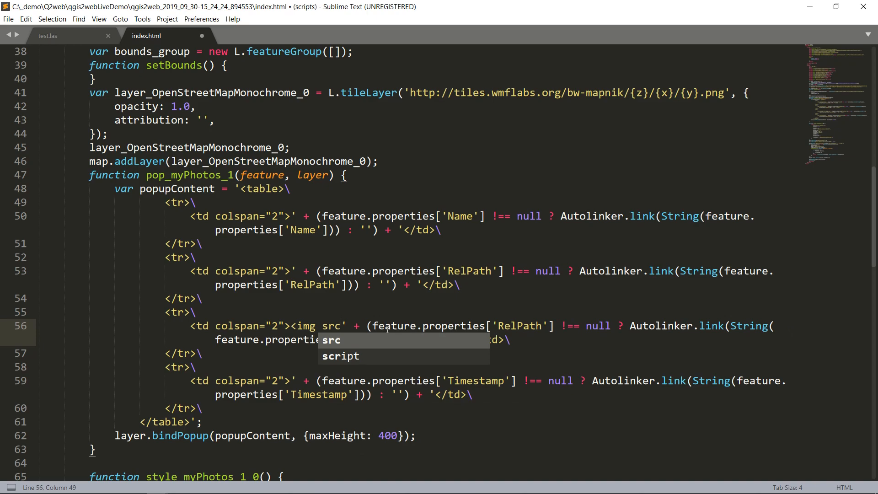
type("=\"")
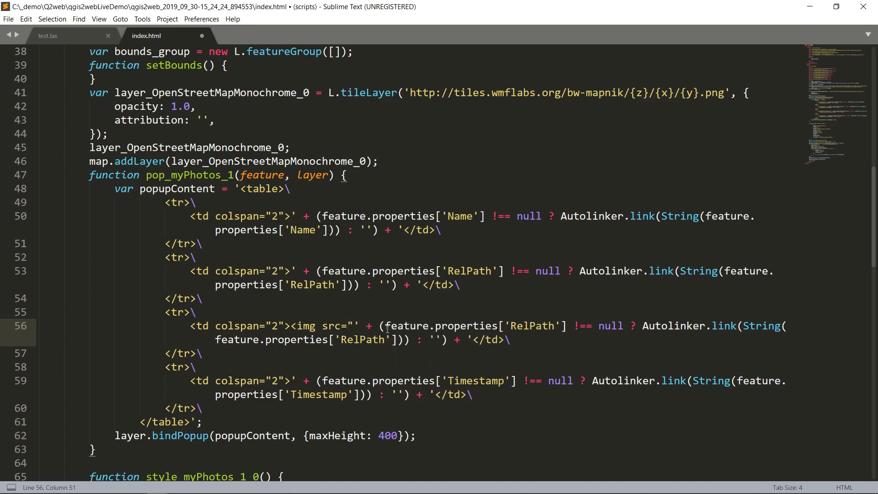
Close the img tag with + '"> before </td>, replacing the Autolinker check, and save
left_click(535, 326)
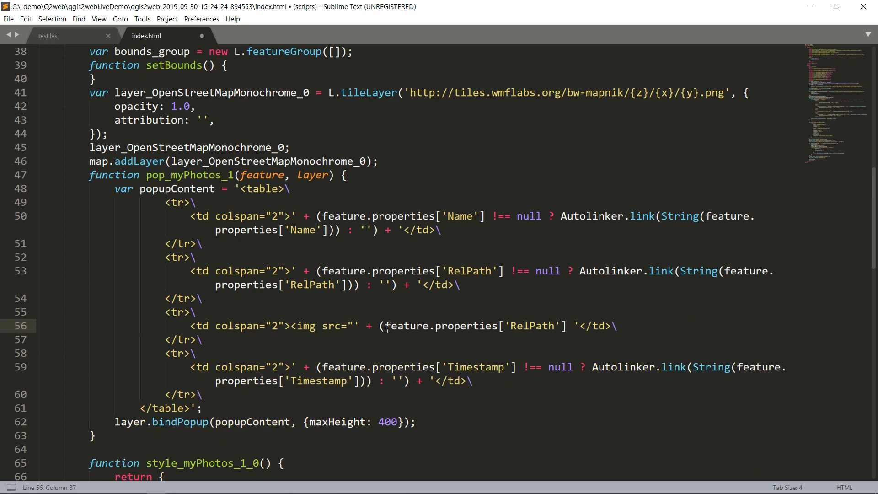
type(">")
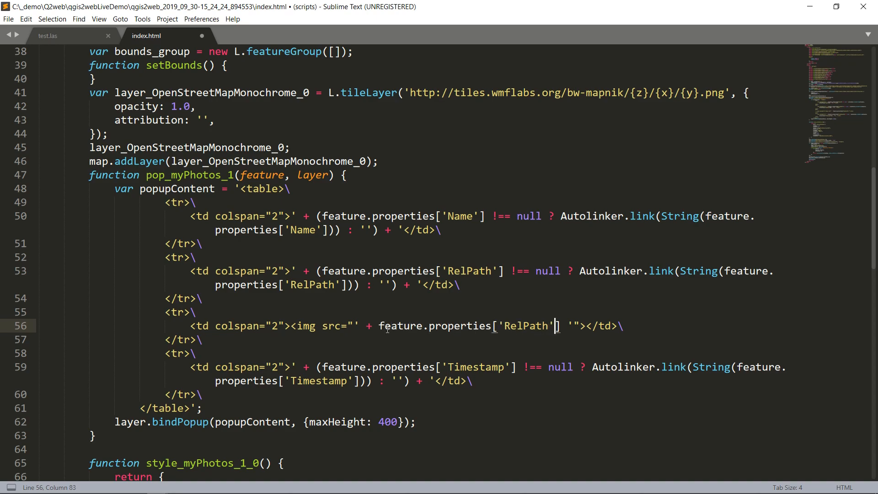
type("+")
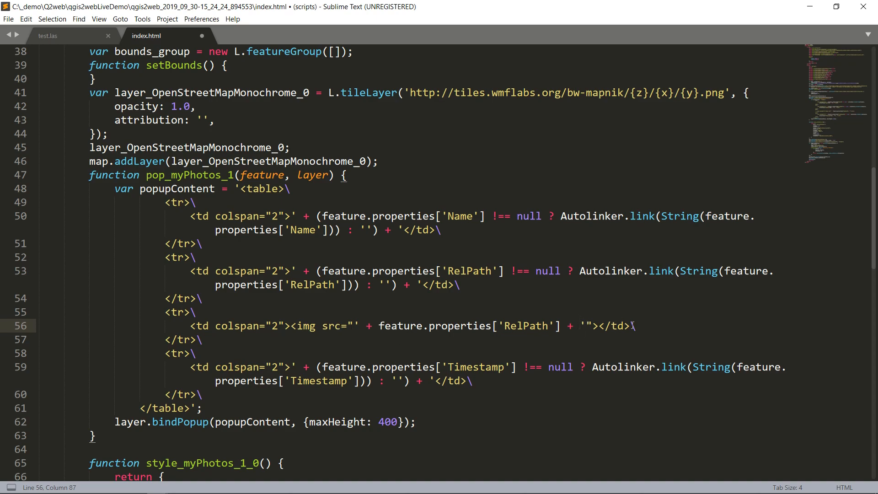
mouse_move(668, 291)
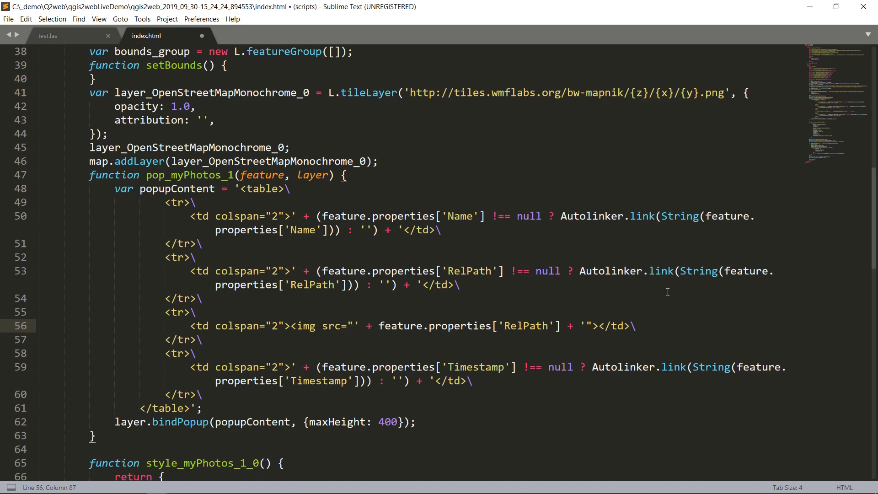
key("ctrl+s")
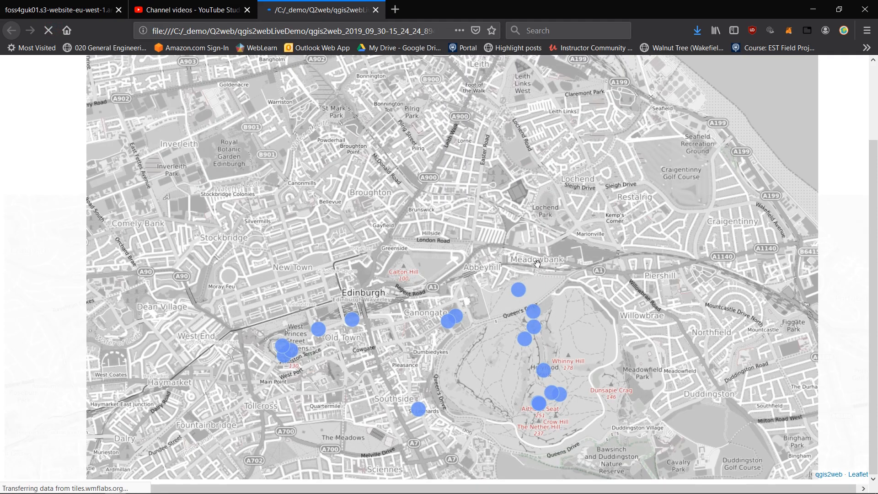
Open the Holyrood Park point's popup and launch Firefox's Web Developer Inspector
left_click(517, 290)
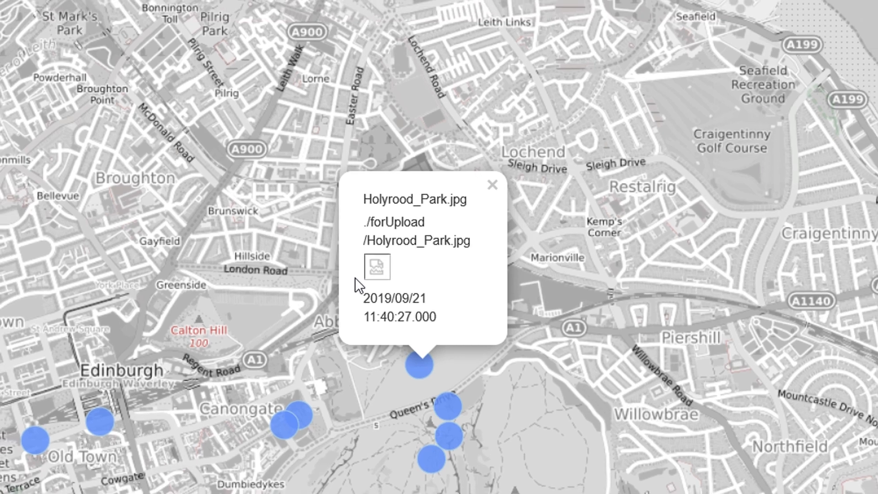
left_click(866, 35)
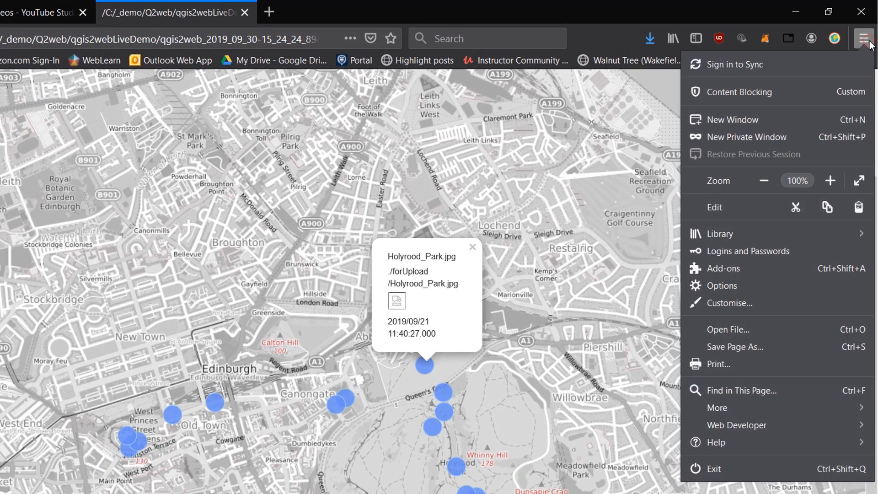
mouse_move(747, 46)
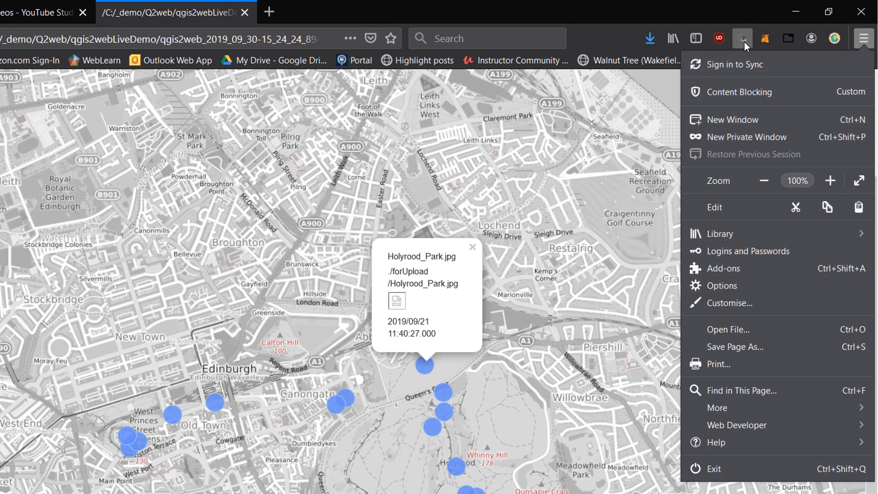
mouse_move(829, 426)
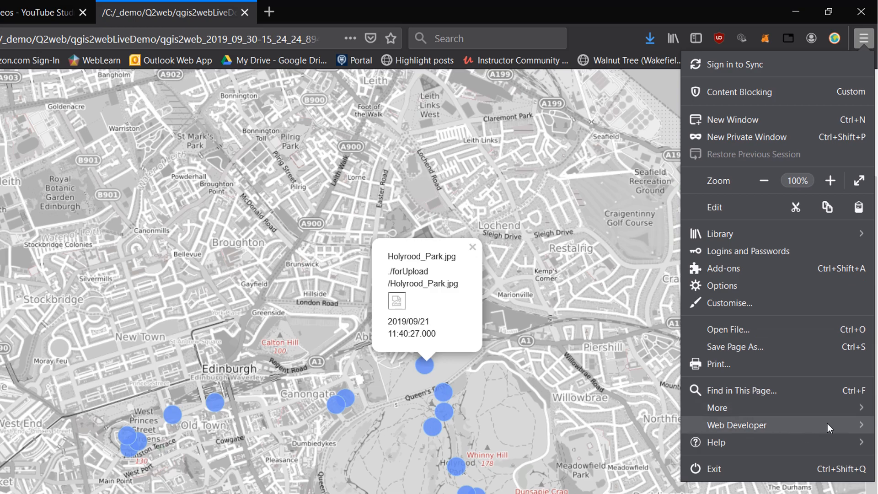
left_click(737, 425)
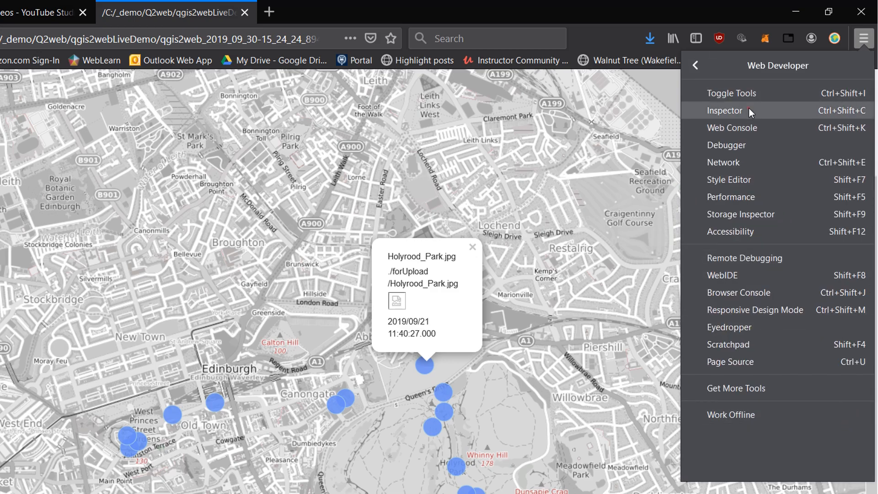
left_click(724, 111)
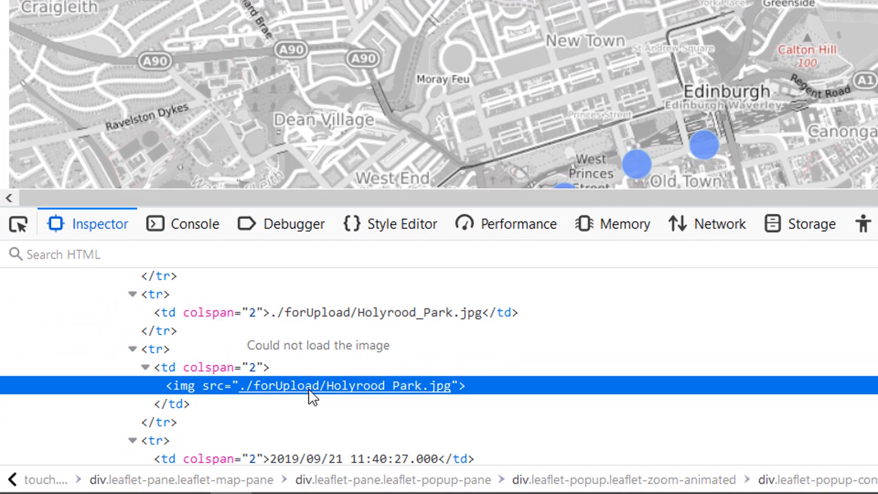
mouse_move(402, 409)
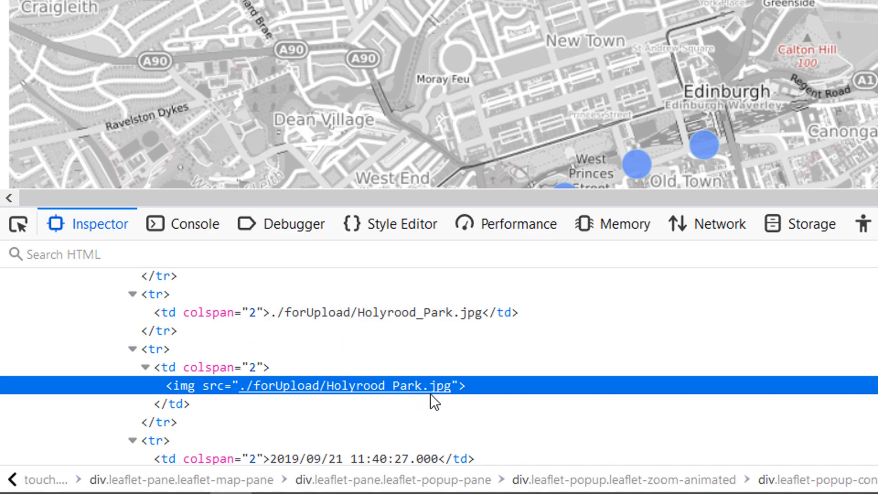
mouse_move(438, 319)
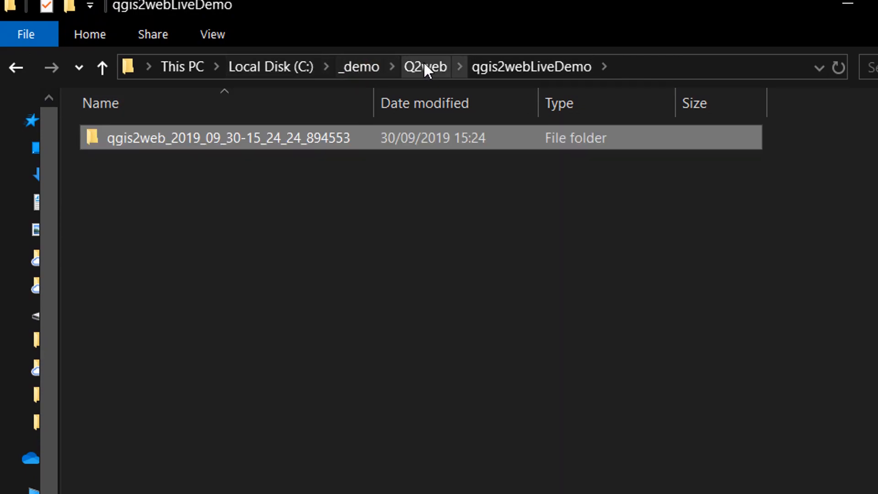
Check the original forUpload folder, then open forUpload inside the exported qgis2web folder
left_click(426, 67)
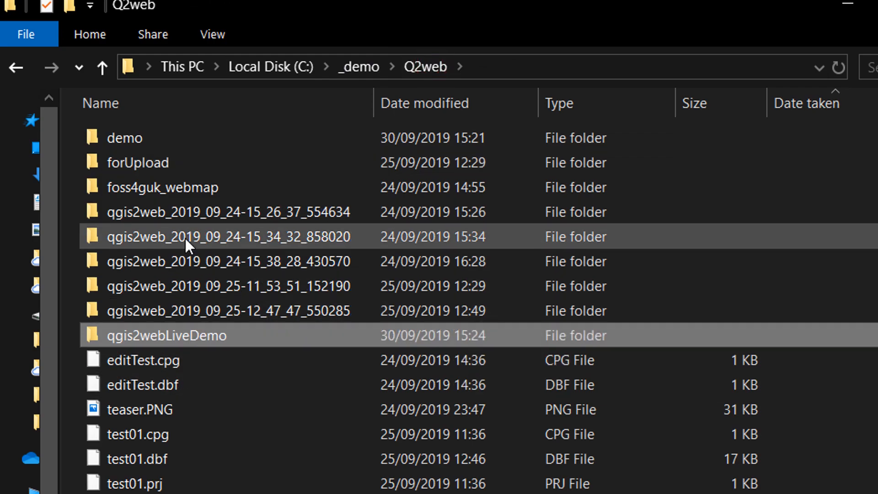
double_click(138, 162)
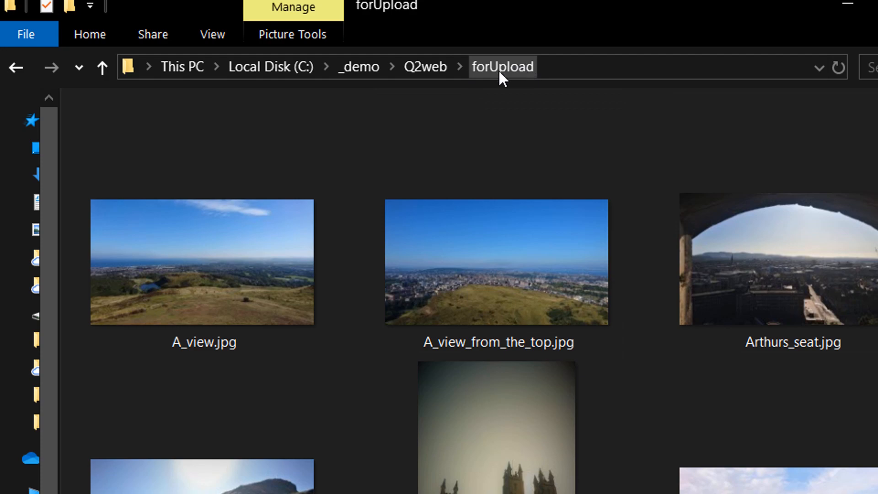
left_click(426, 67)
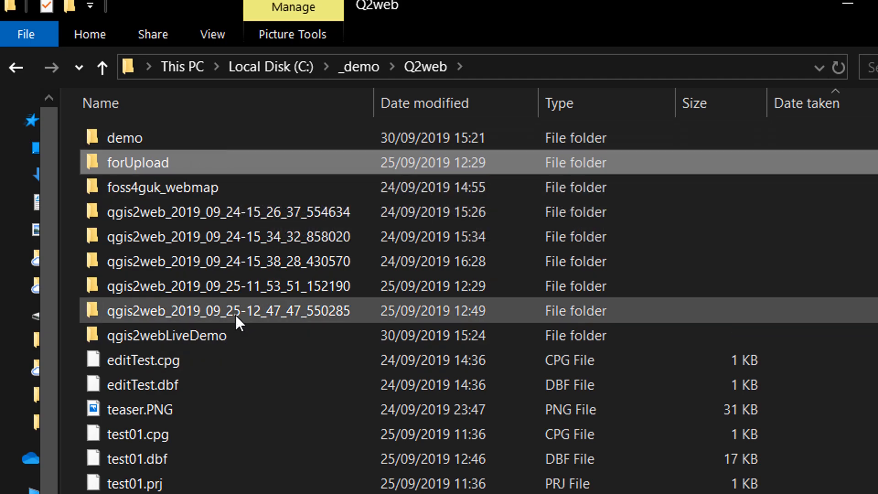
double_click(166, 335)
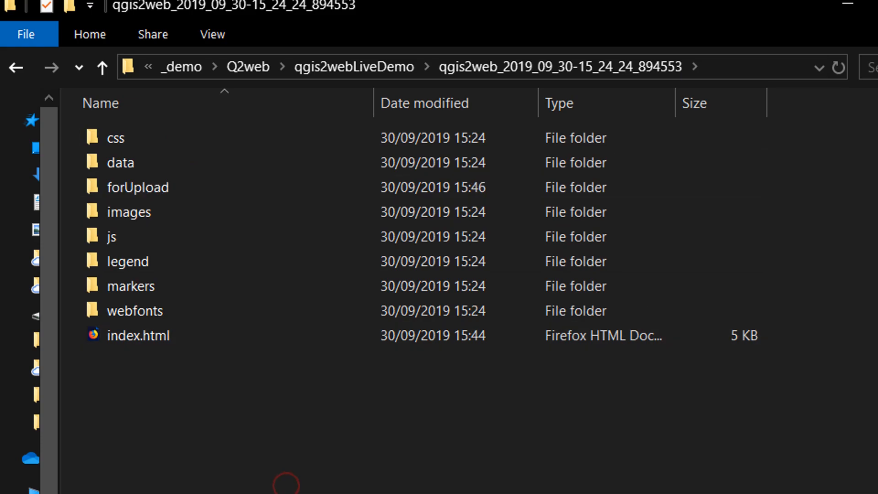
mouse_move(252, 40)
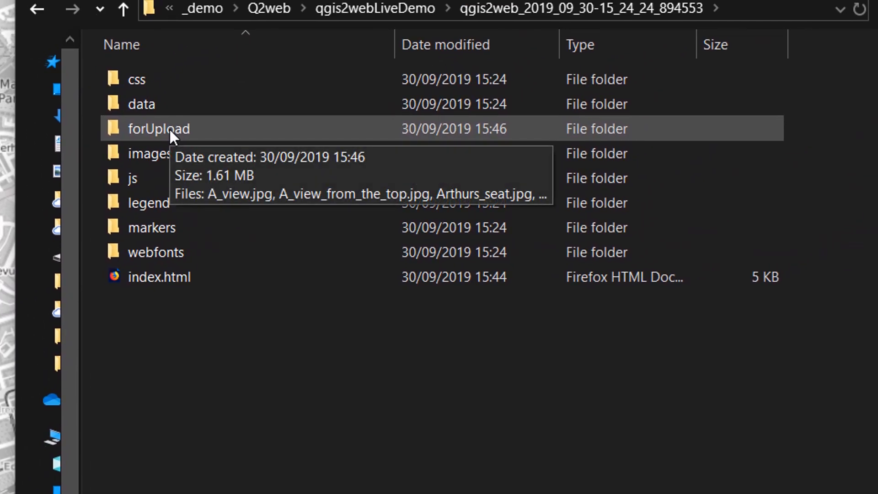
double_click(159, 129)
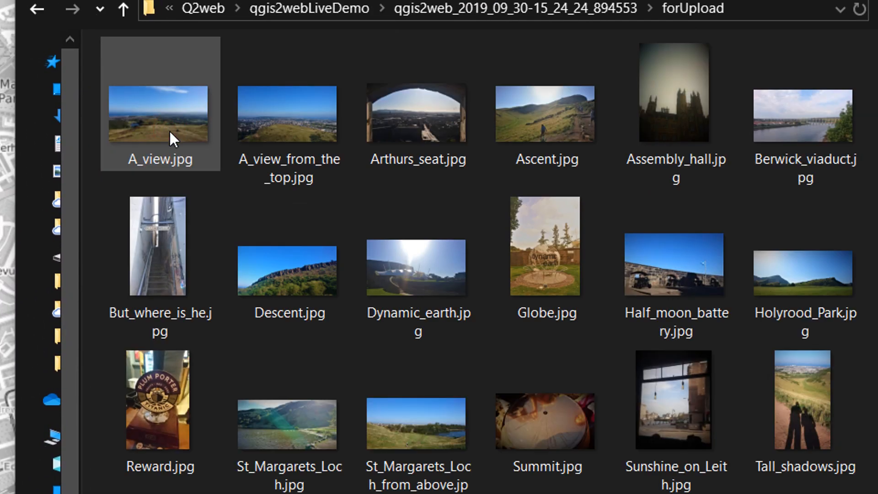
left_click(158, 245)
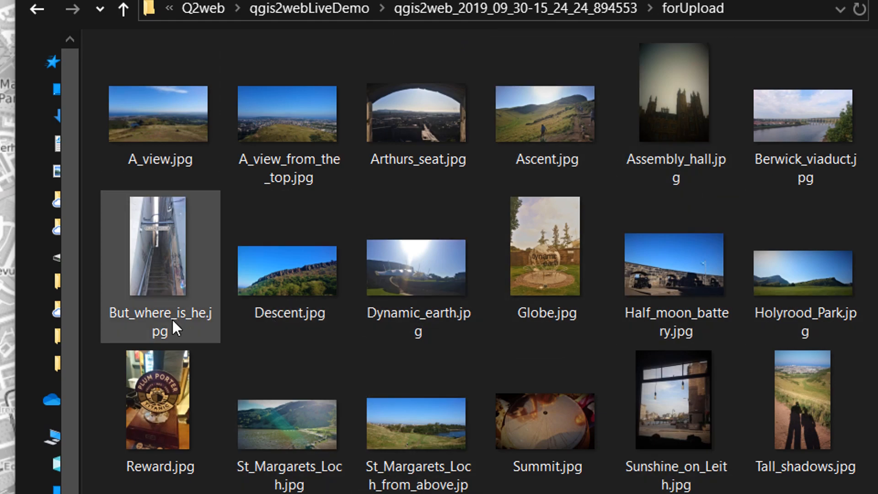
left_click(803, 272)
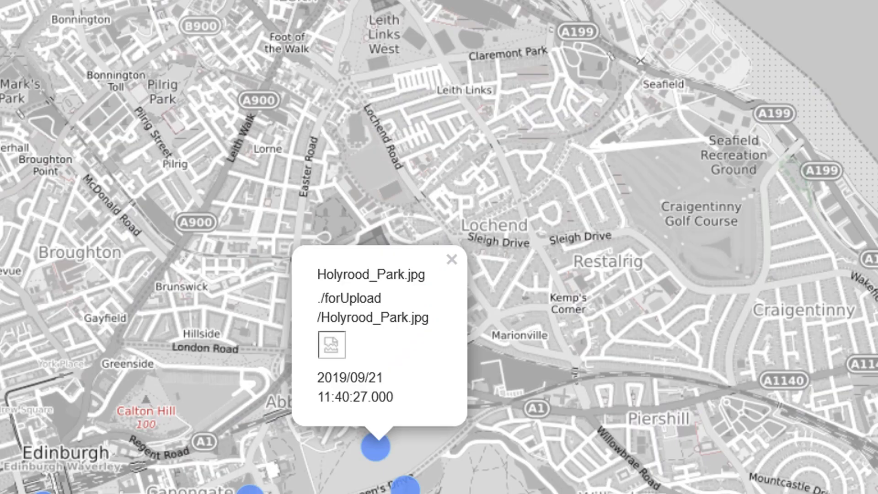
mouse_move(450, 263)
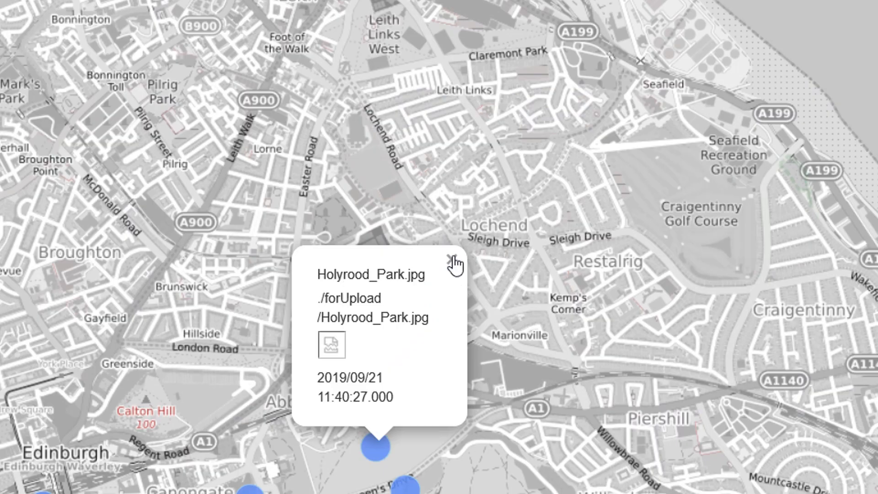
Reopen the Holyrood Park popup and another photo point's popup to see the pictures
left_click(450, 259)
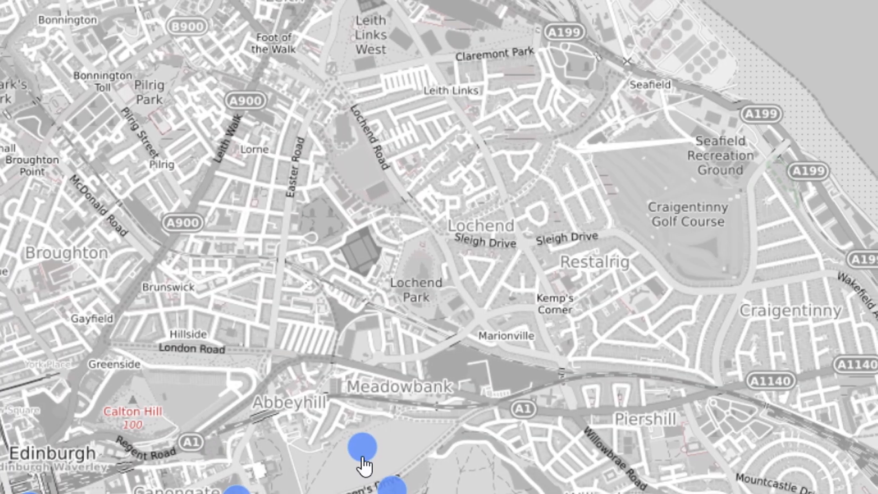
left_click(360, 446)
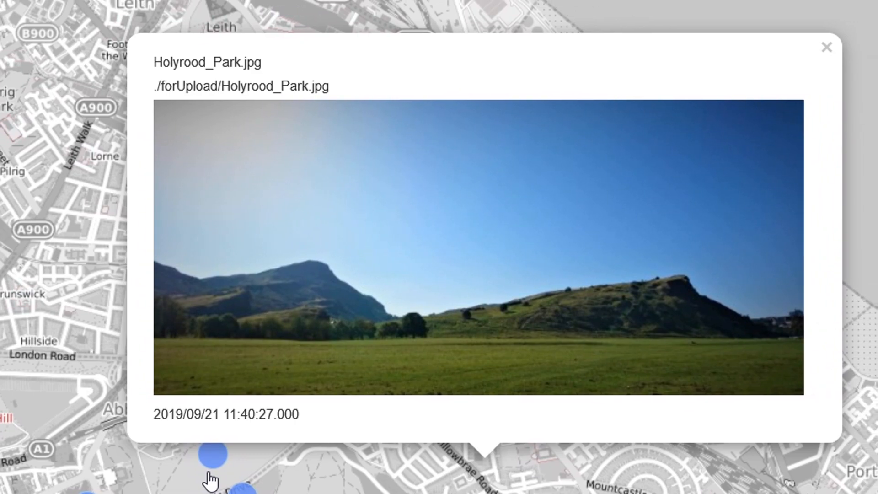
mouse_move(216, 467)
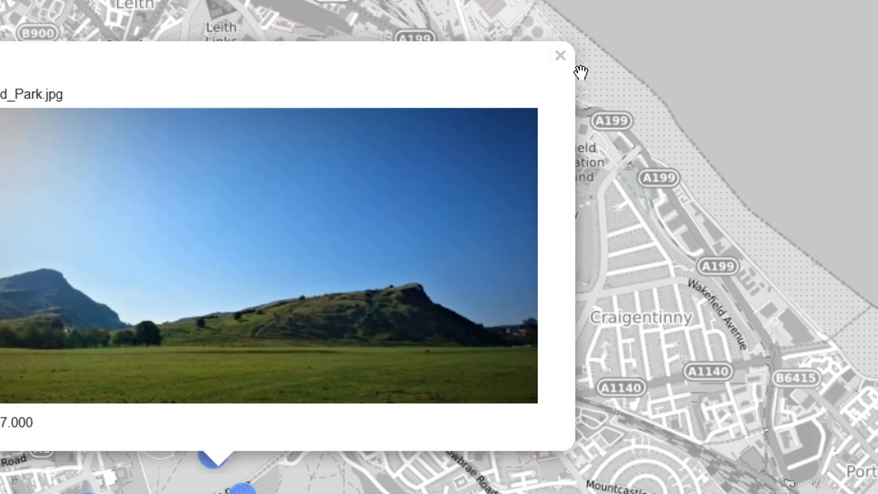
left_click(560, 54)
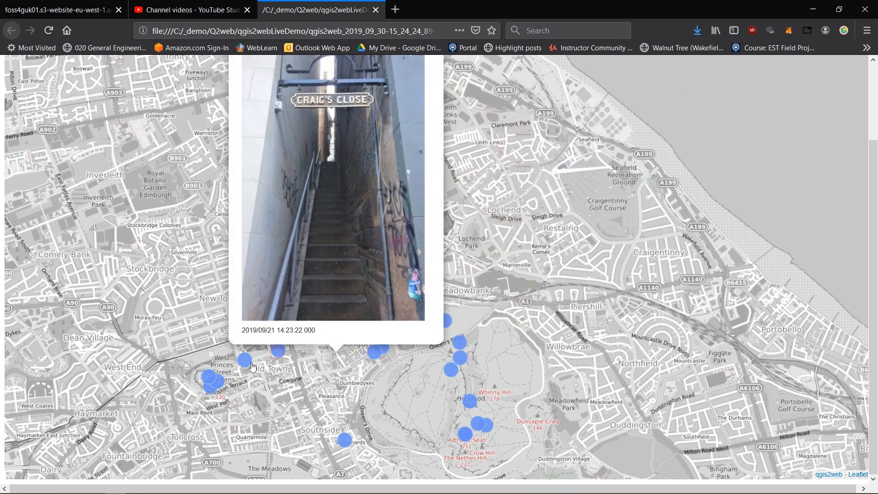
left_click(206, 377)
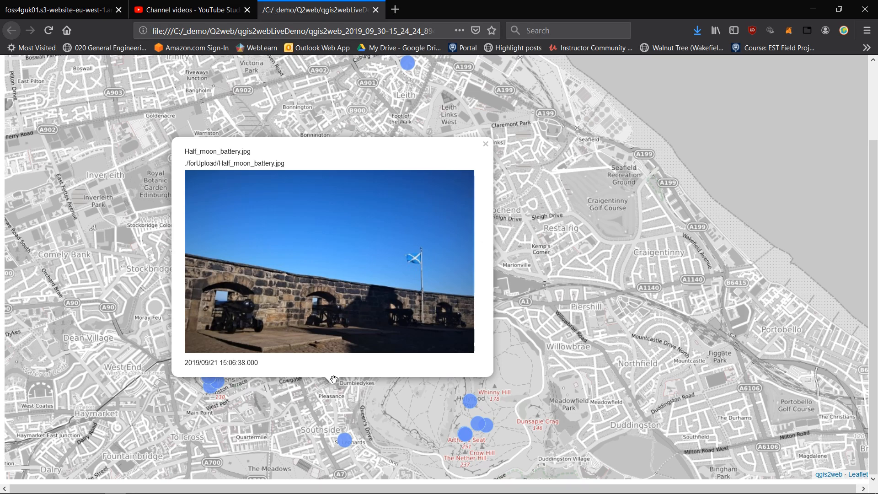
mouse_move(224, 400)
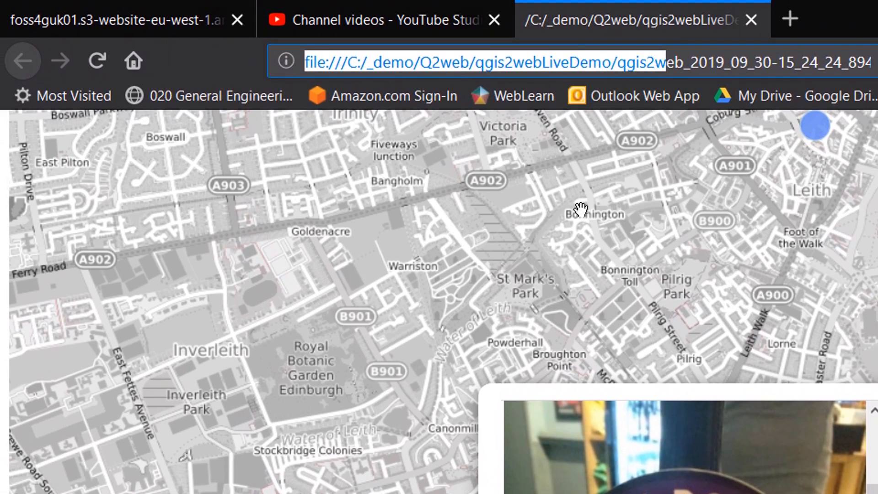
mouse_move(658, 60)
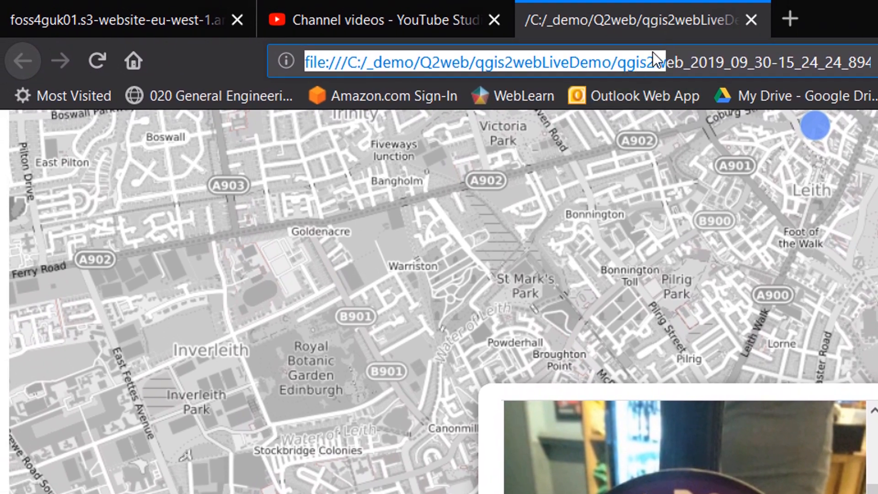